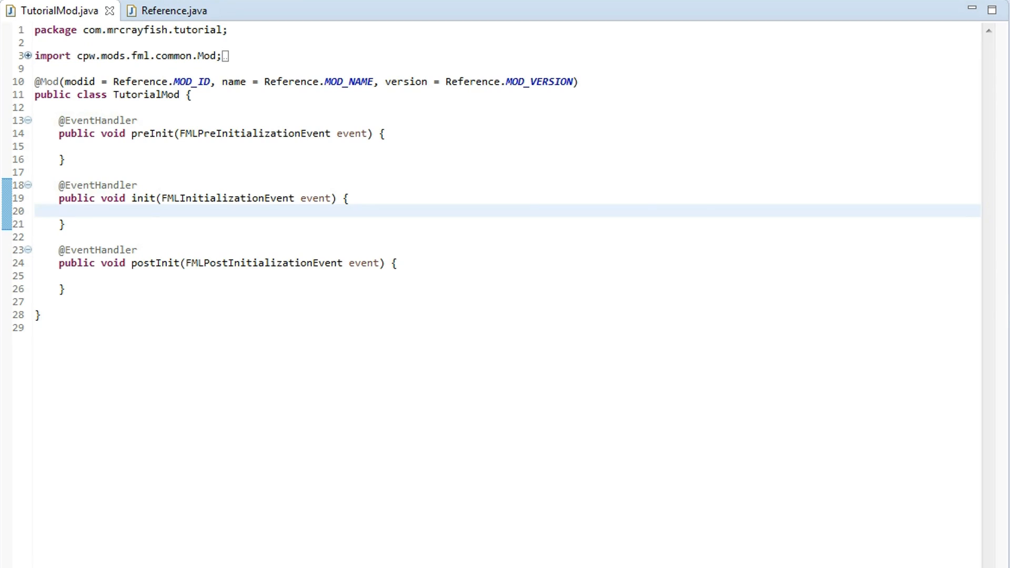
Show the Furniture Mod RecipeAPI page and scroll to its downloads for mod developers
click(36, 212)
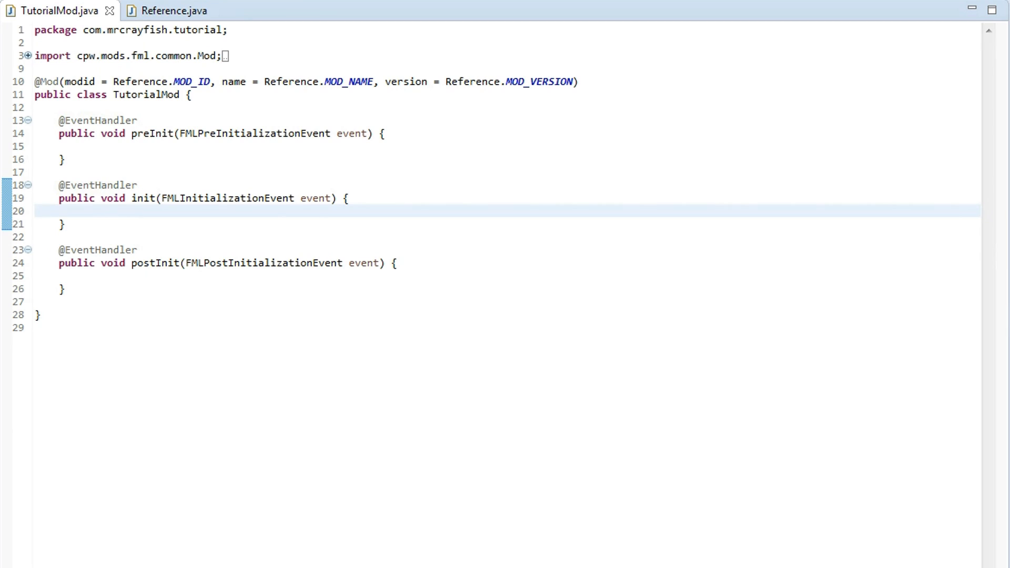
click(37, 210)
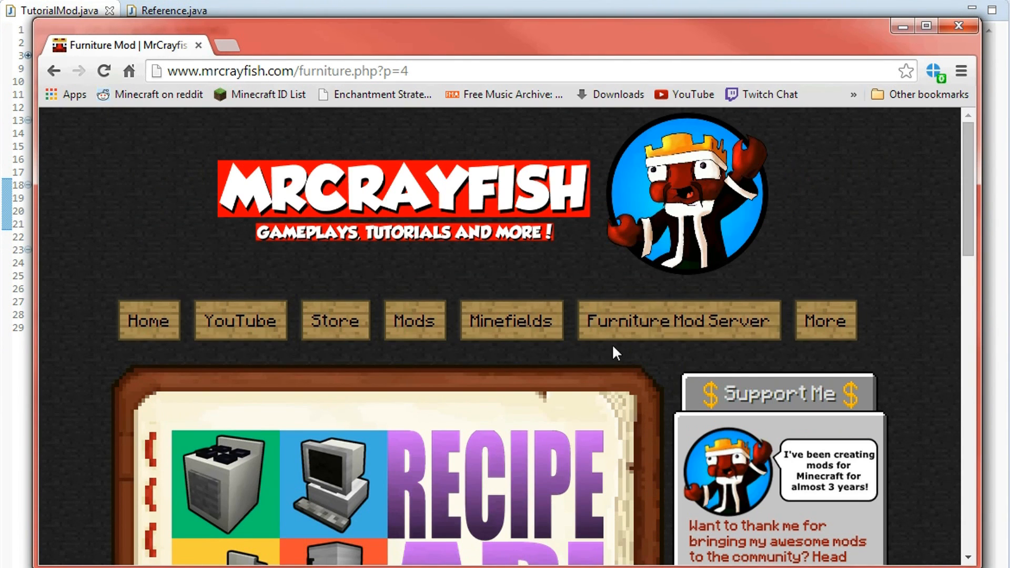
scroll(down, 3)
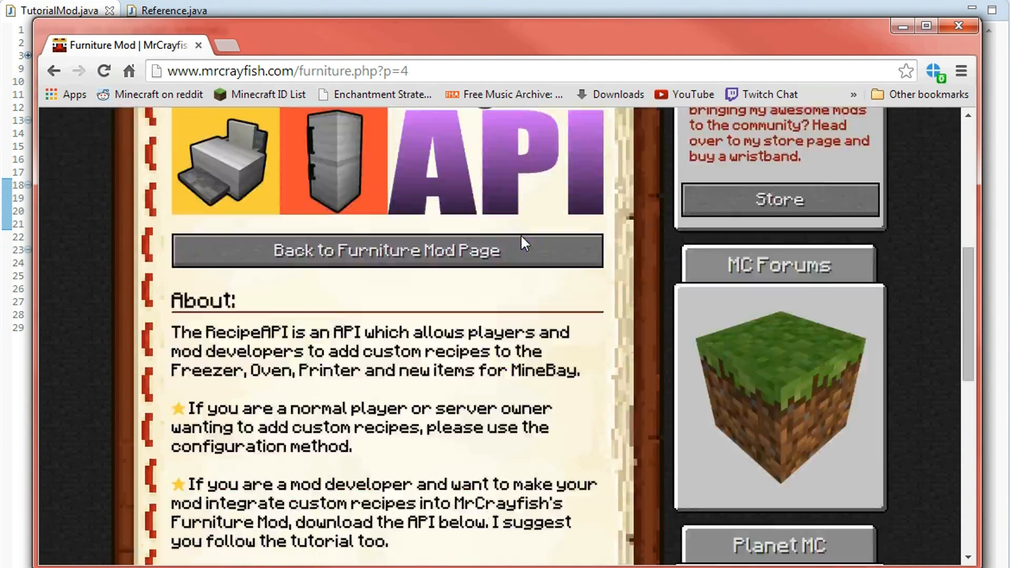
scroll(down, 3)
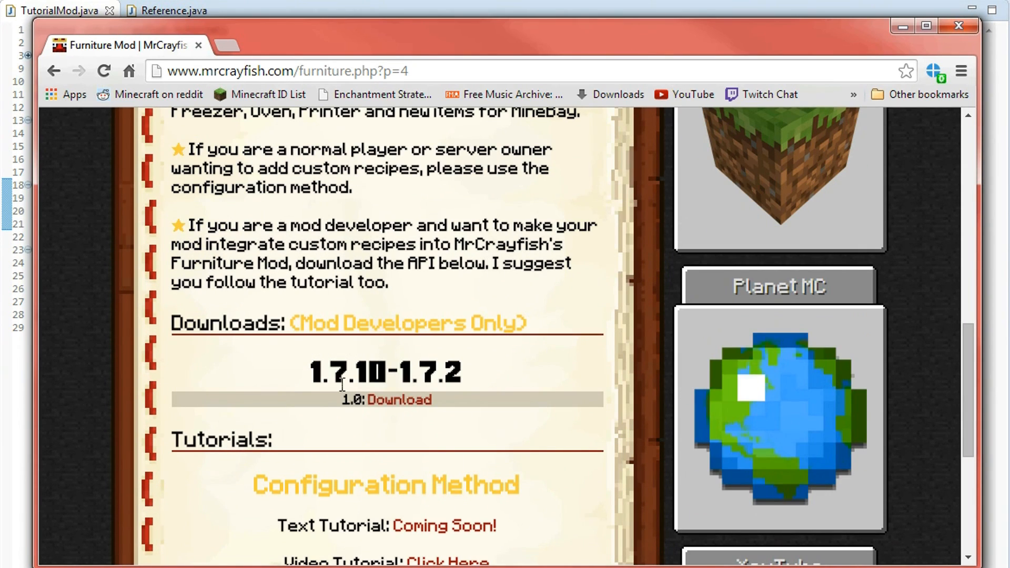
mouse_move(900, 28)
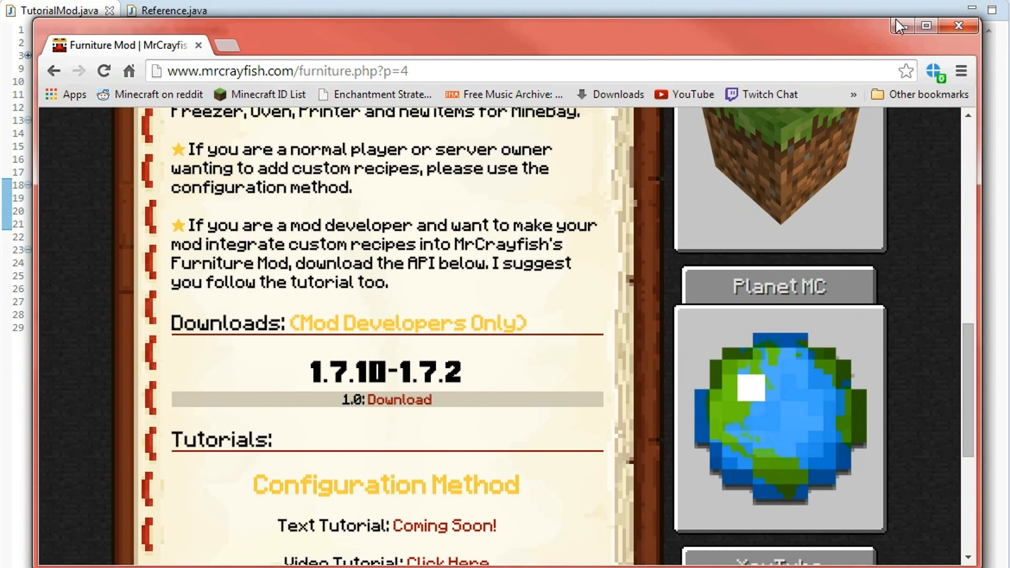
mouse_move(901, 25)
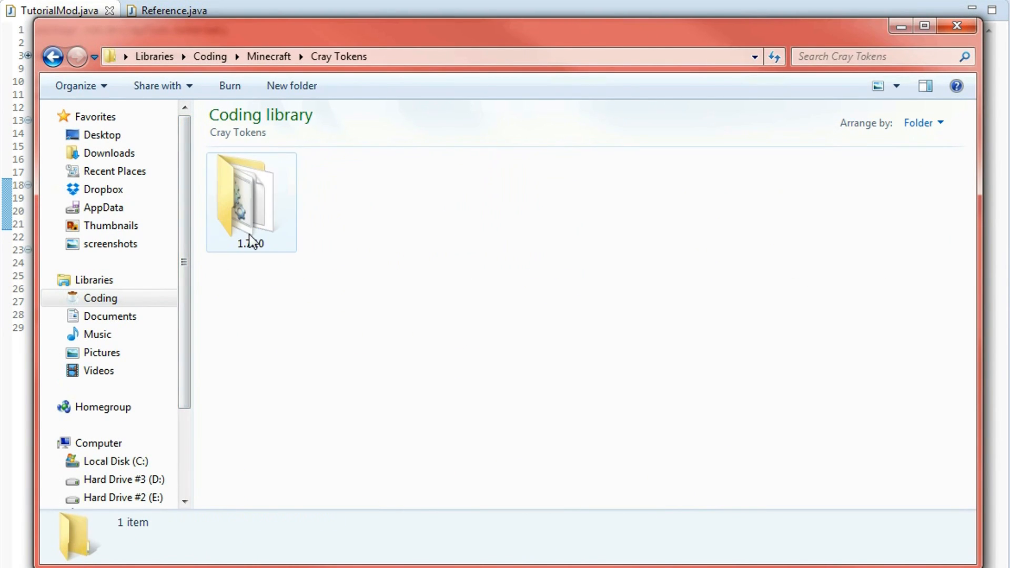
Create a libs folder in the 1.7.10 project folder and place RecipeAPIv1.0.jar inside it
double_click(251, 200)
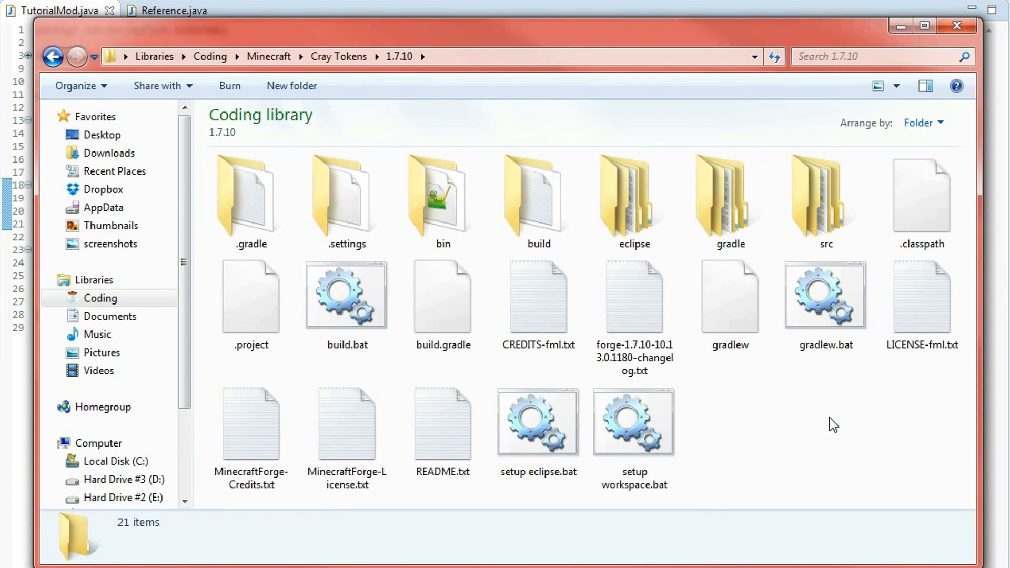
mouse_move(291, 85)
text(lb)
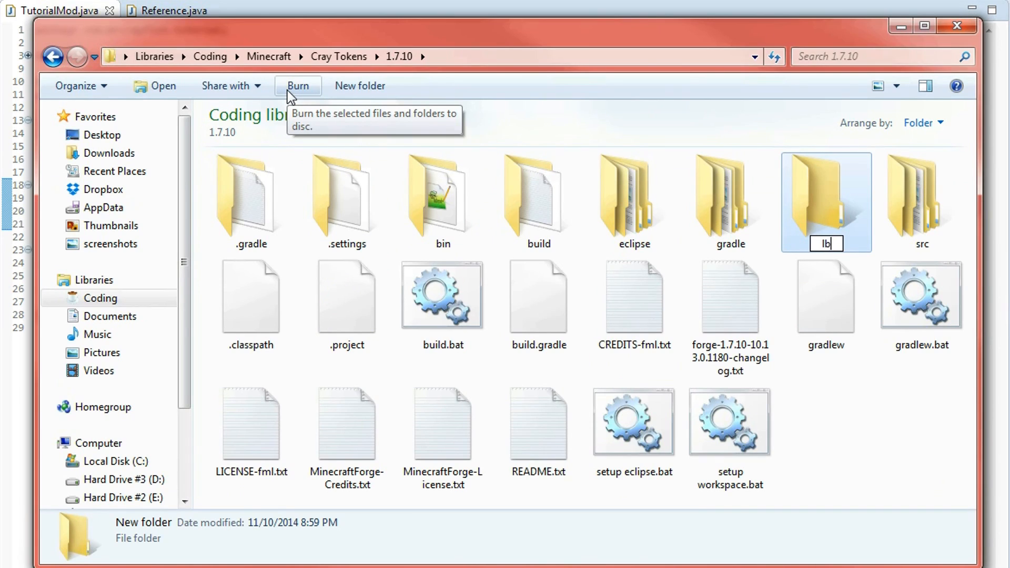
text(libs)
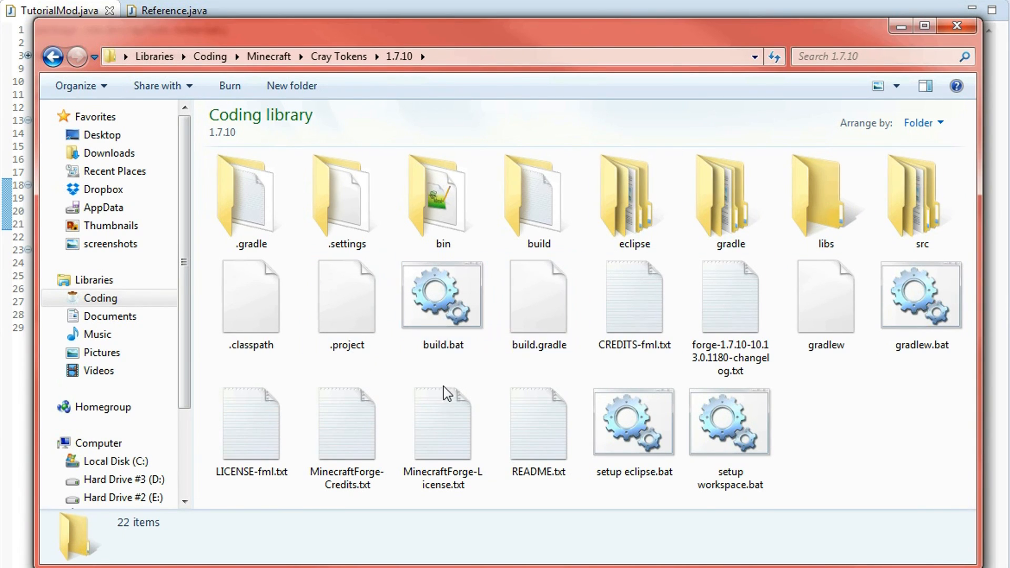
click(827, 199)
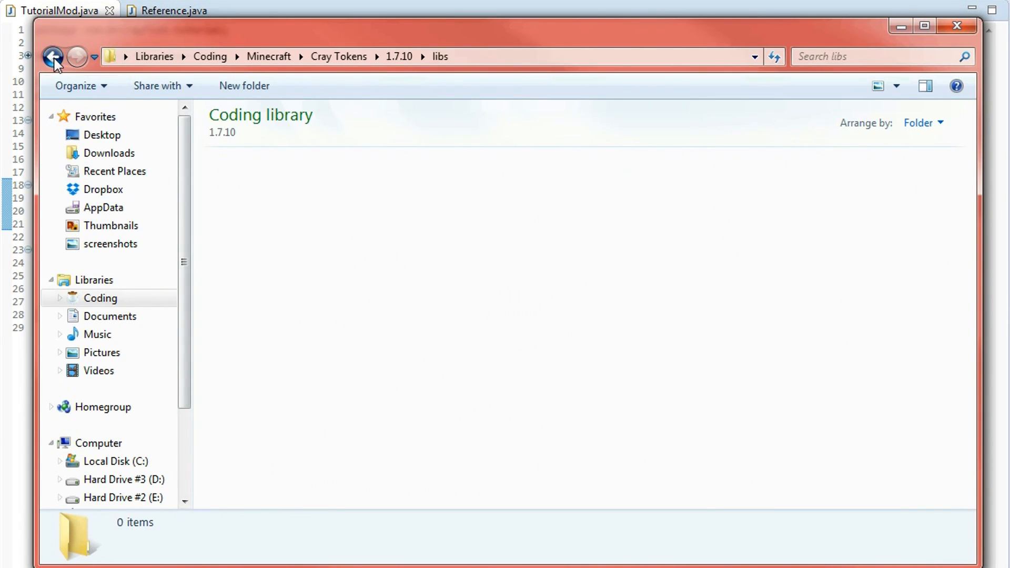
click(53, 57)
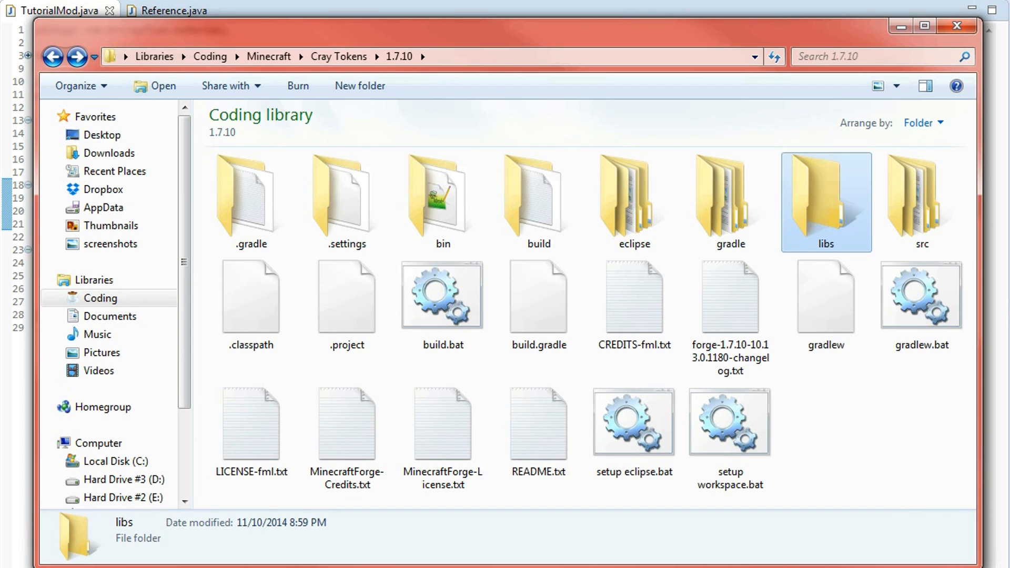
click(919, 294)
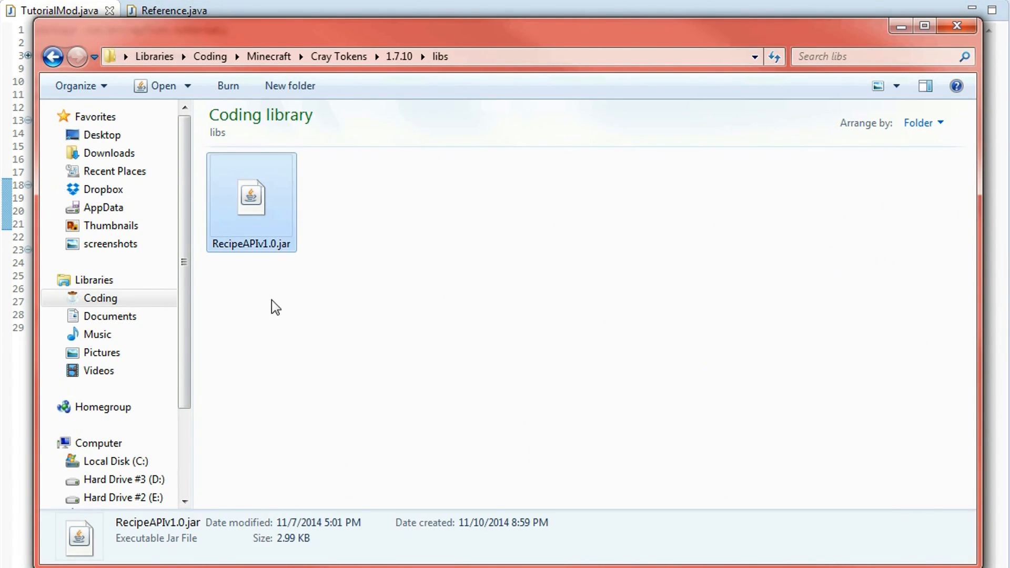
mouse_move(288, 276)
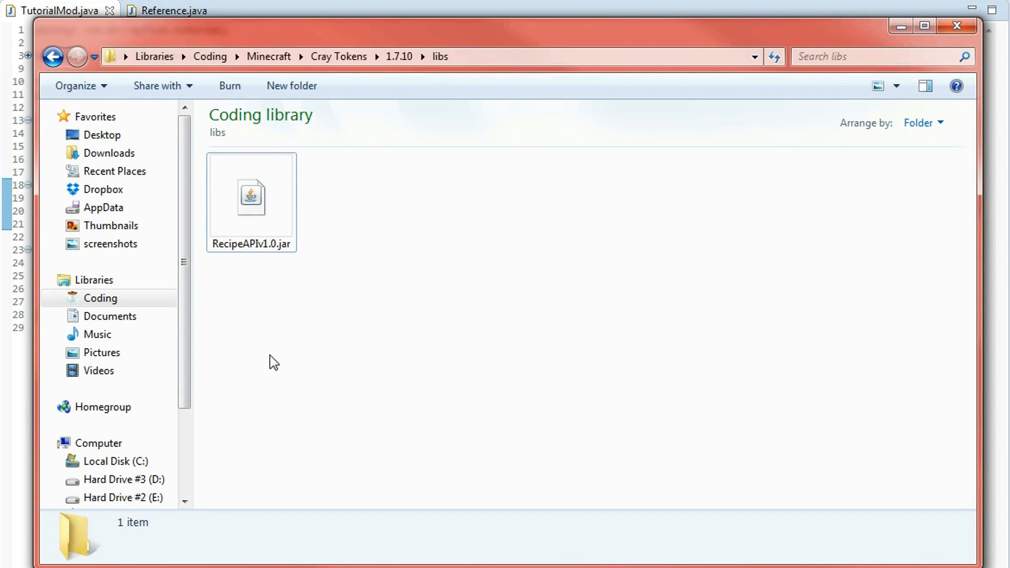
click(52, 57)
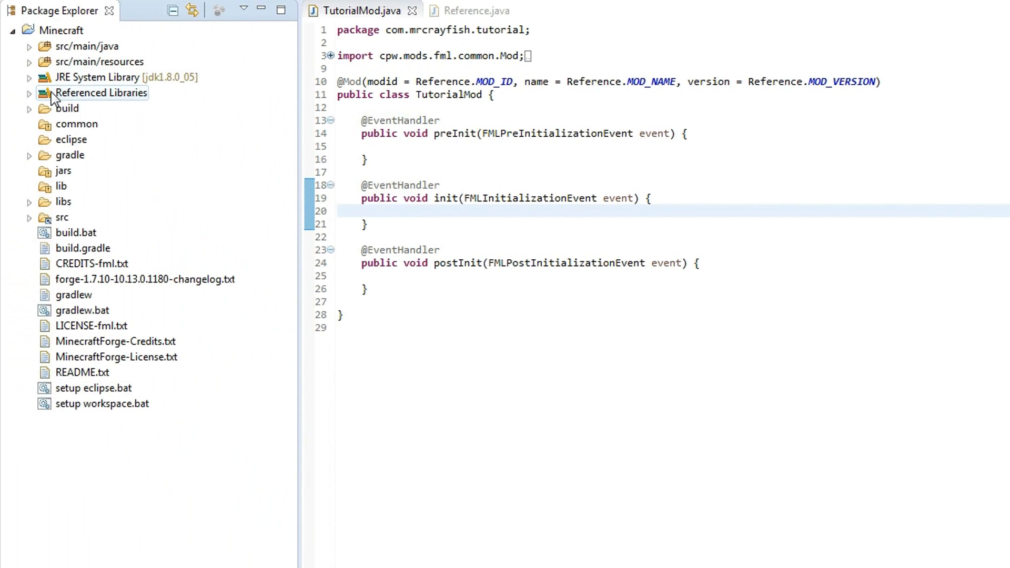
Bring up the Minecraft project's Java Build Path and start adding an external JAR
click(64, 31)
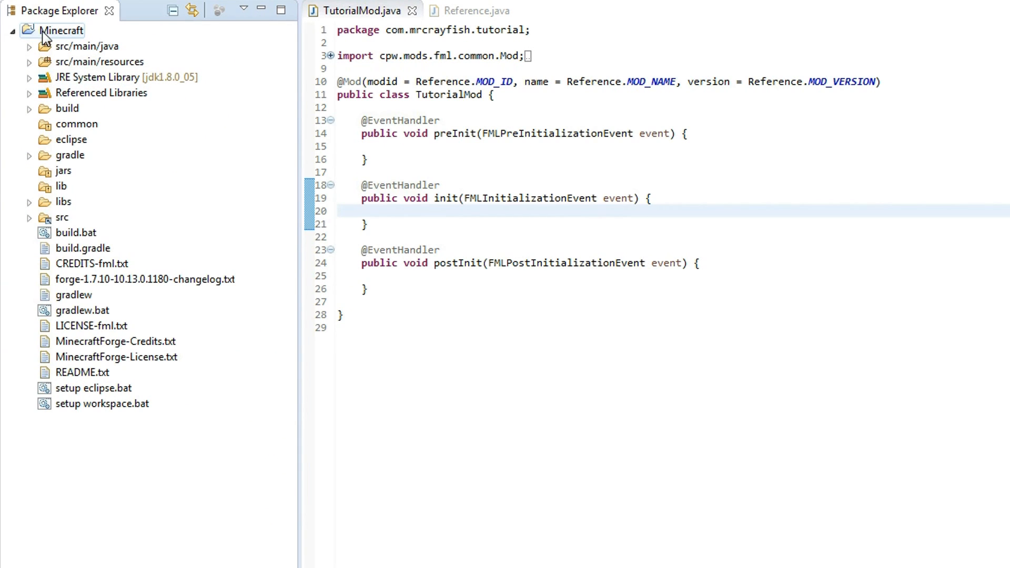
right_click(61, 30)
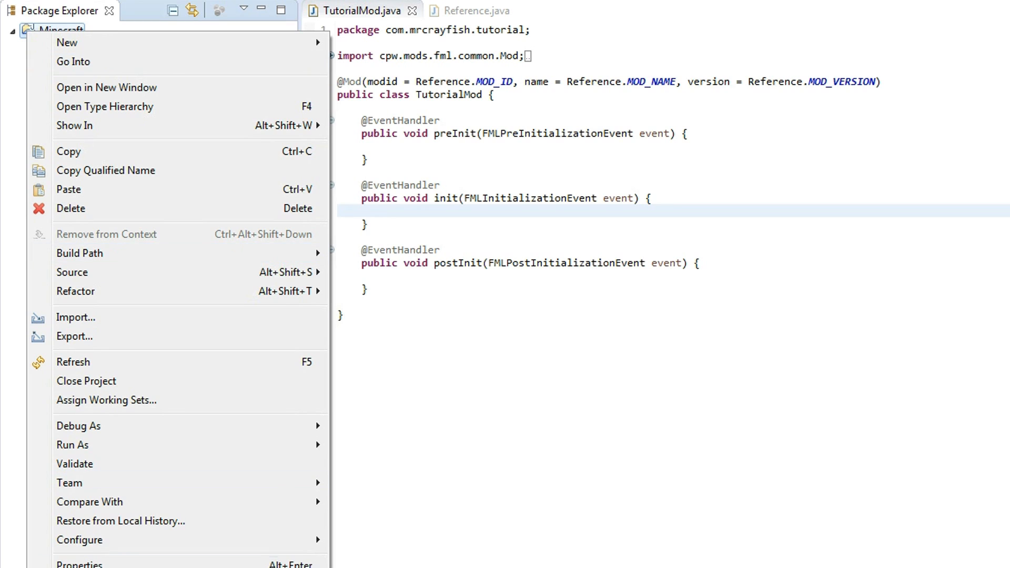
click(79, 562)
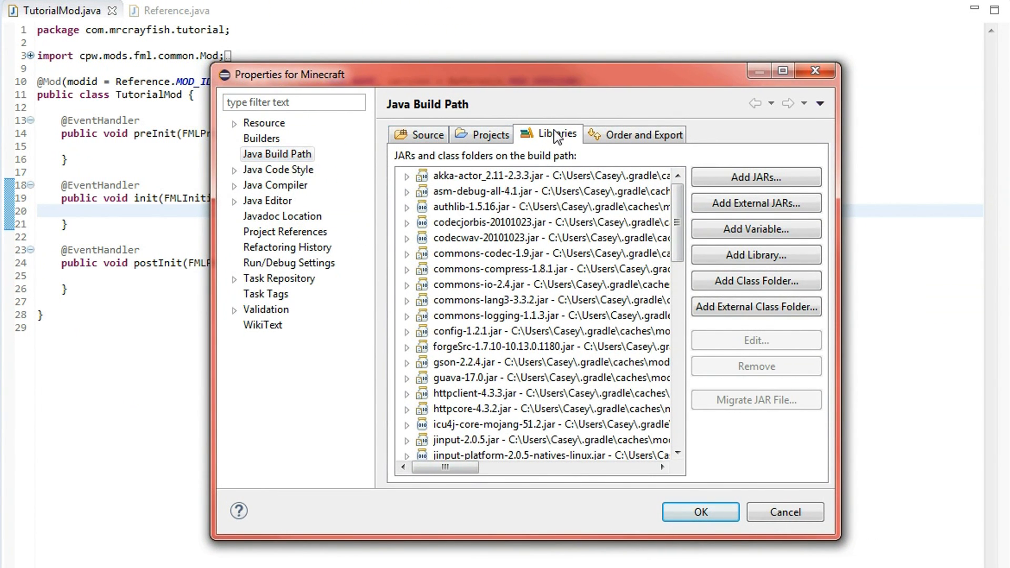
click(755, 203)
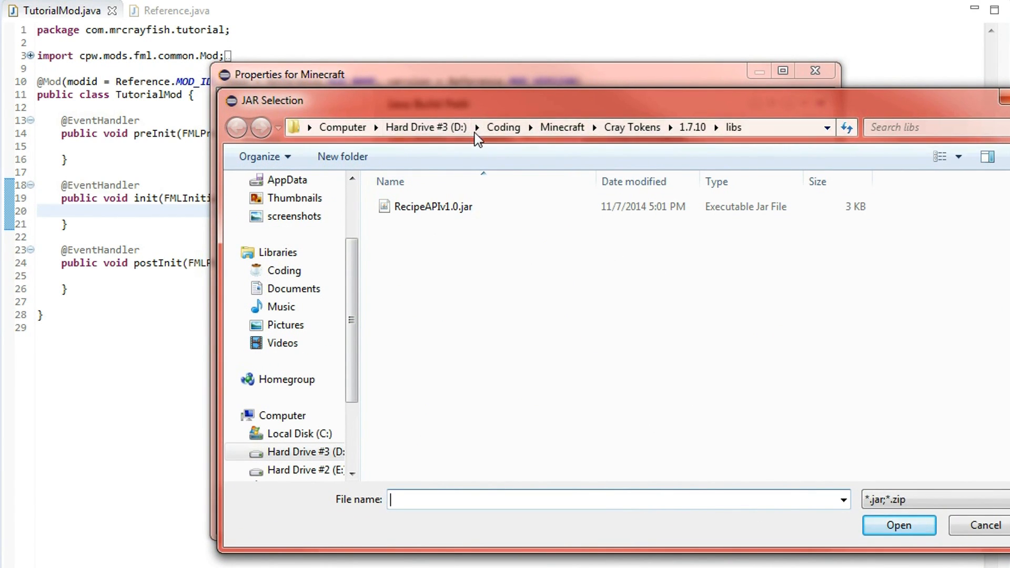
Choose libs/RecipeAPIv1.0.jar from the 1.7.10 folder and apply the updated build path
click(283, 270)
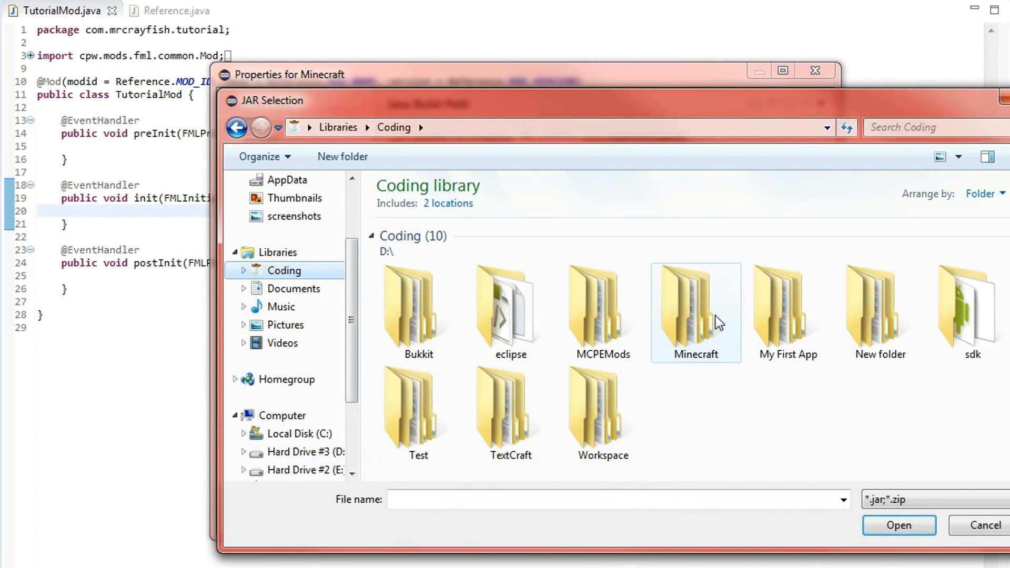
double_click(695, 303)
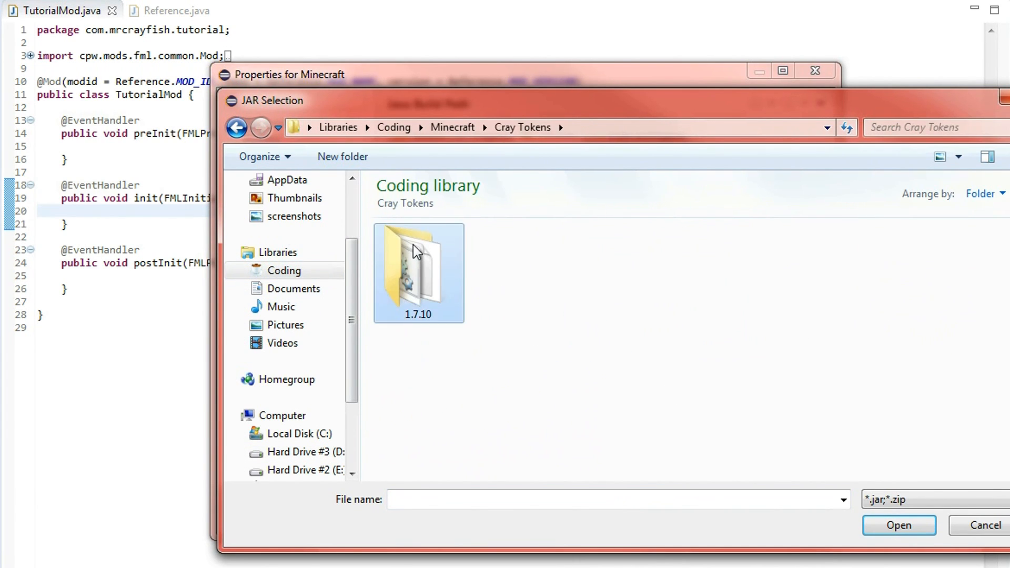
double_click(418, 264)
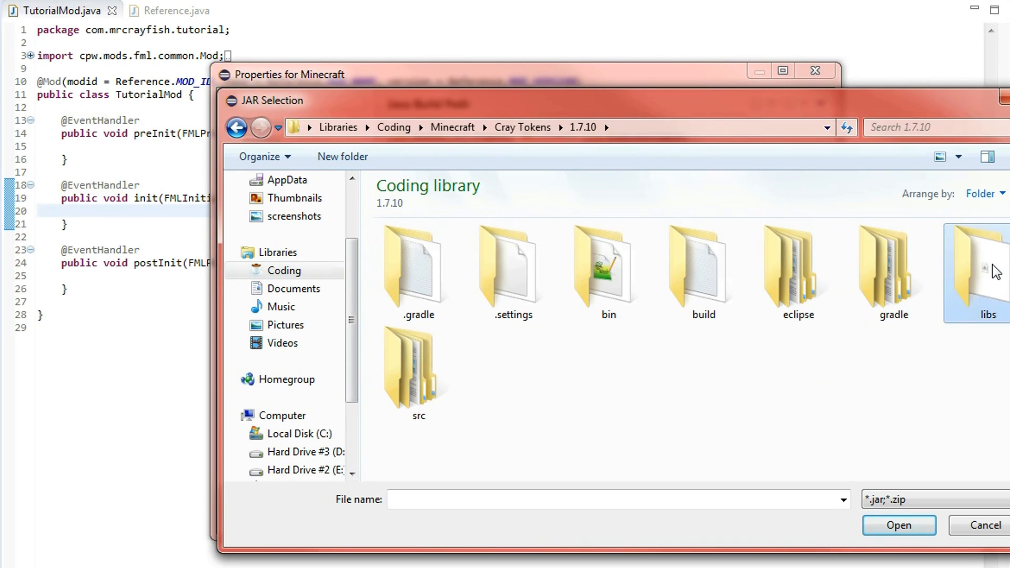
double_click(989, 270)
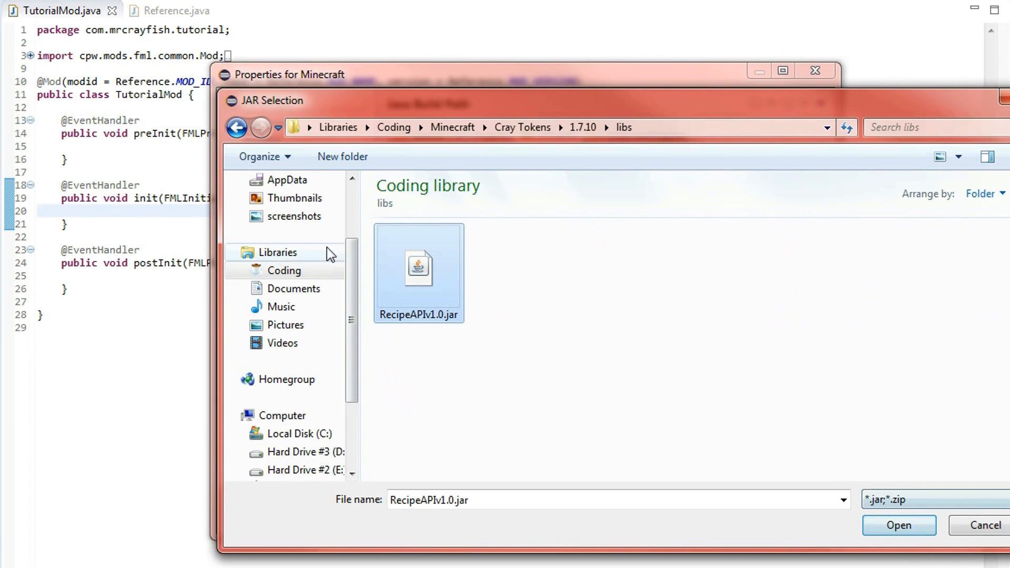
click(897, 525)
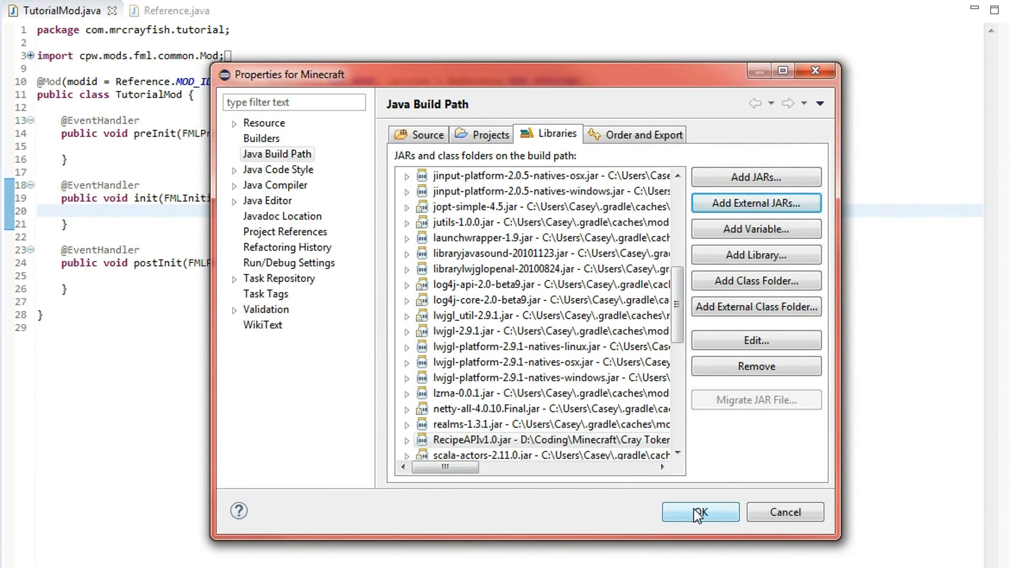
click(700, 511)
text(RegisterRecipes)
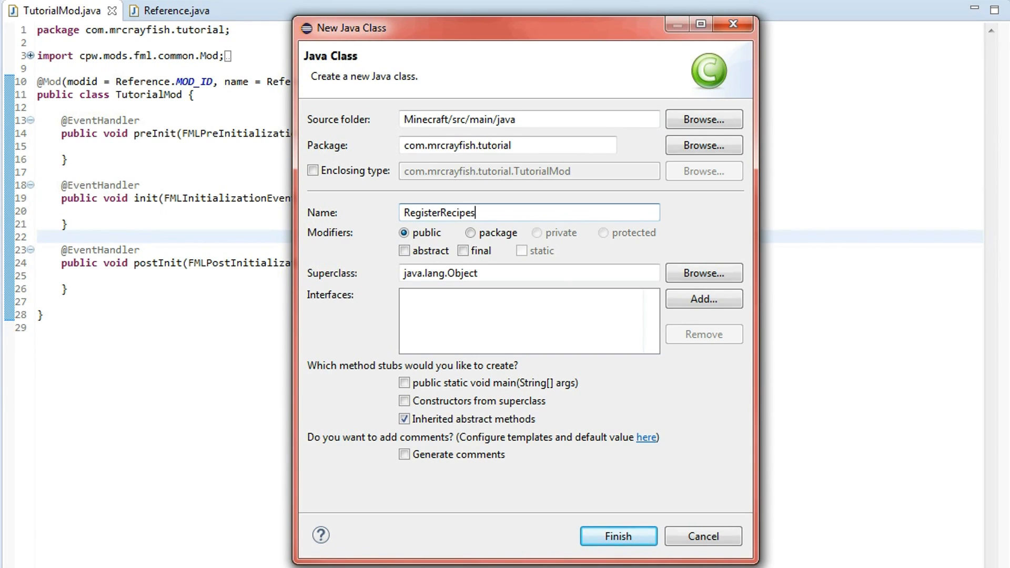
Create RegisterRecipes with a public static void registerCustomRecipes(IRecipeRegistry registry) method and its import
click(617, 535)
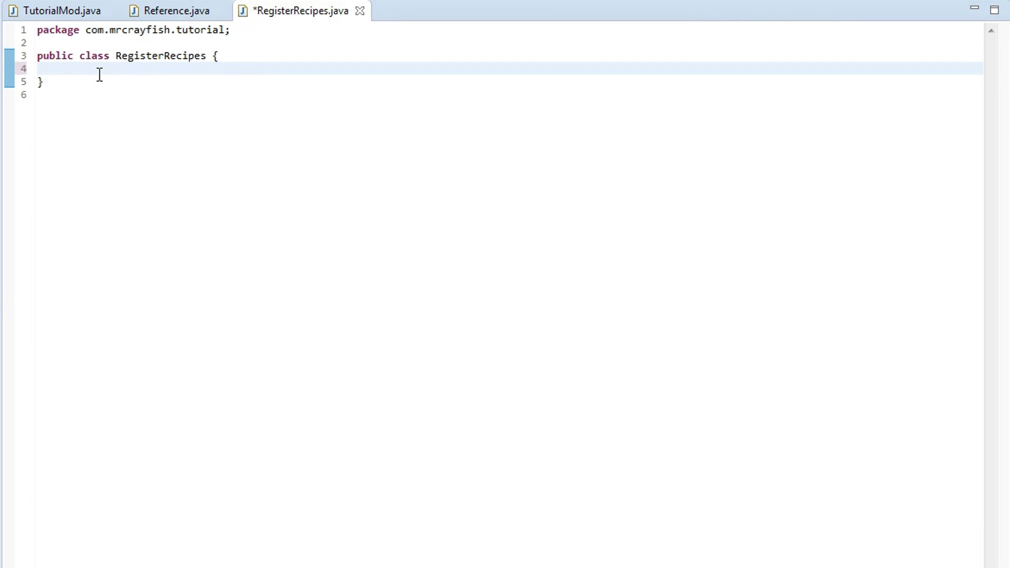
text(publ)
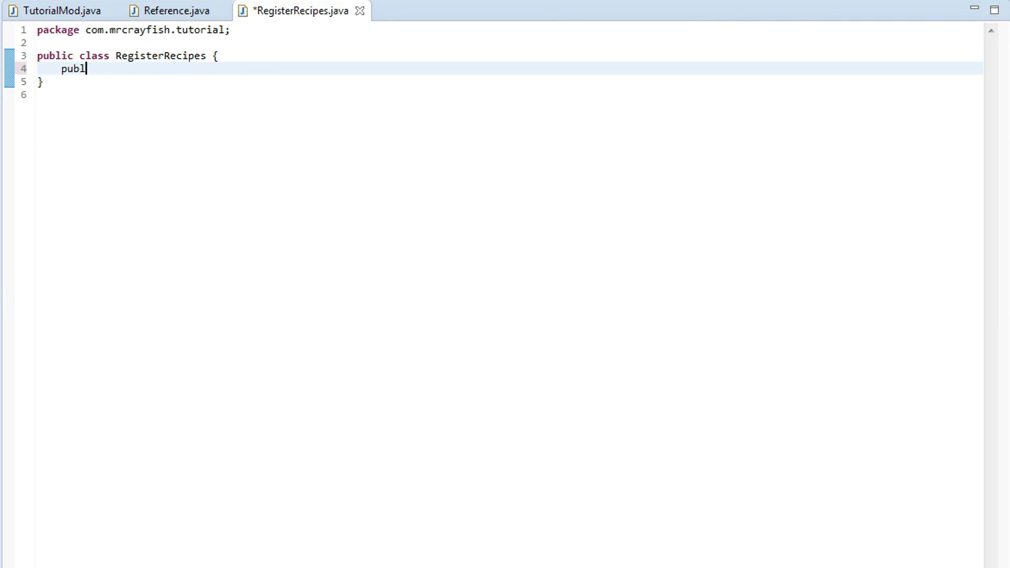
text(ic static)
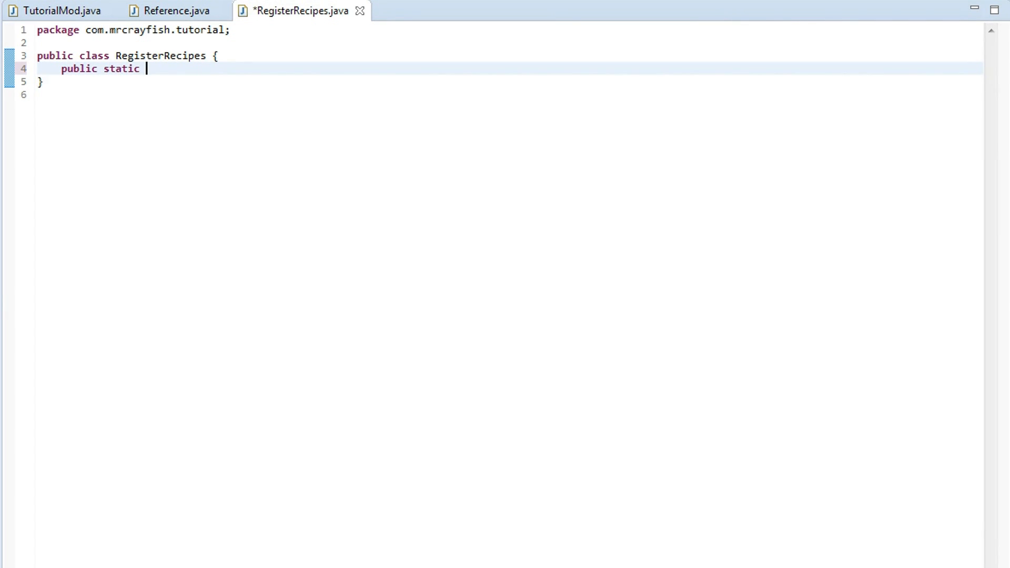
text(void)
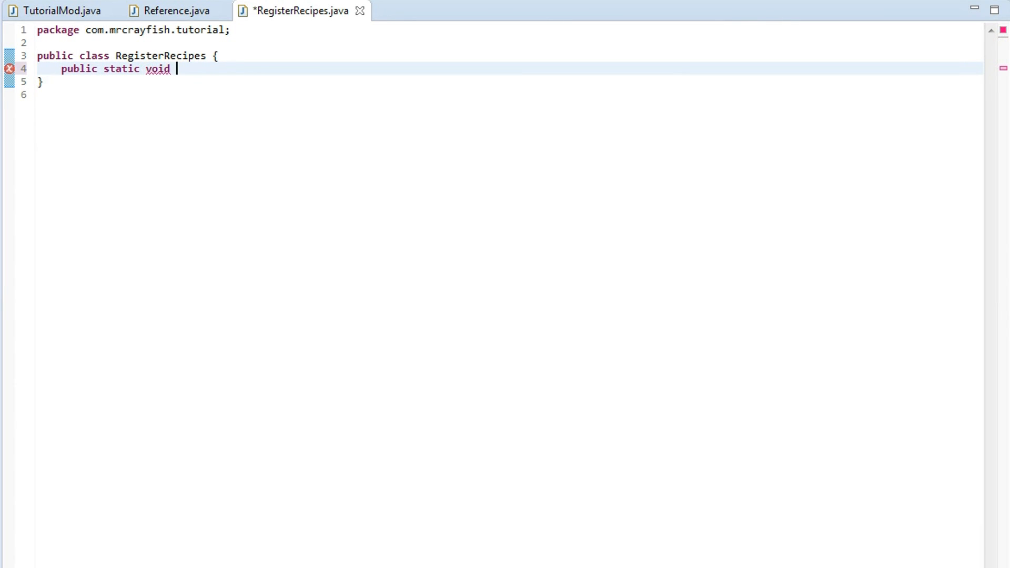
text(registerCus)
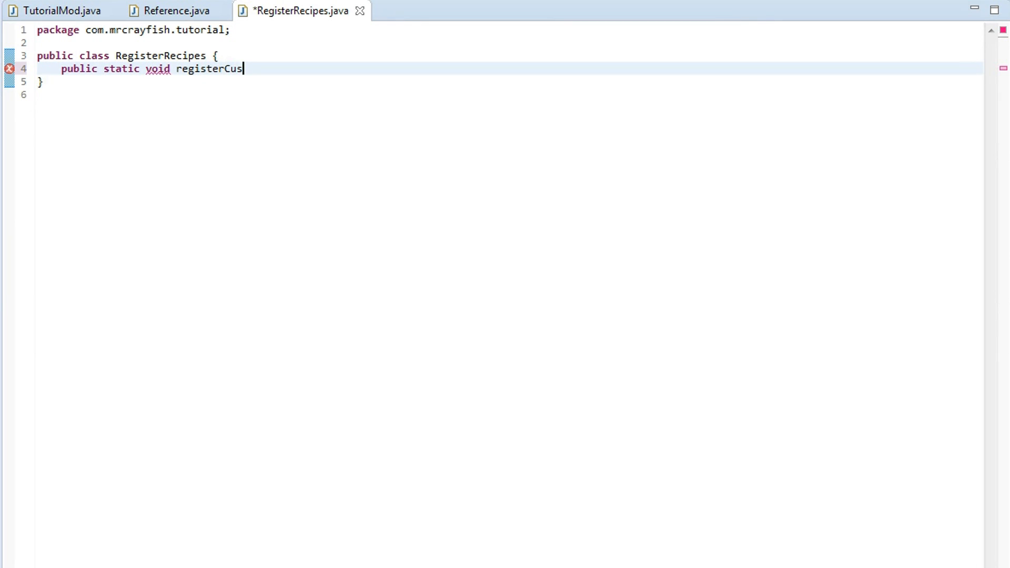
text(tomRecipes)
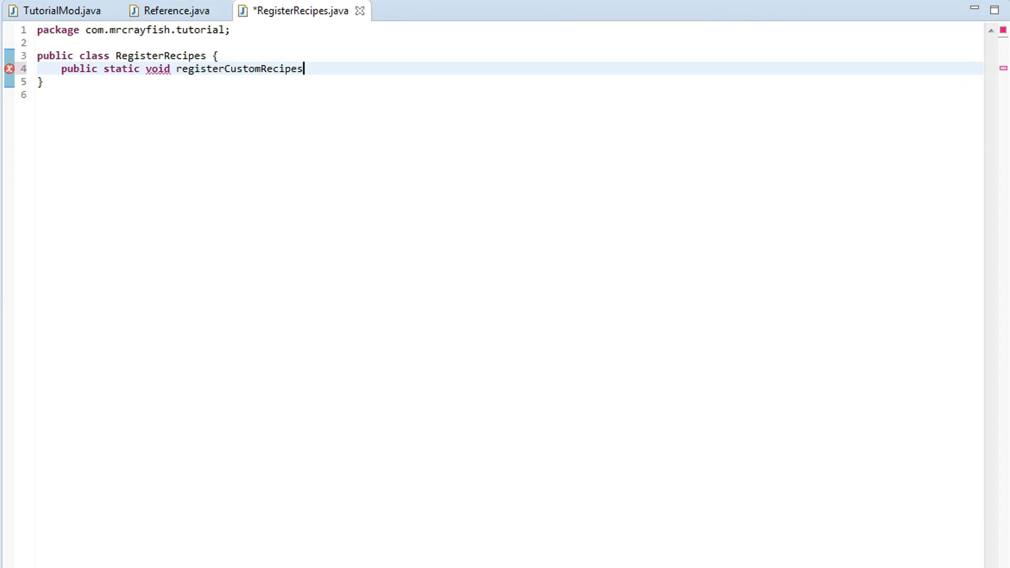
text(())
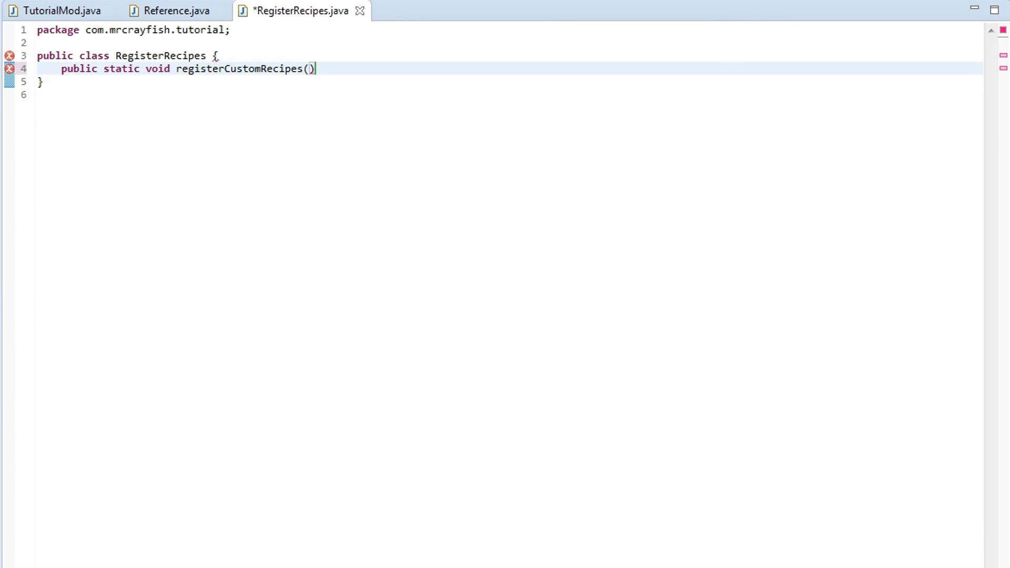
text(IRe)
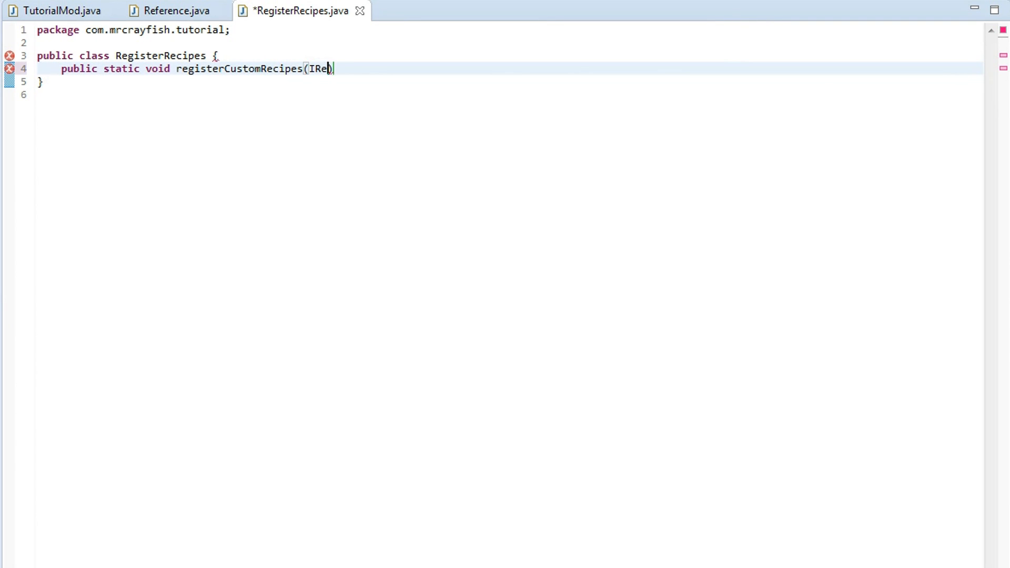
text(cipeReg)
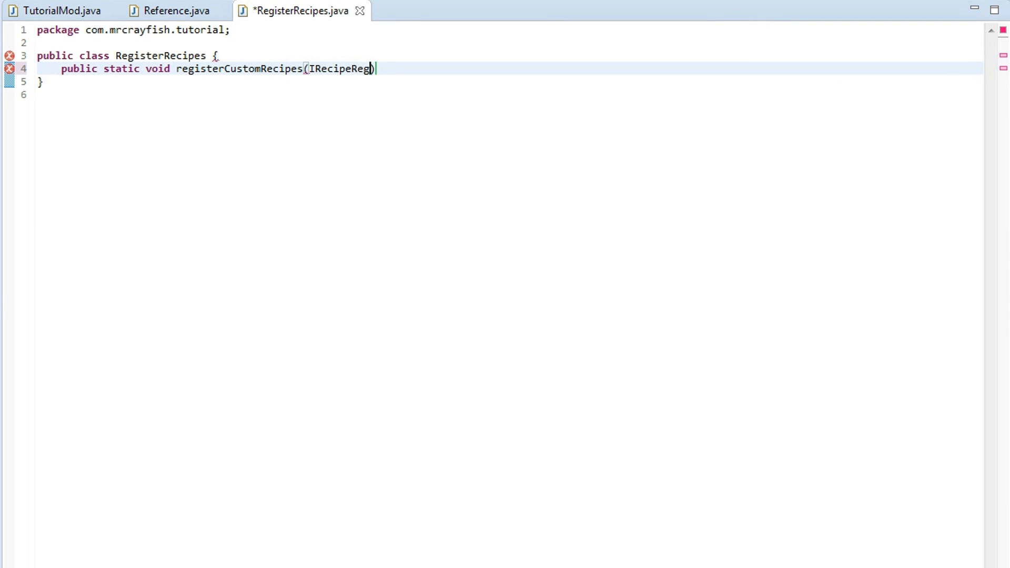
text(stry reci)
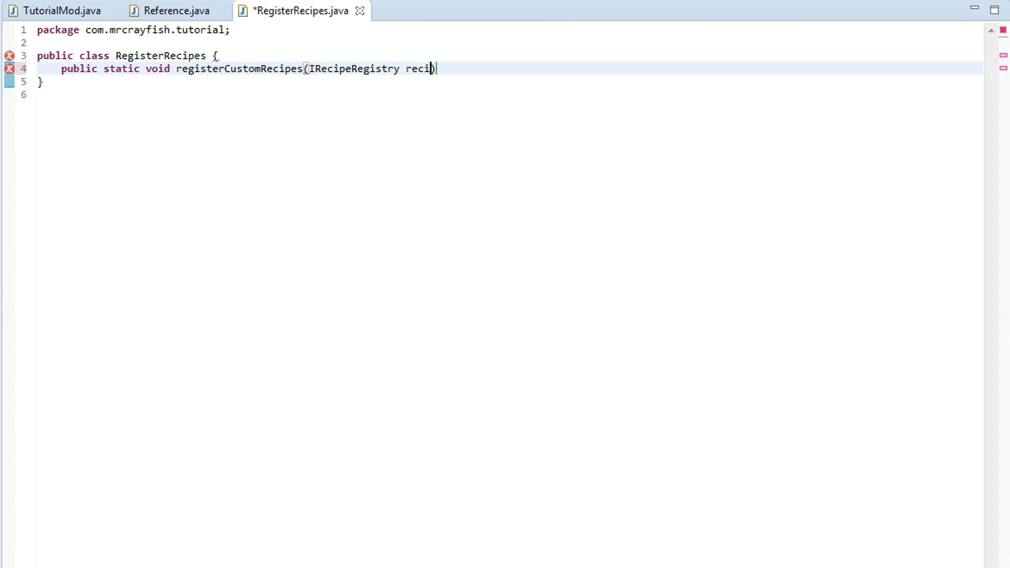
text(e)
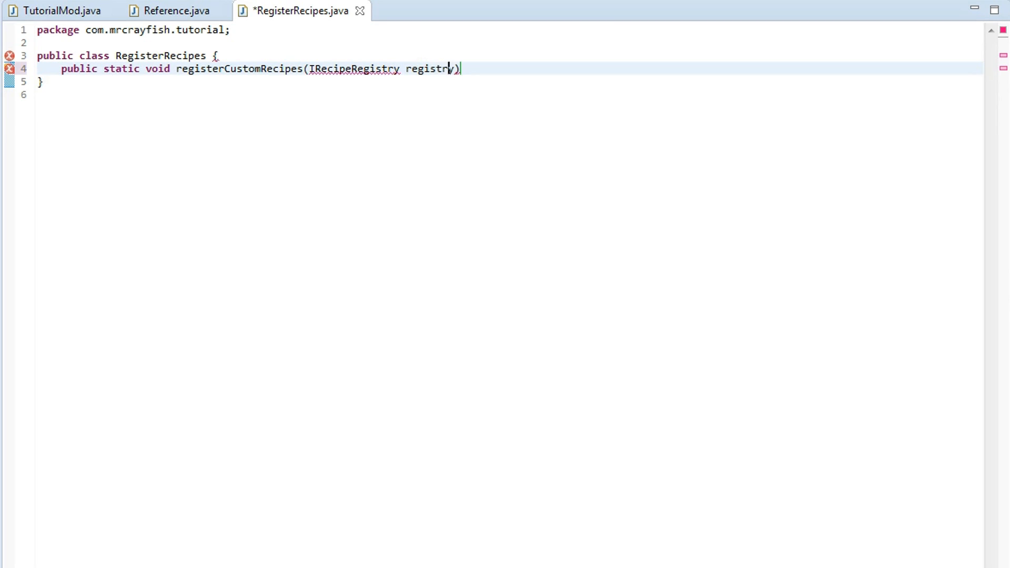
text( {)
key(Enter)
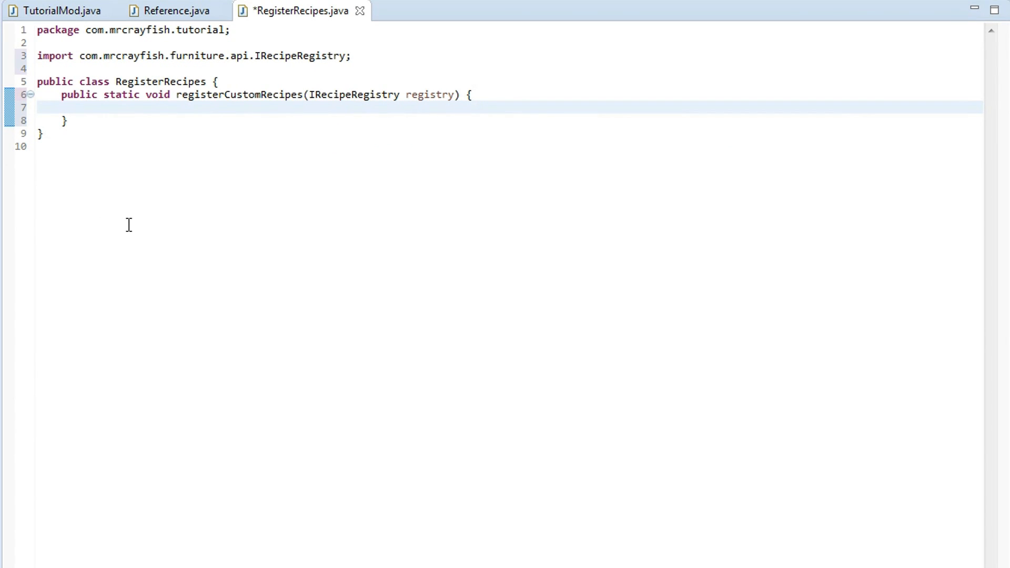
Declare RecipeVariables oven = new RecipeVariables() and import RecipeVariables from the furniture API
text(Re)
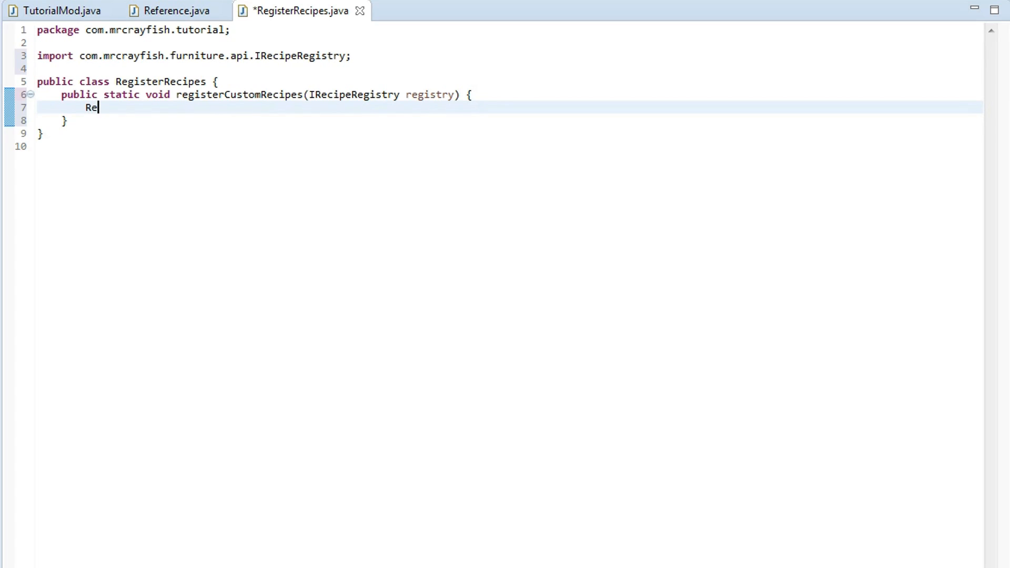
text(cipe)
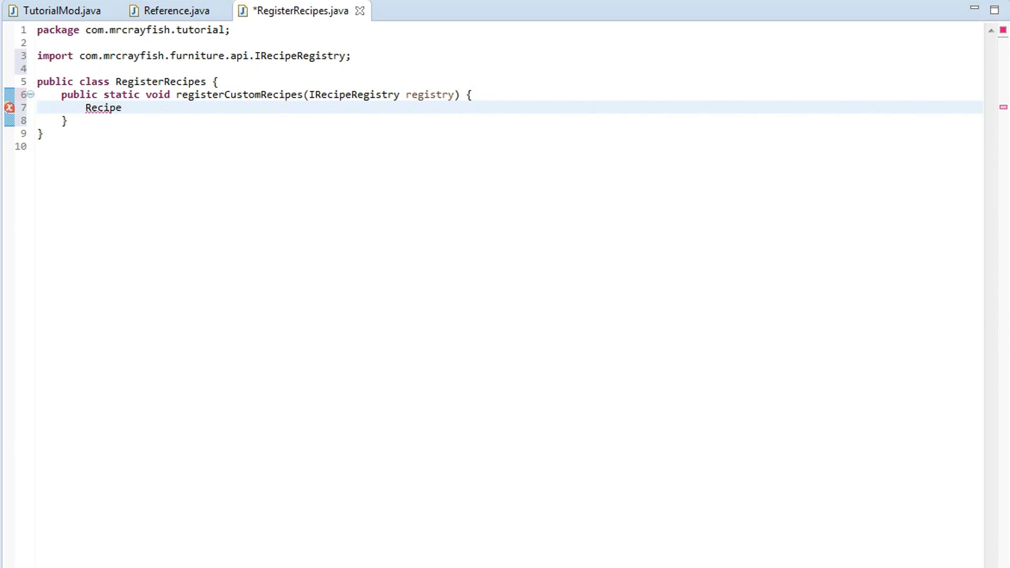
text(Varaibles)
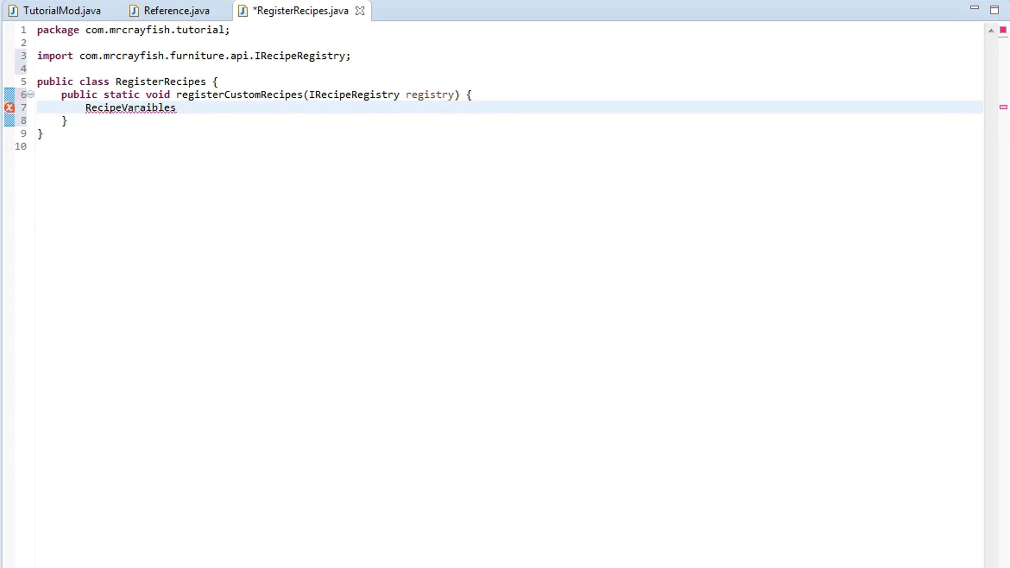
key(BackSpace)
text(i)
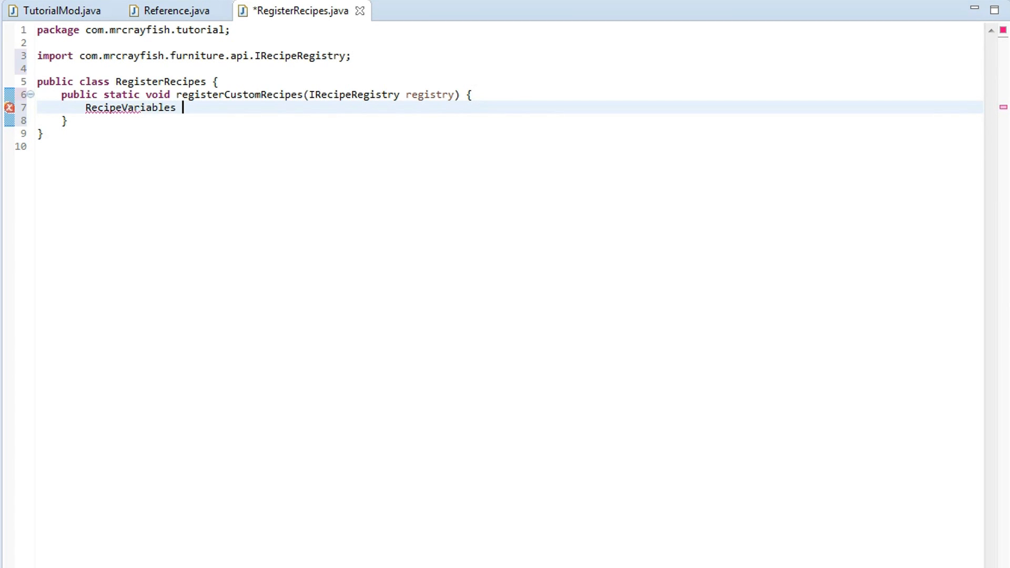
text(oven = new R)
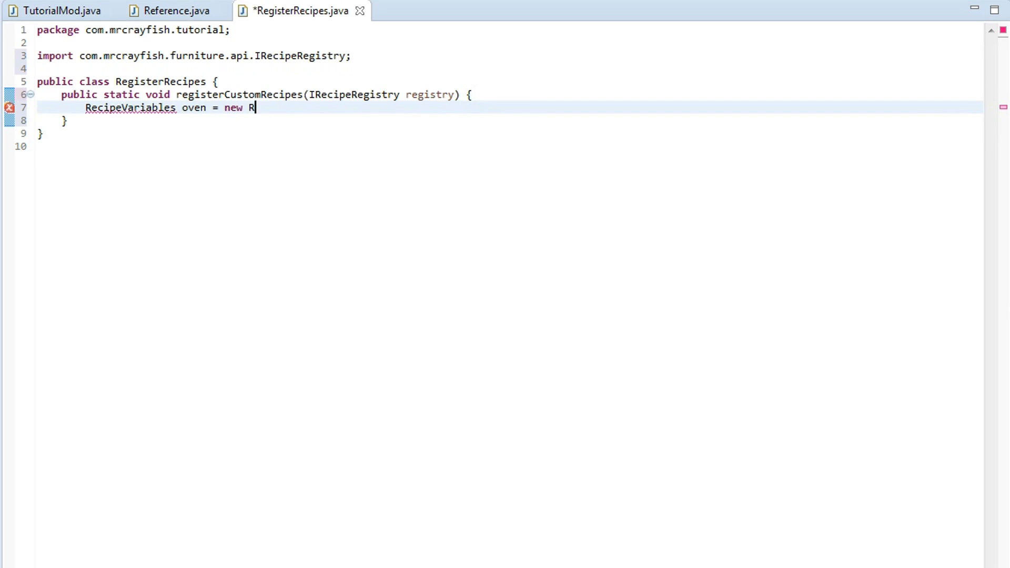
text(ecipeVaria)
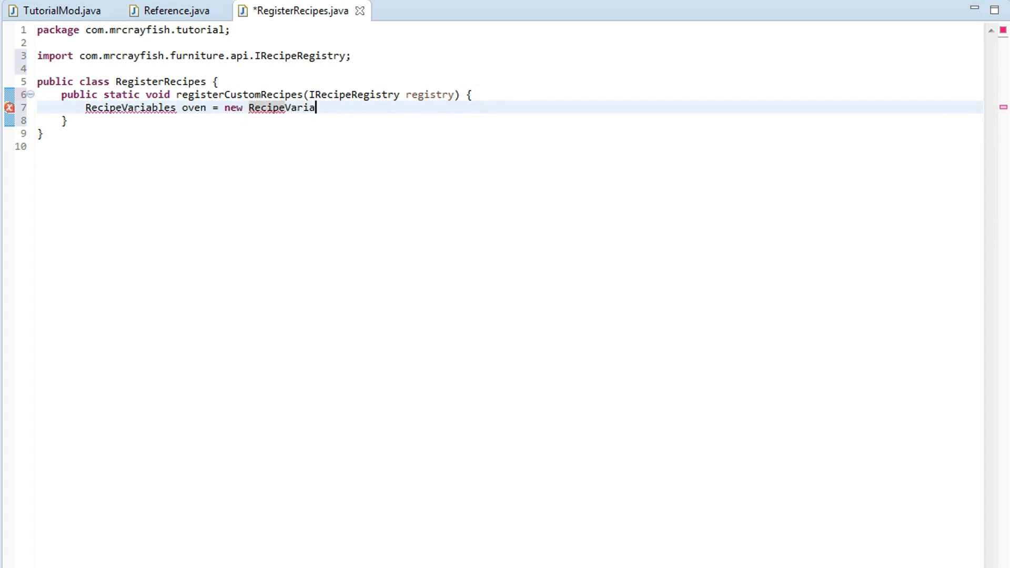
text(bles();)
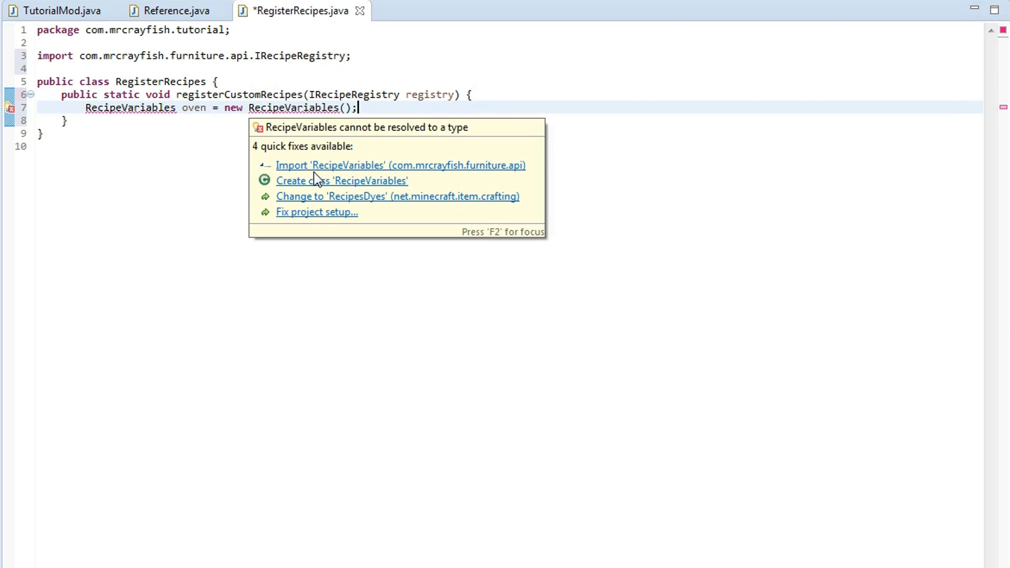
click(399, 165)
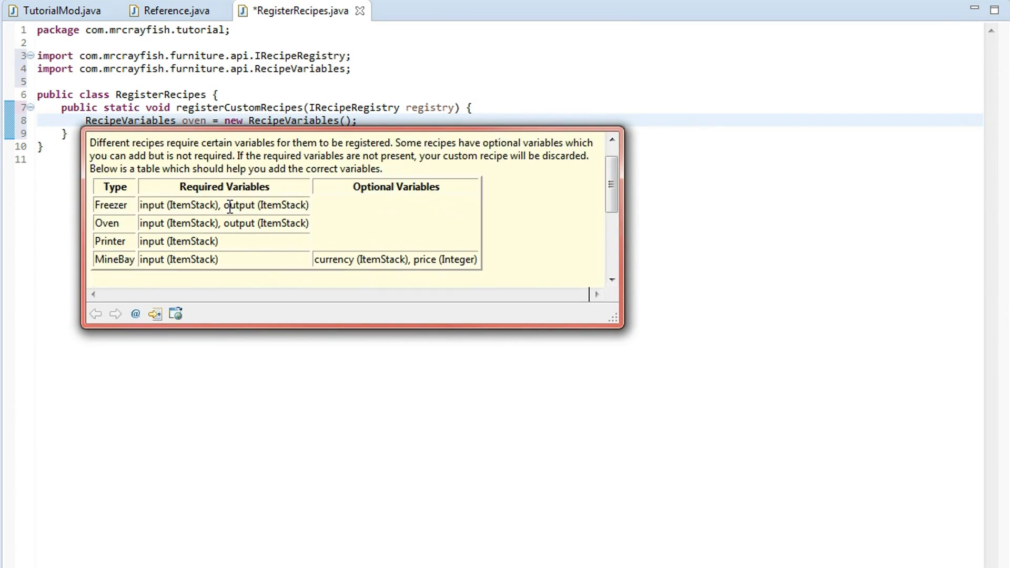
mouse_move(359, 258)
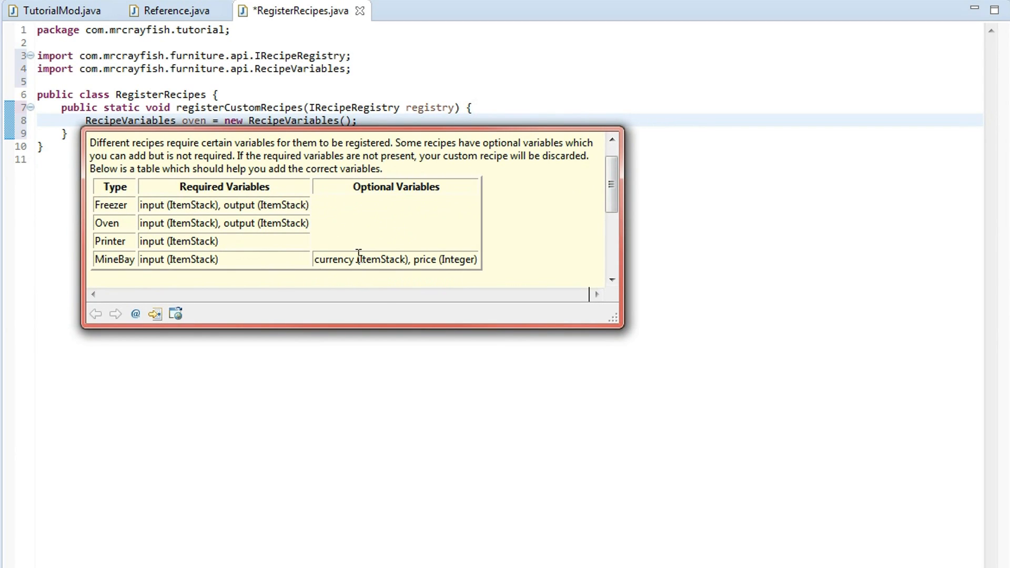
mouse_move(175, 163)
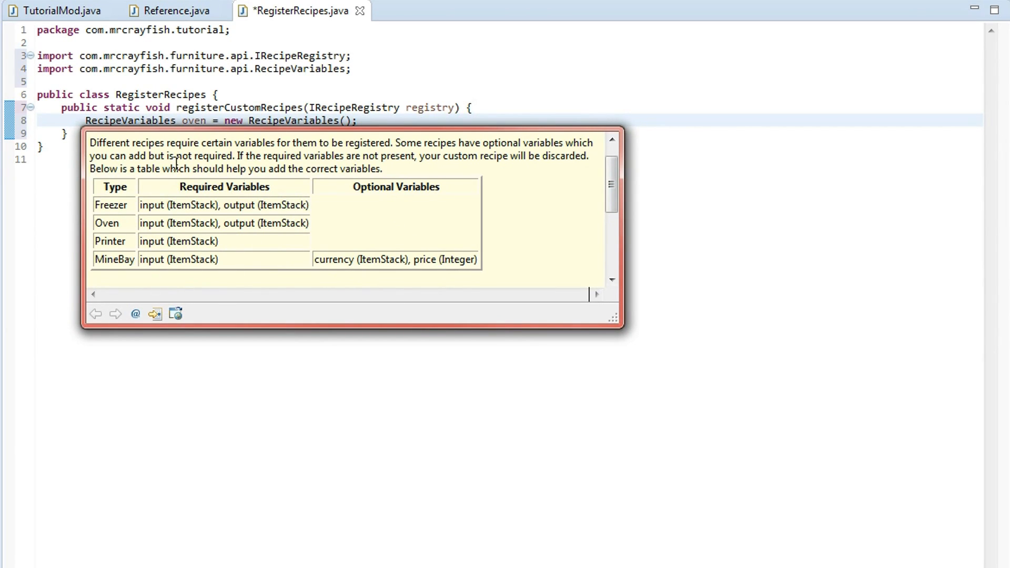
mouse_move(468, 229)
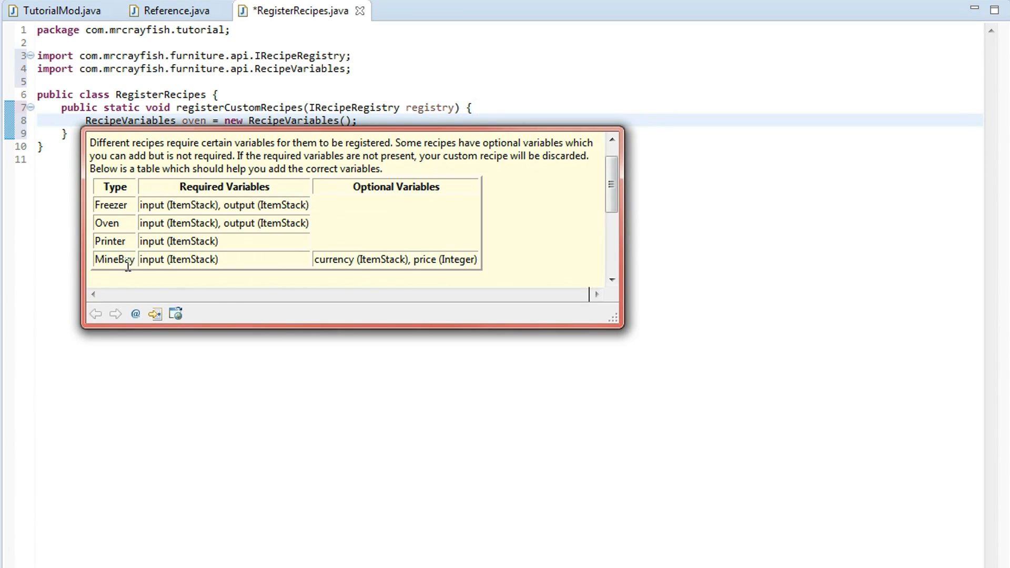
mouse_move(137, 246)
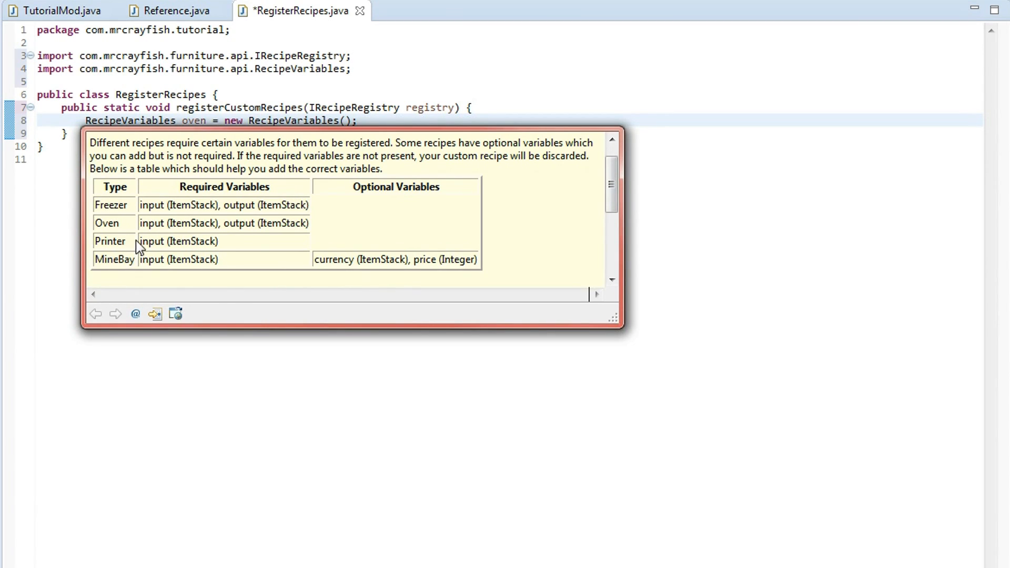
double_click(152, 223)
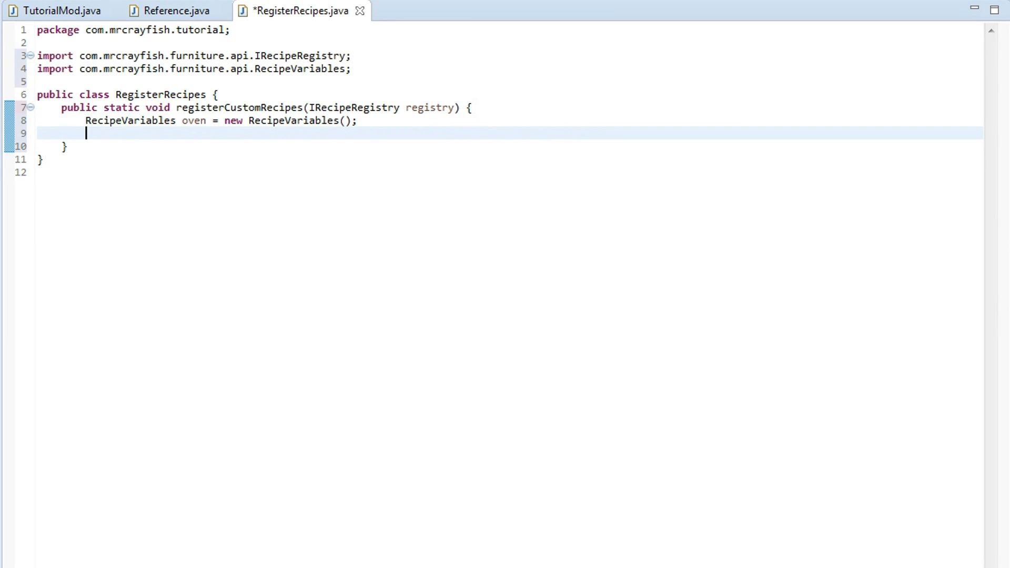
Add oven.addValue("input", new ItemStack(Items.carrot)) as the oven recipe's input
text(oven.)
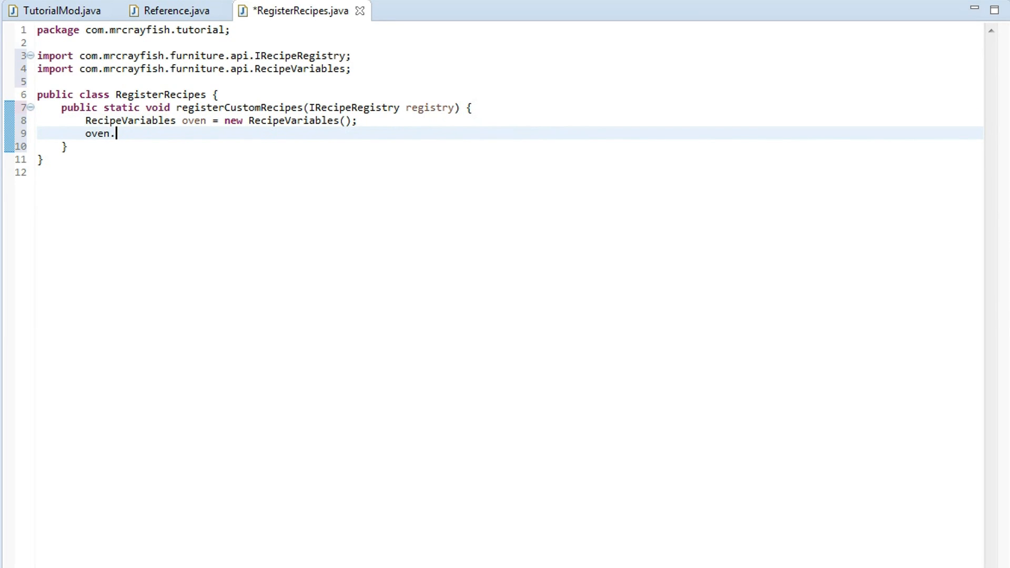
text(,a)
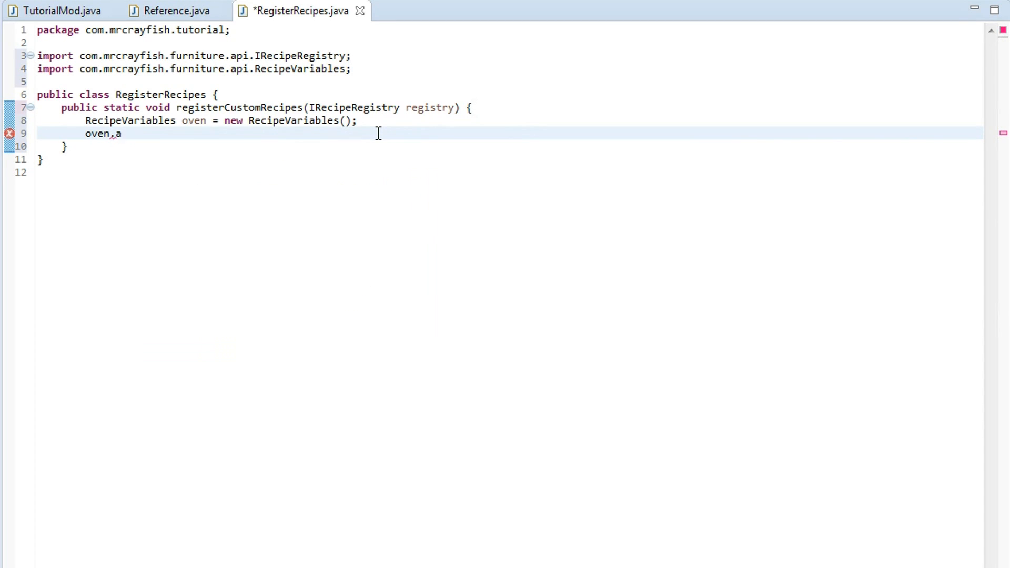
text(ddValue(")
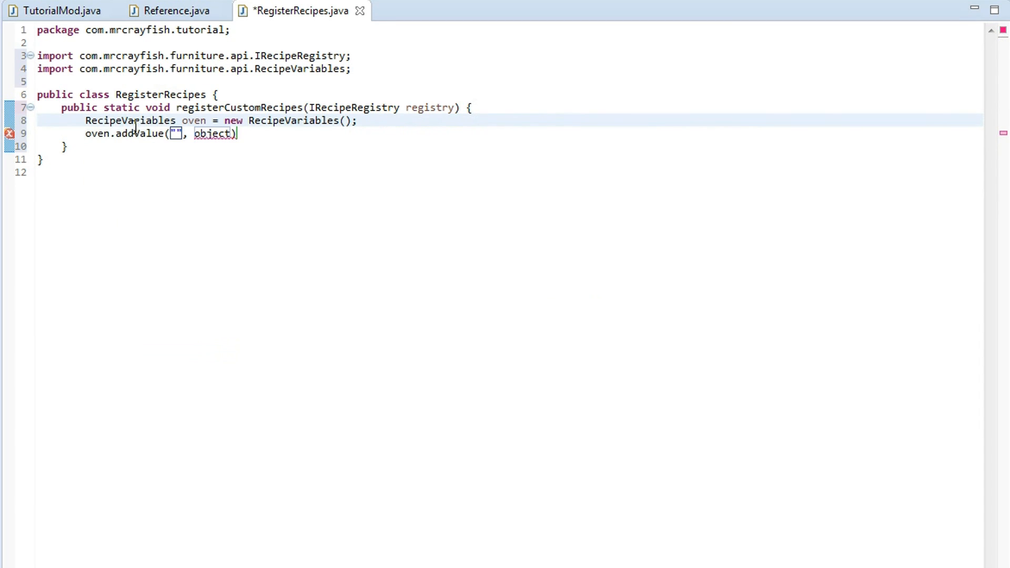
mouse_move(135, 119)
text(input)
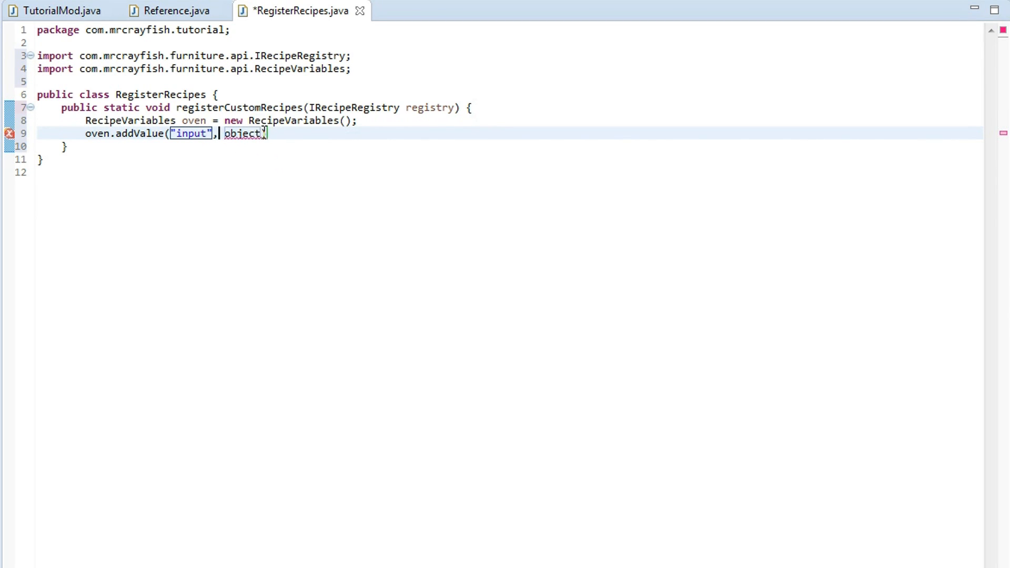
text(new)
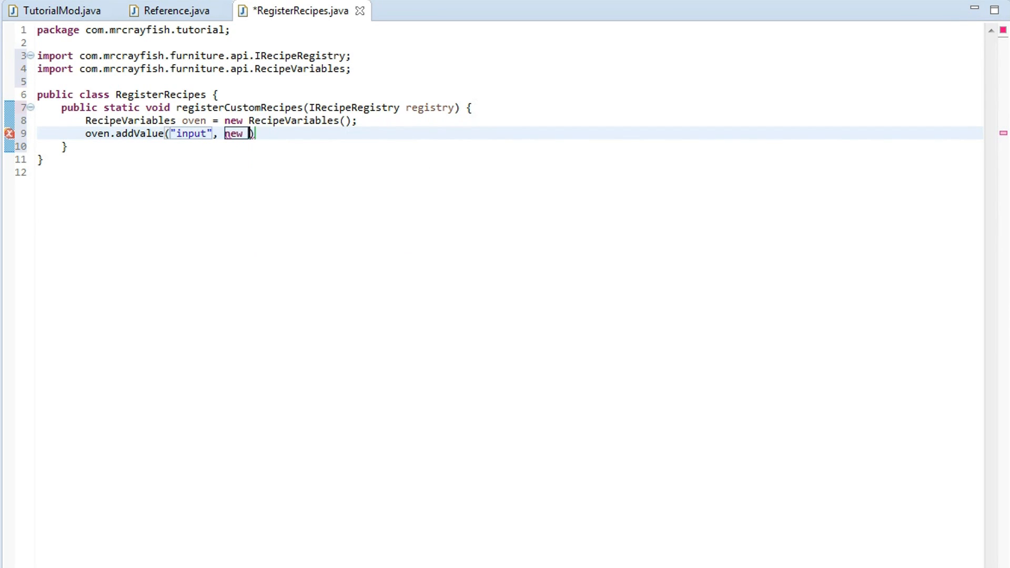
text(ItemStack())
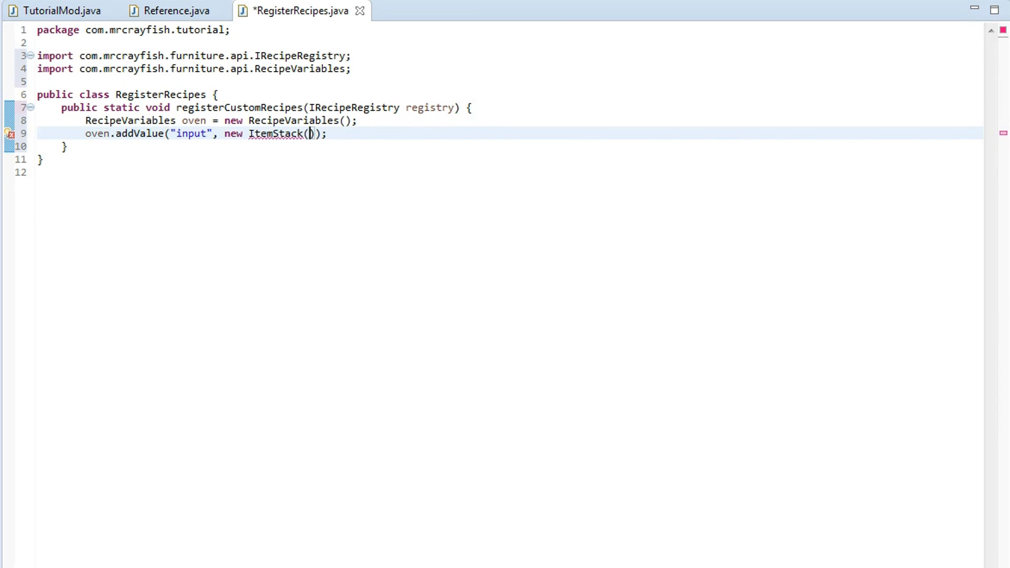
text(Items.)
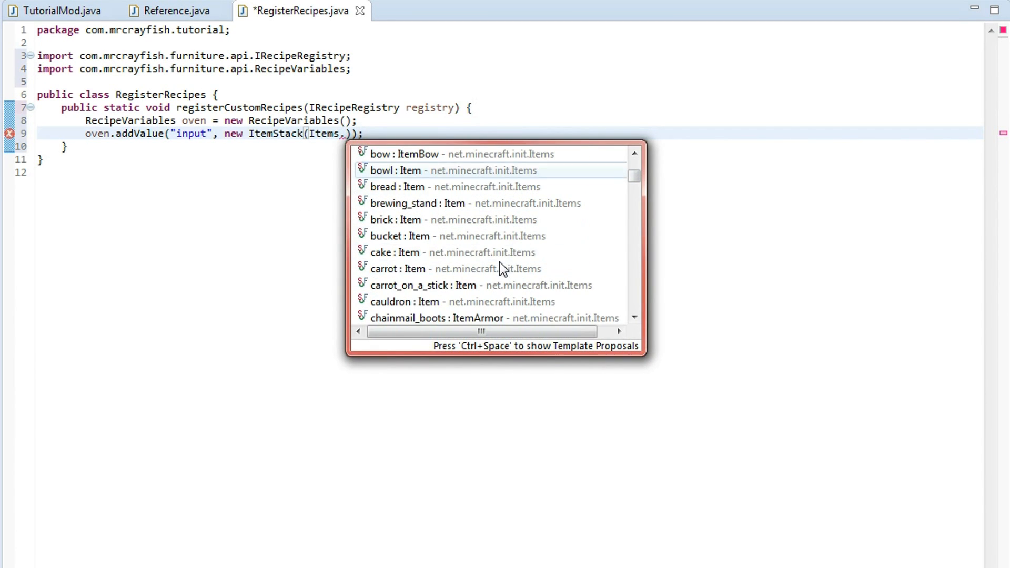
mouse_move(415, 269)
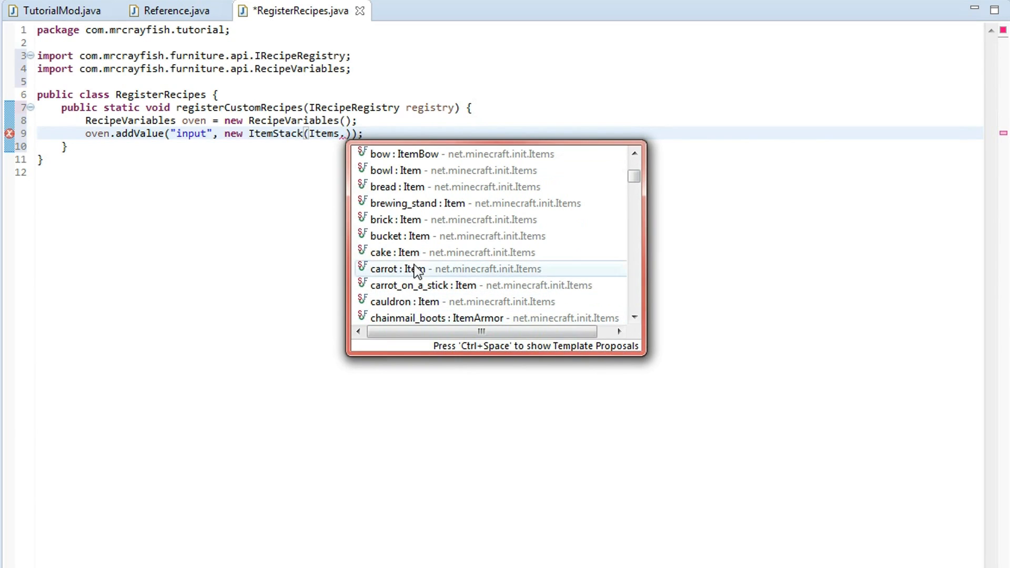
double_click(386, 269)
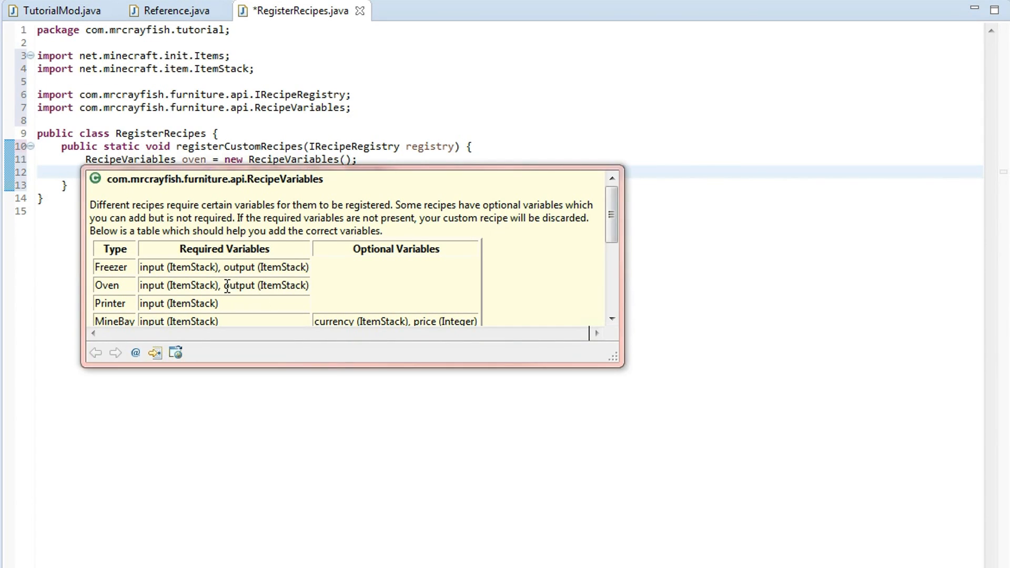
Add oven.addValue("output", new ItemStack(Items.potato)) and keep the carrot stack plain
text(oven.addValue("input", new ItemStack(Items.carrot));)
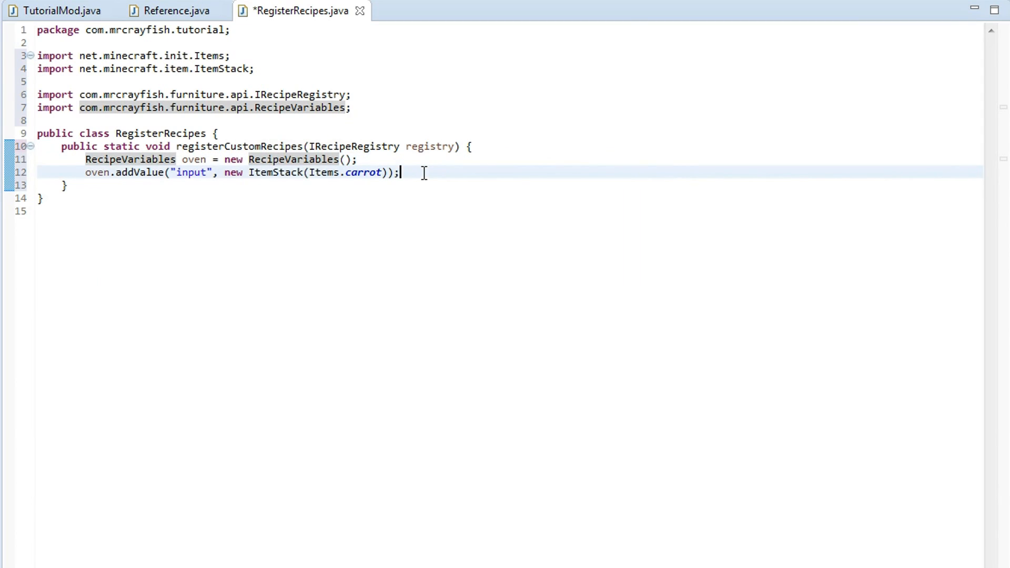
text(oven.addValue("", object)
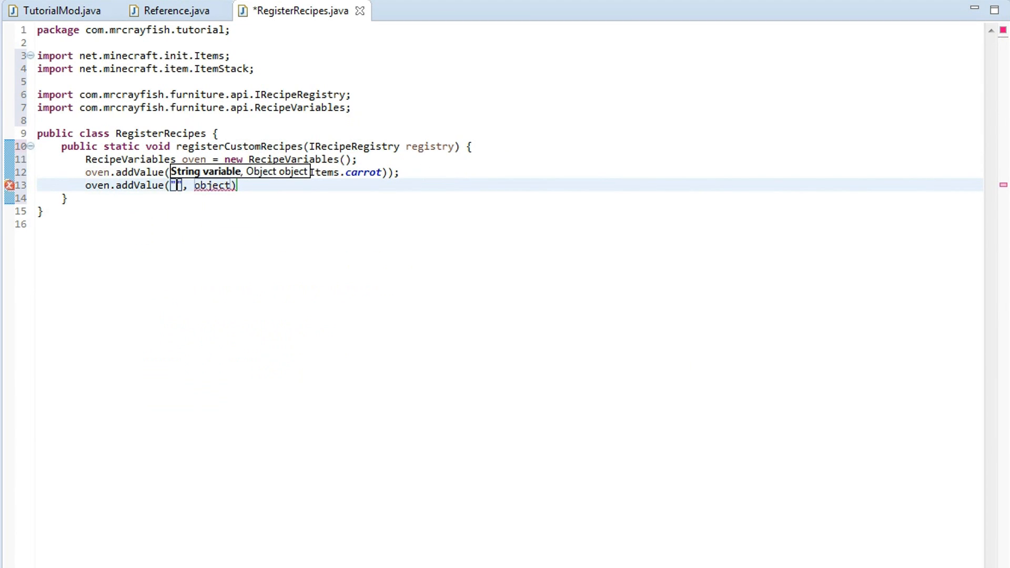
text(output)
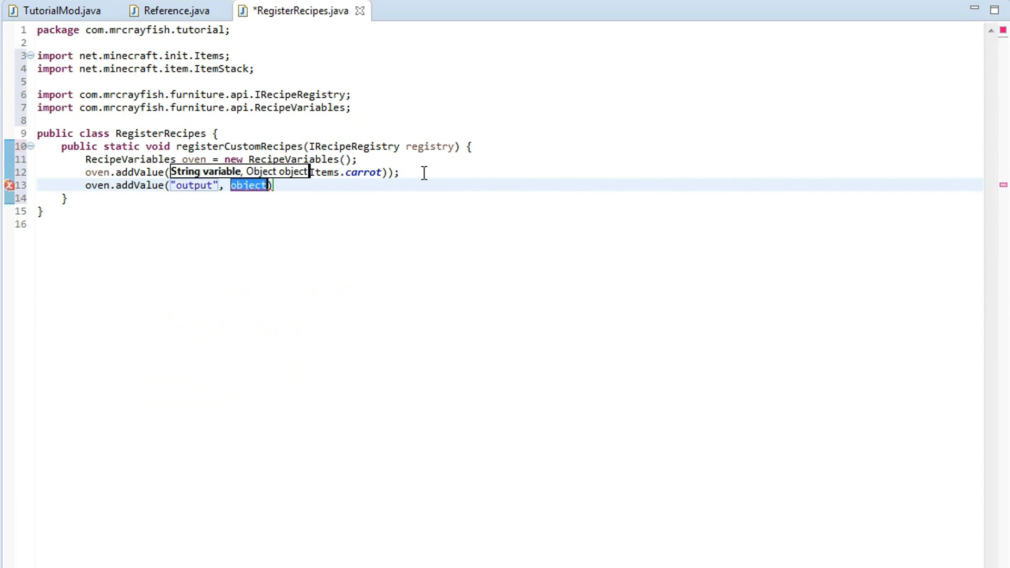
text(new)
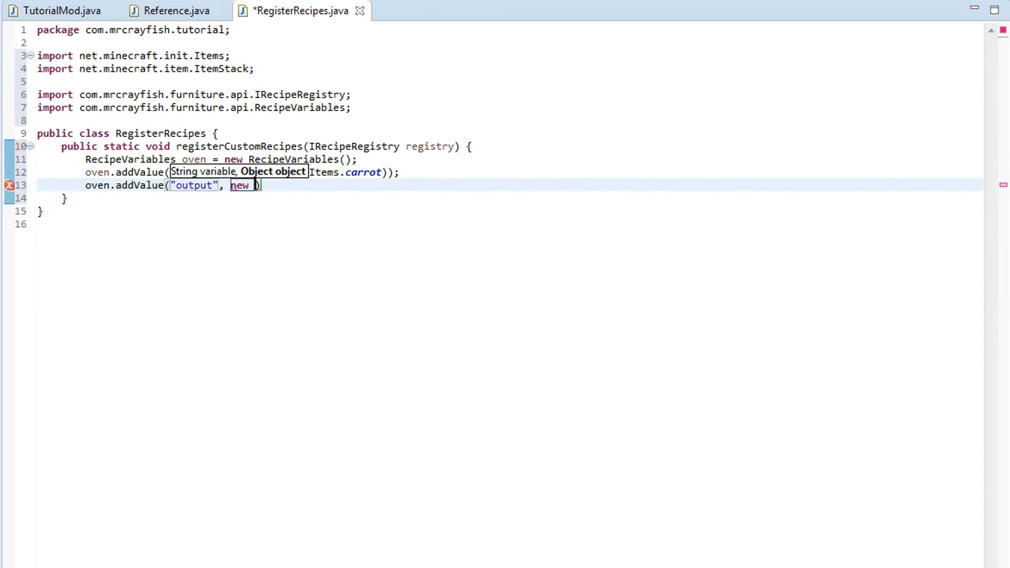
text(ItemStack)
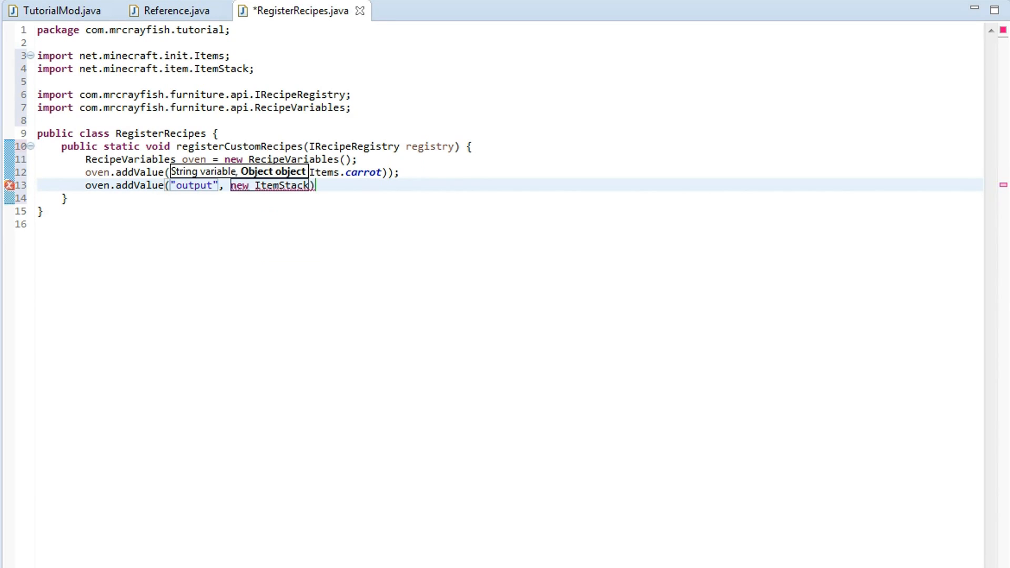
text(()
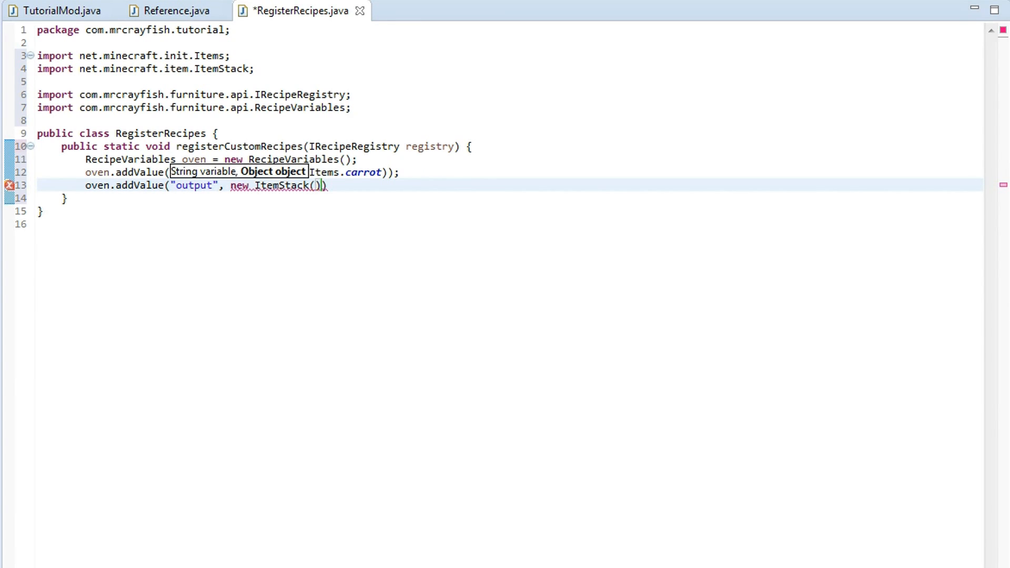
text(Items.)
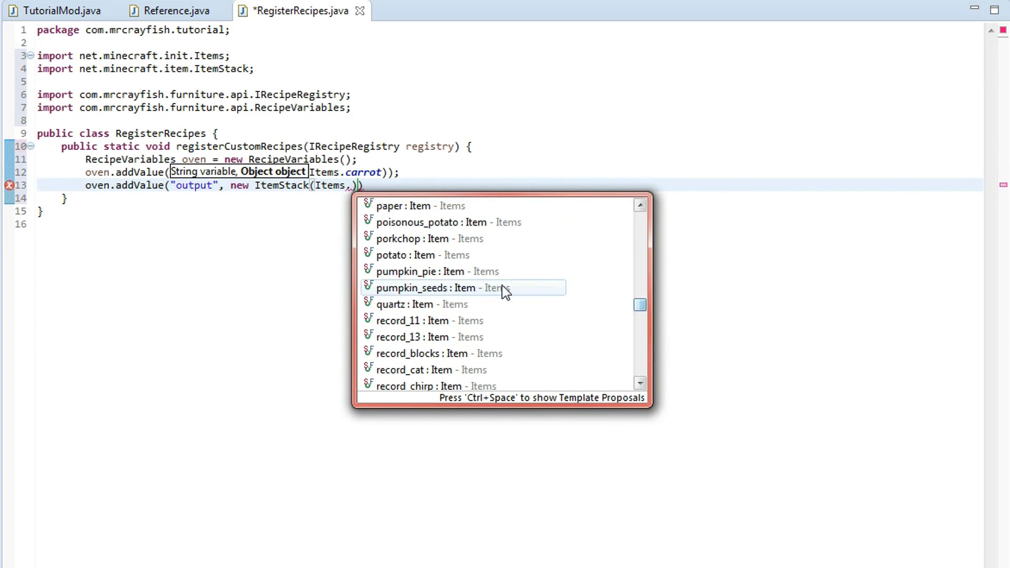
mouse_move(416, 264)
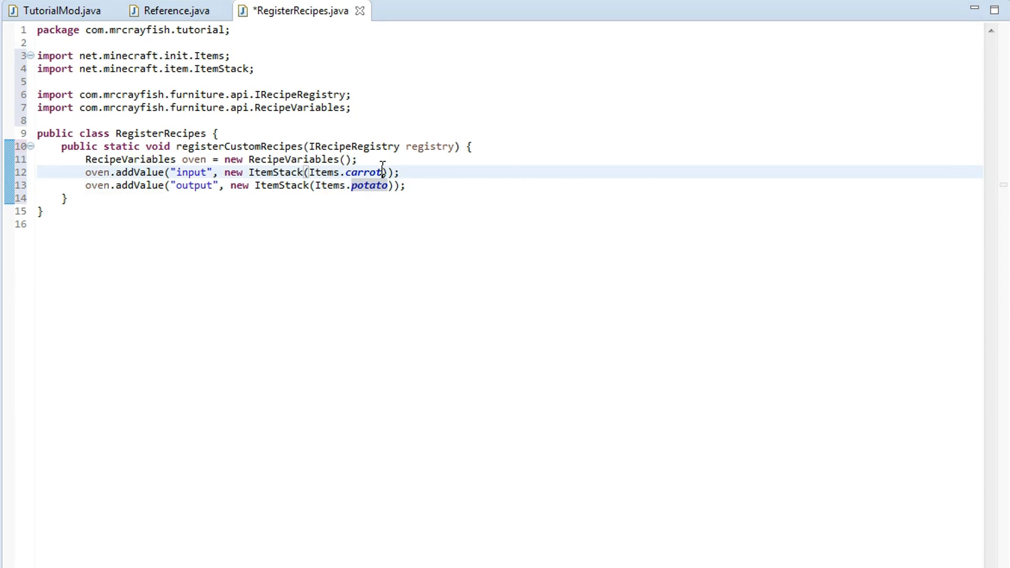
text(, 1,)
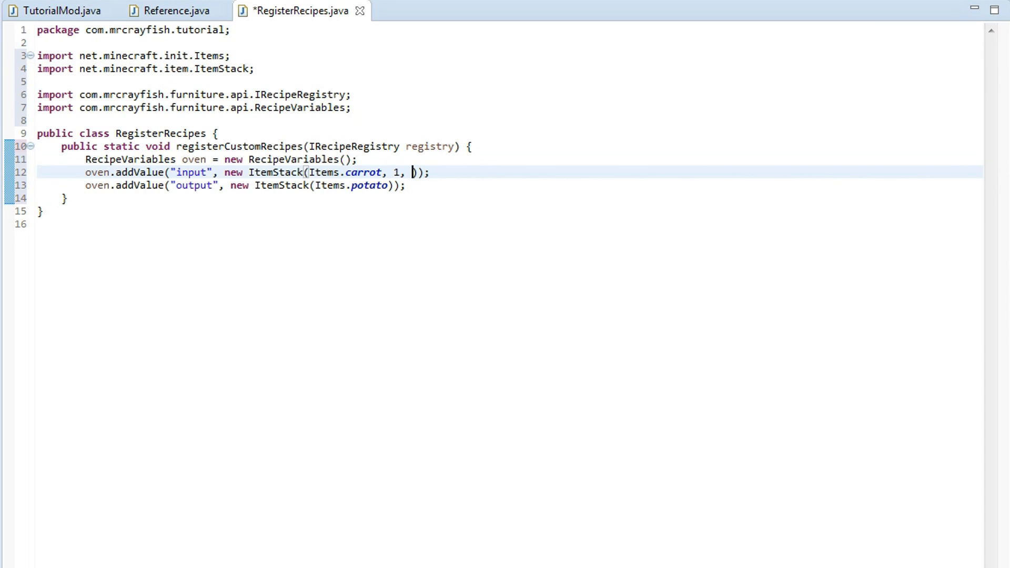
key(BackSpace)
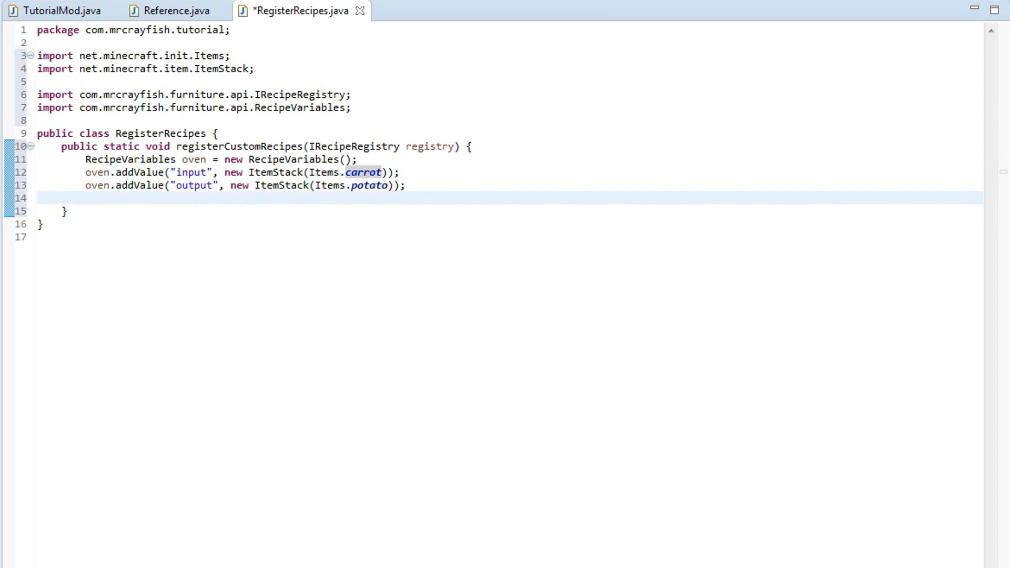
Call registry.registerRecipe("oven", oven) and save the file
text(re)
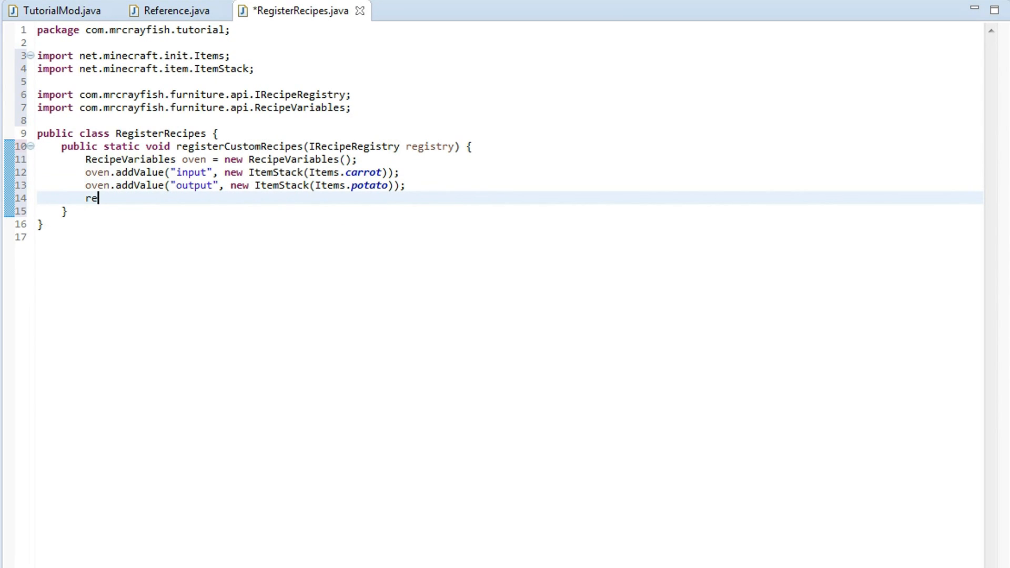
text(gistry.)
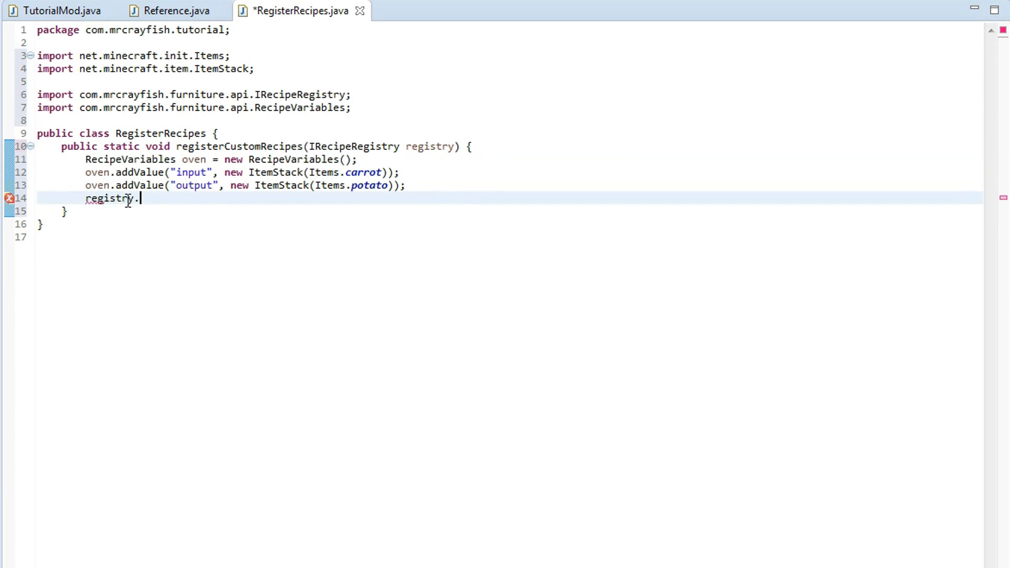
text(registerRecipe(type, params)
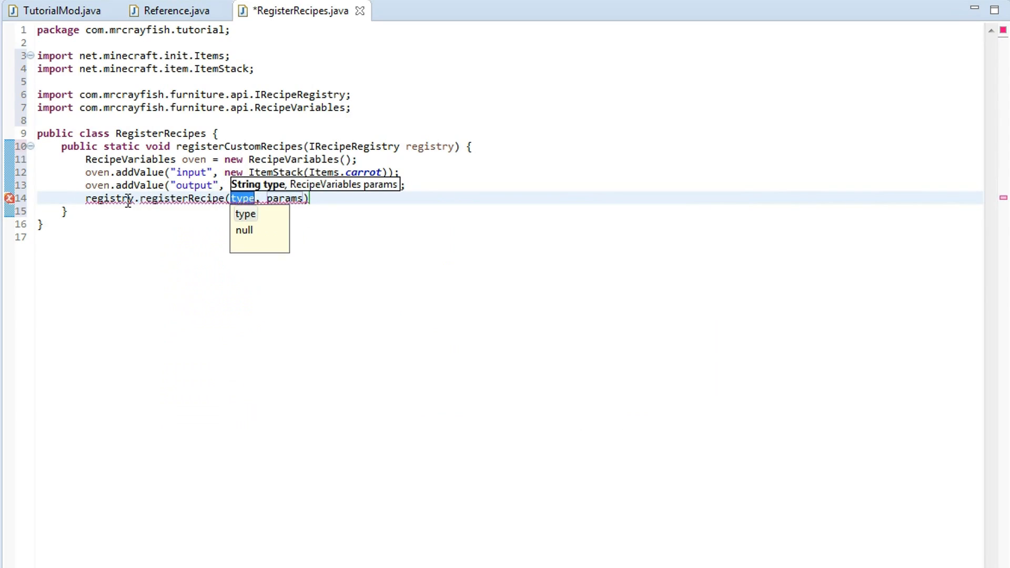
text(")
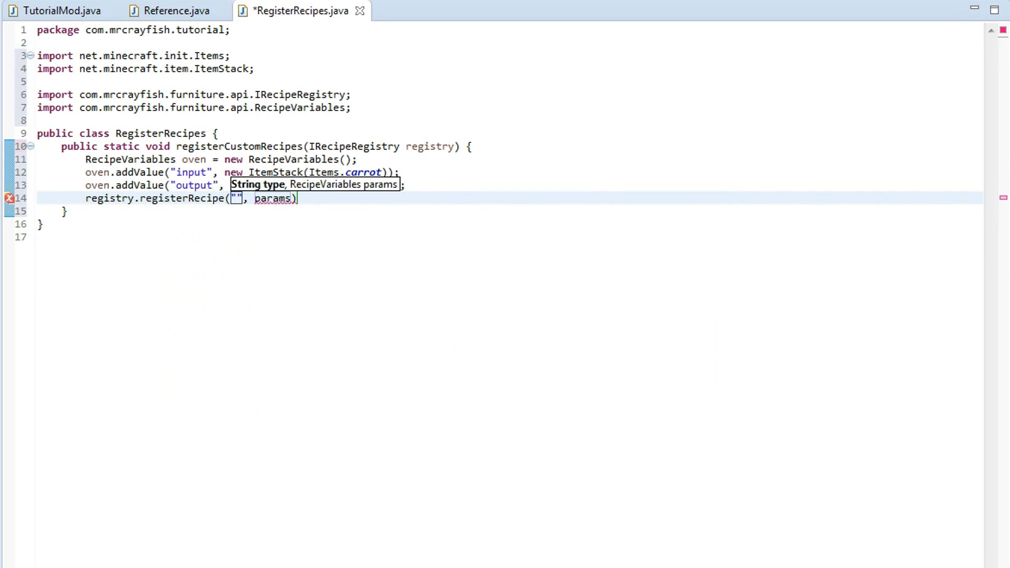
text(oven)
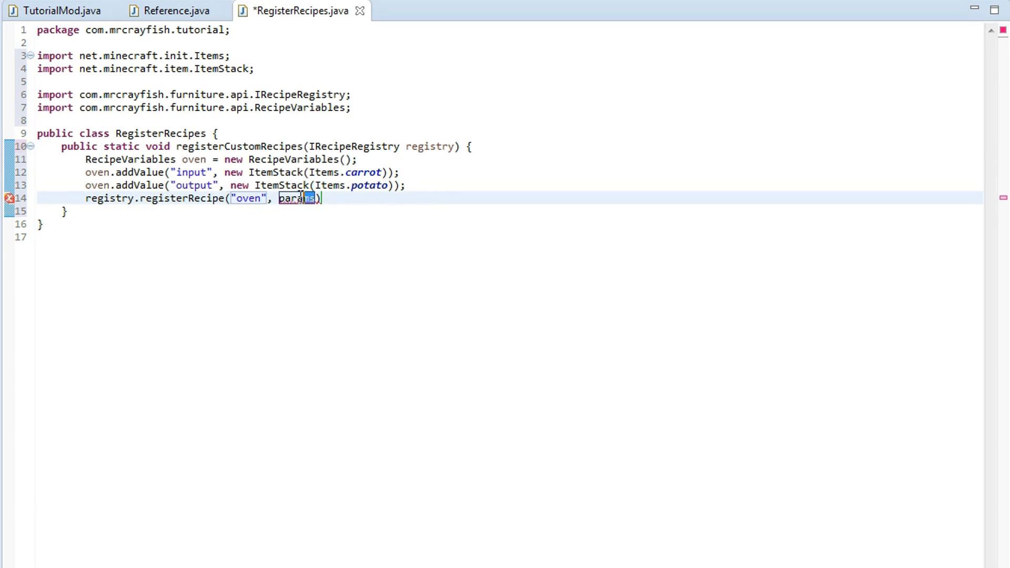
text(oven)
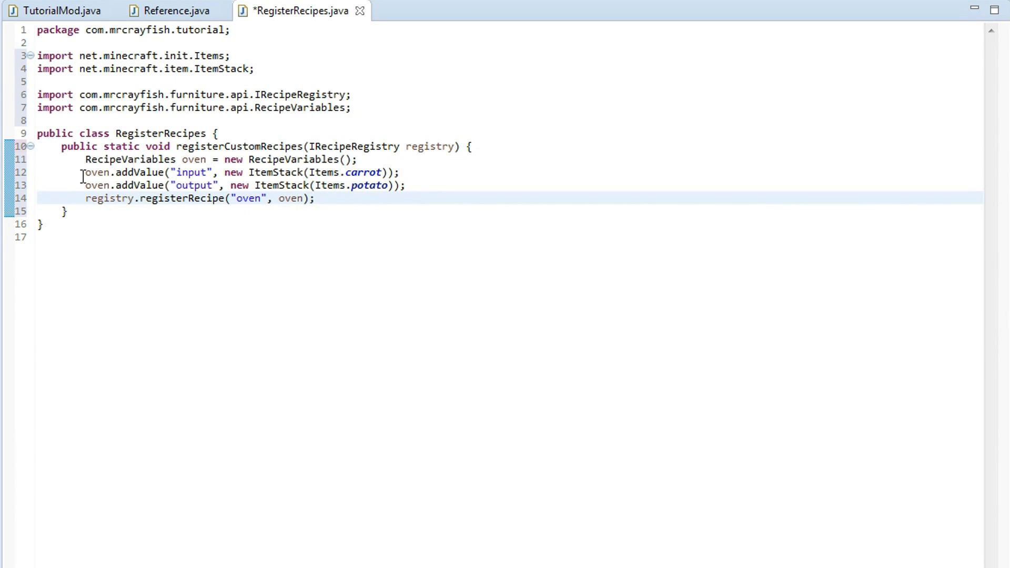
key(ctrl+s)
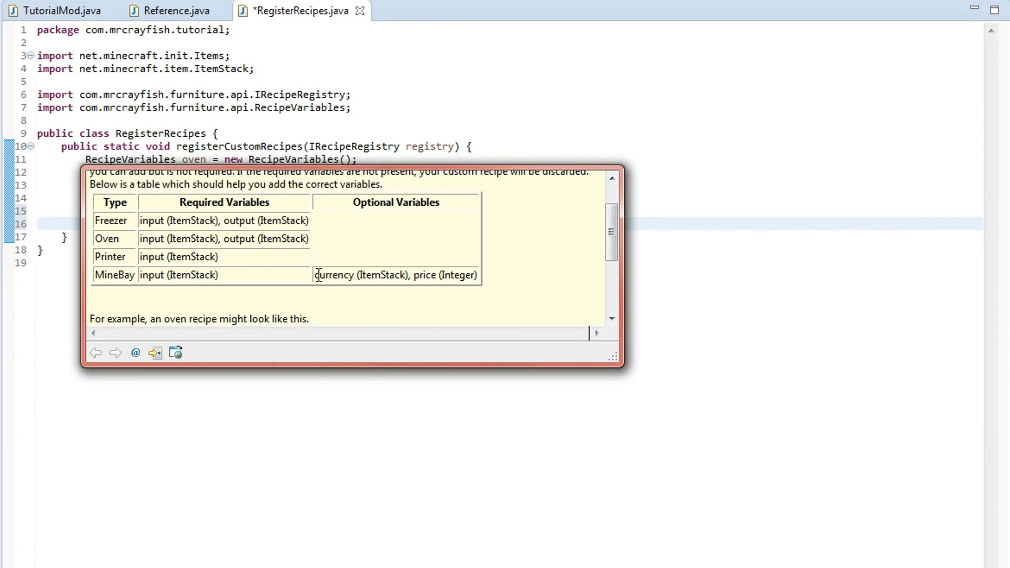
double_click(332, 274)
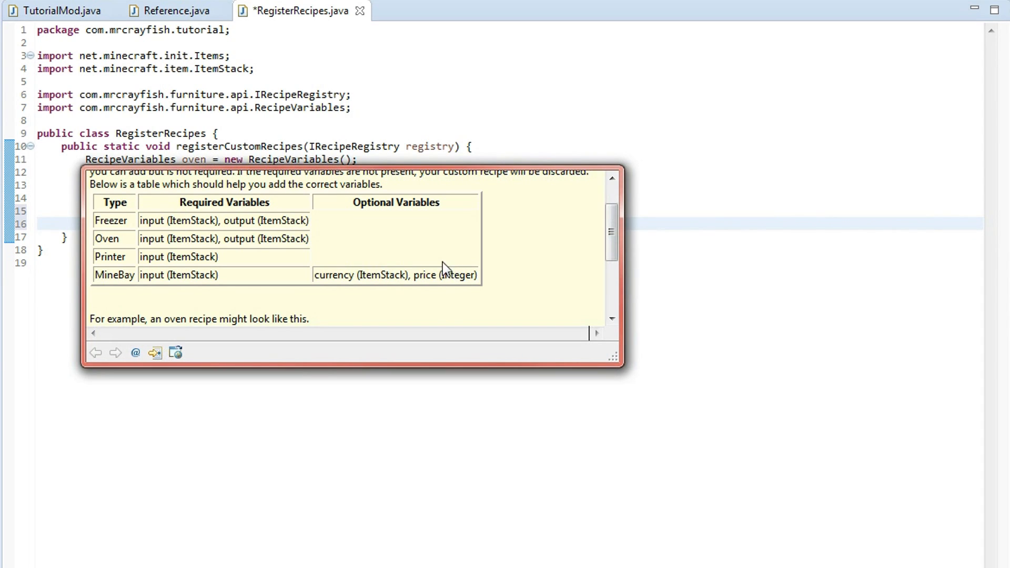
mouse_move(316, 319)
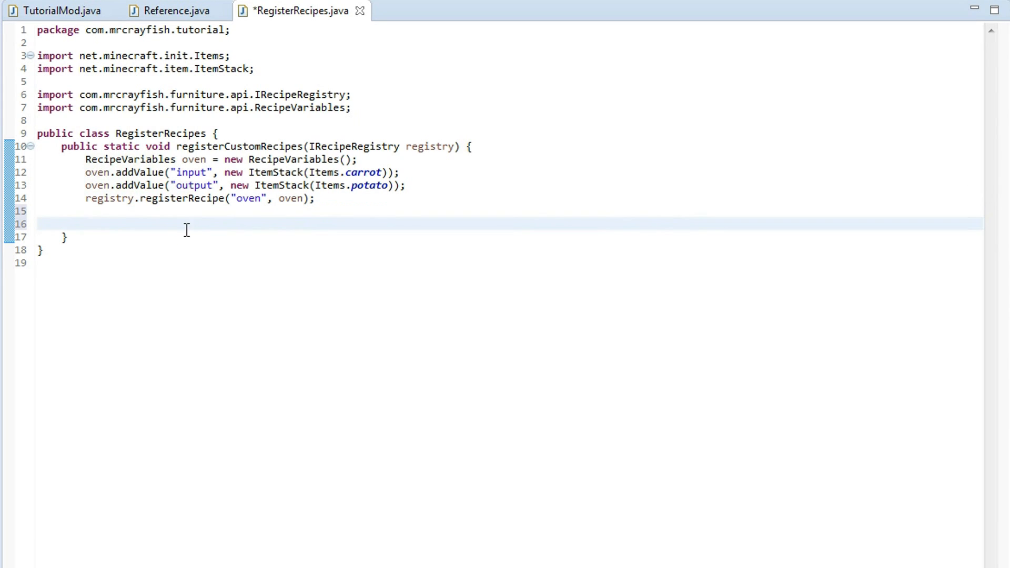
Declare RecipeVariables minebay = new RecipeVariables() below the oven recipe
text(RecipeVa)
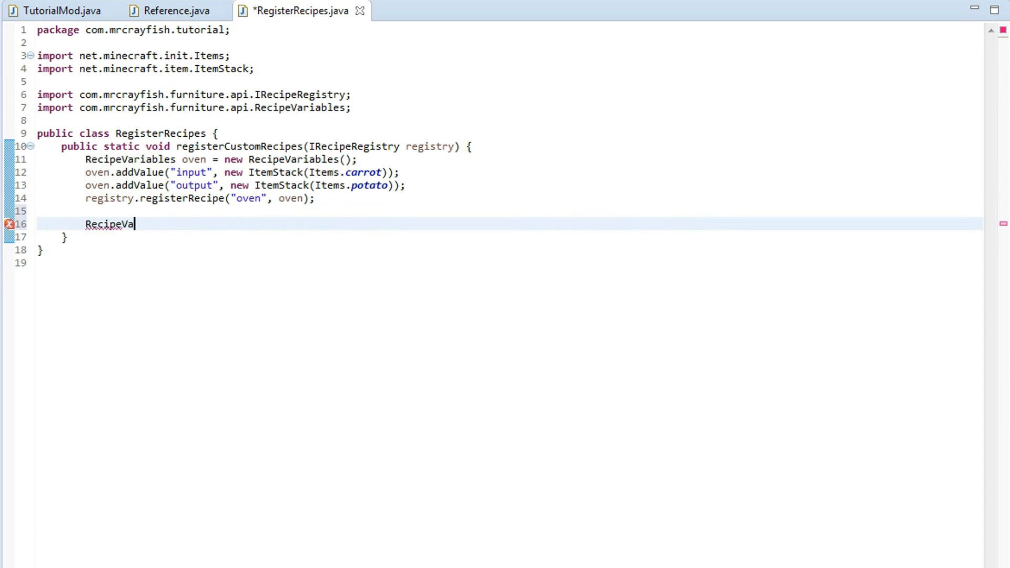
text(riables min)
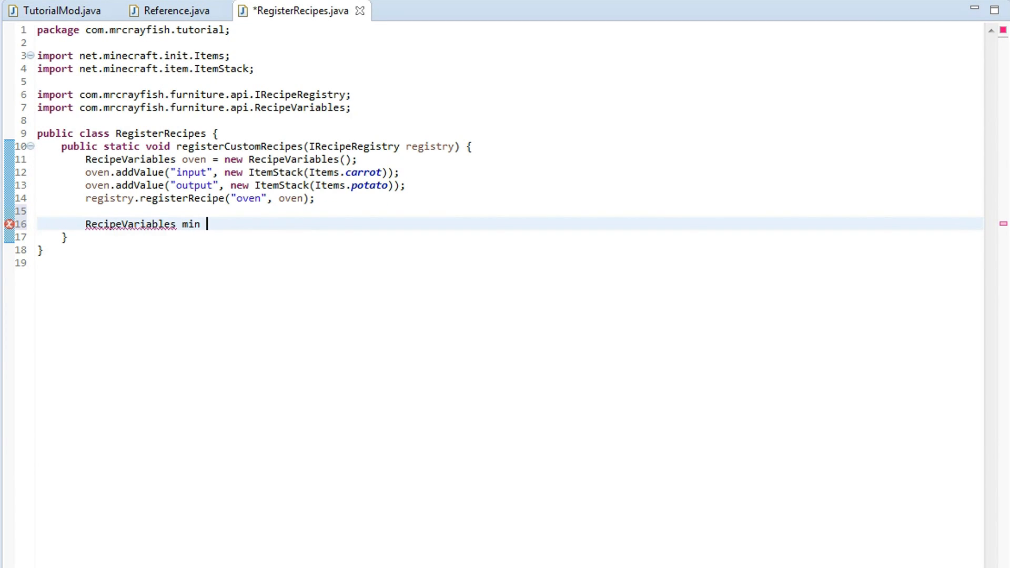
text(eb)
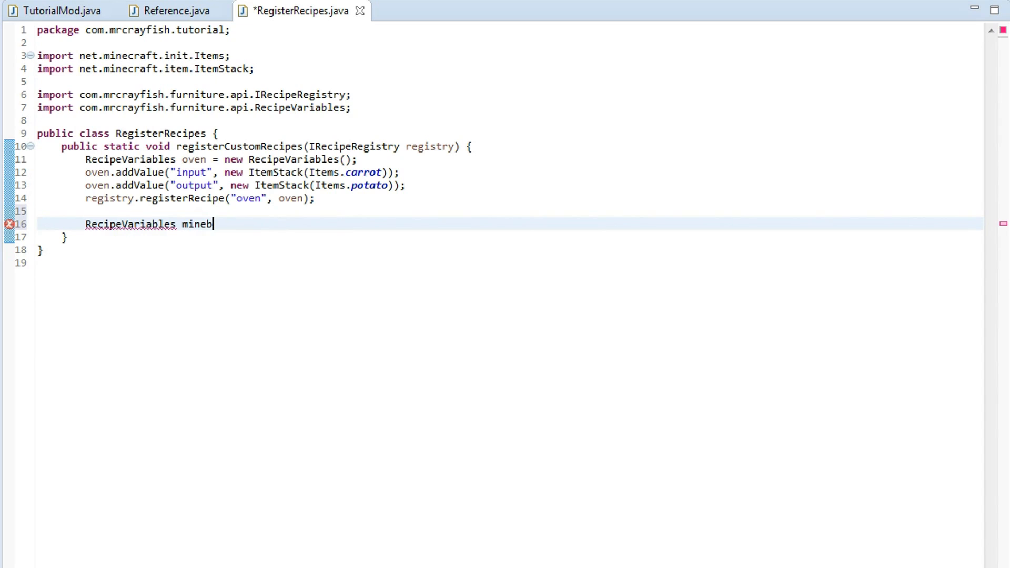
text(ay = new)
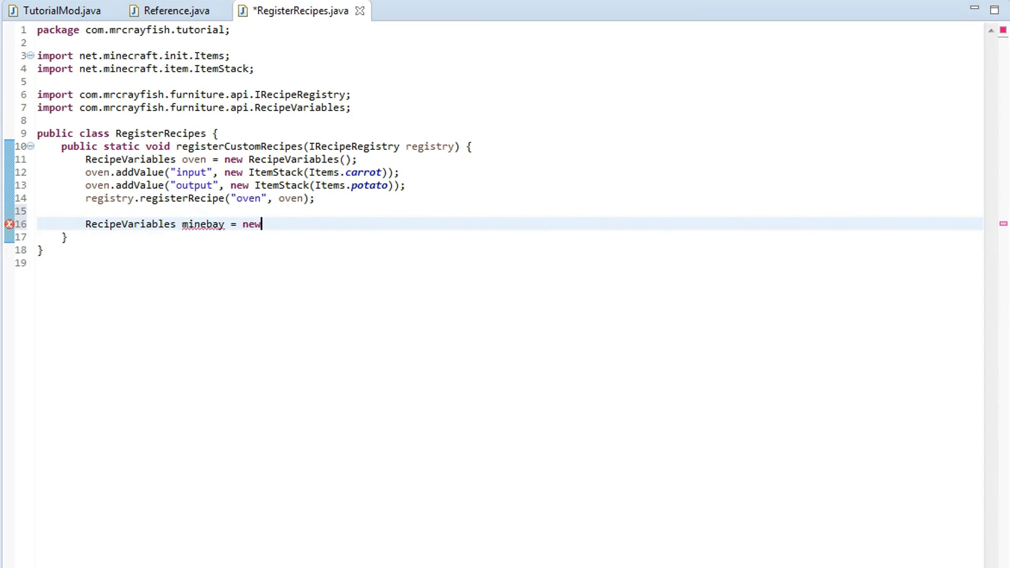
text(RecipeV)
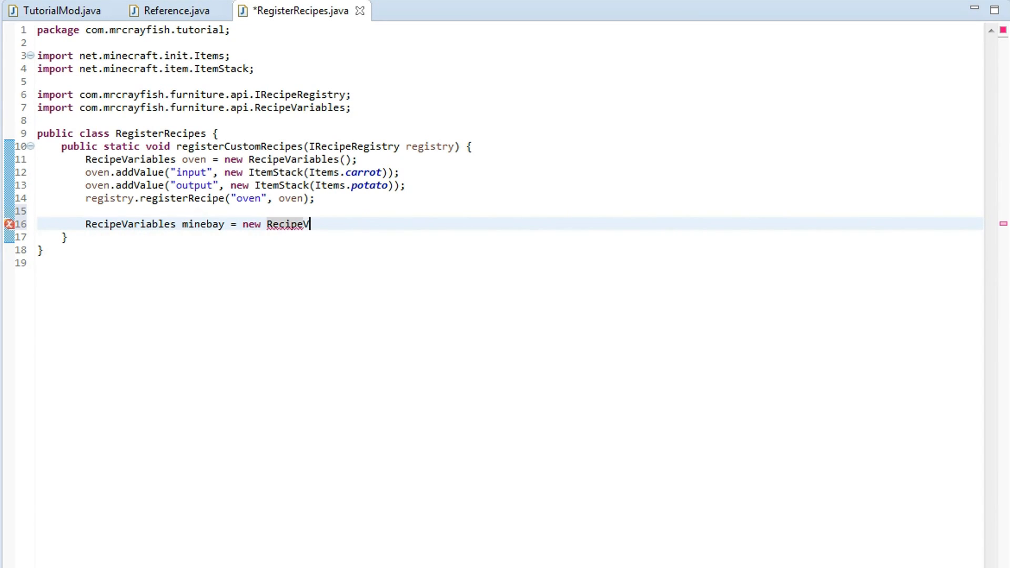
text(ariables();)
text(mine)
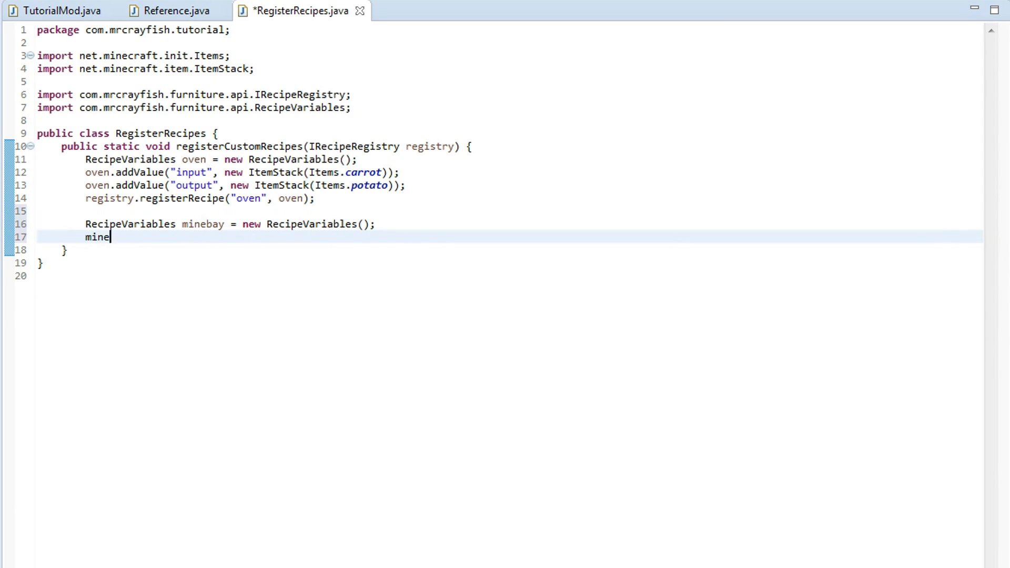
Set minebay's input to new ItemStack(Items.nether_star) and begin the next minebay statement
text(ba)
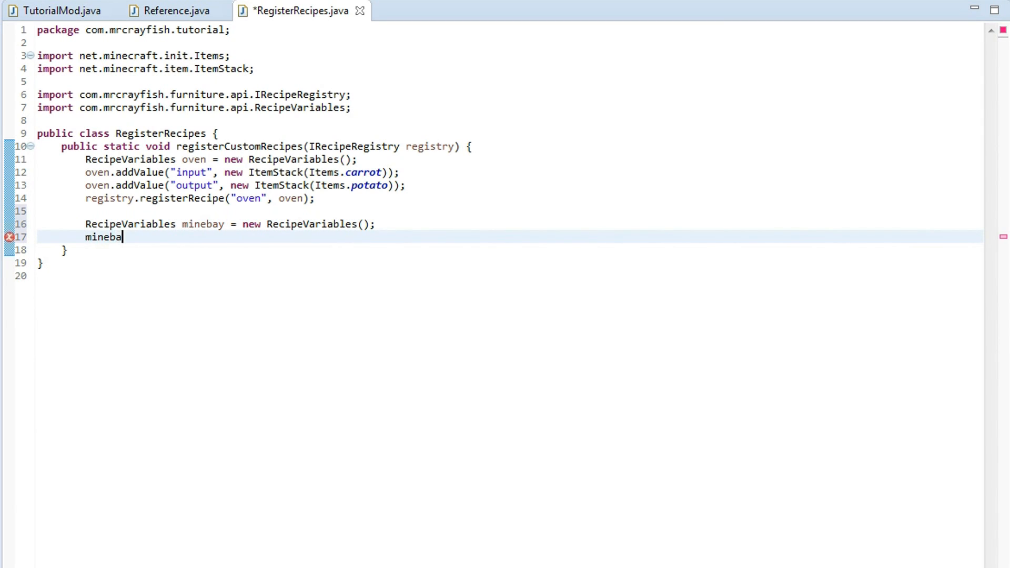
text(.addValue(variable, object)
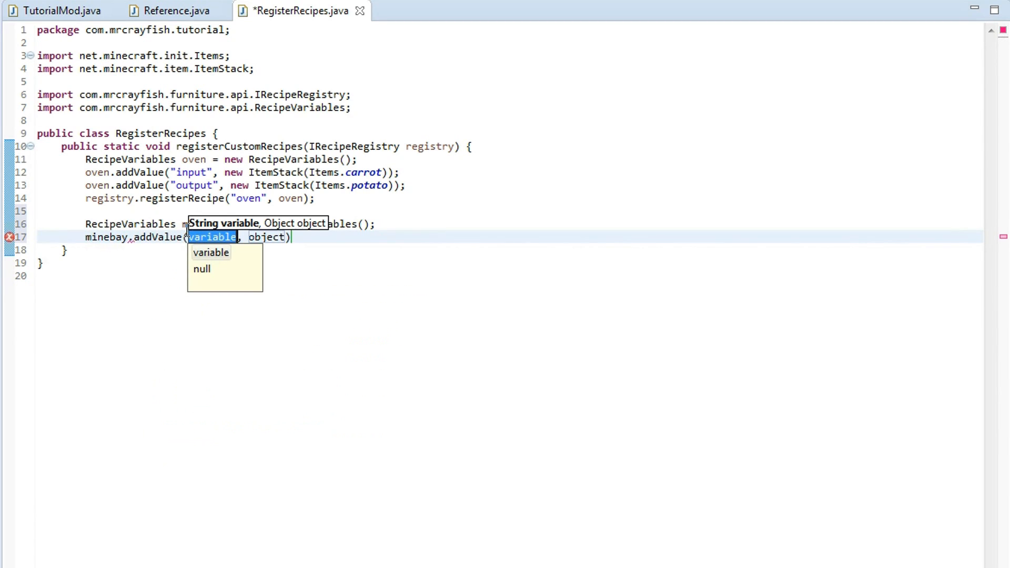
text("input")
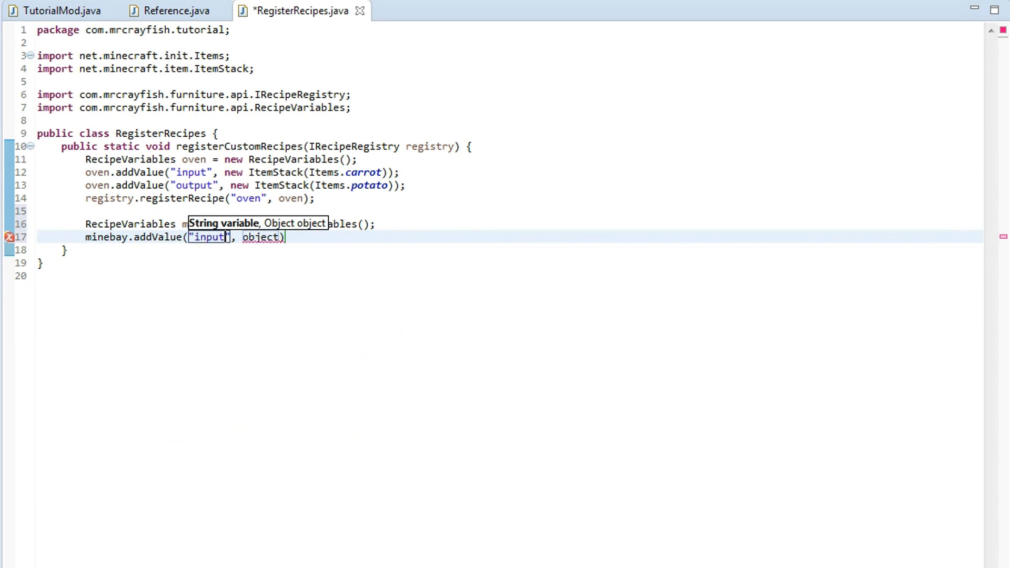
text(new)
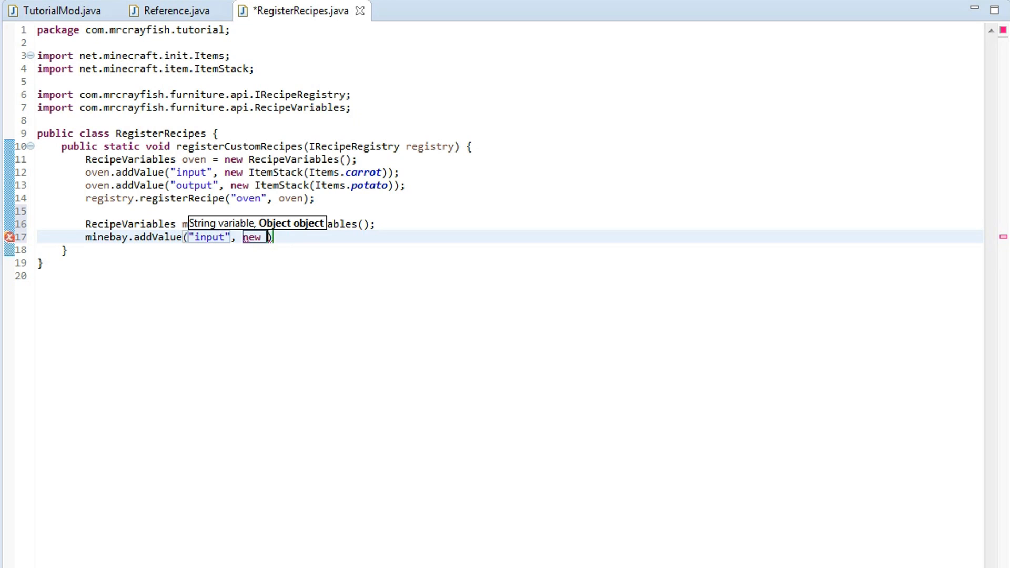
text(ItemStack())
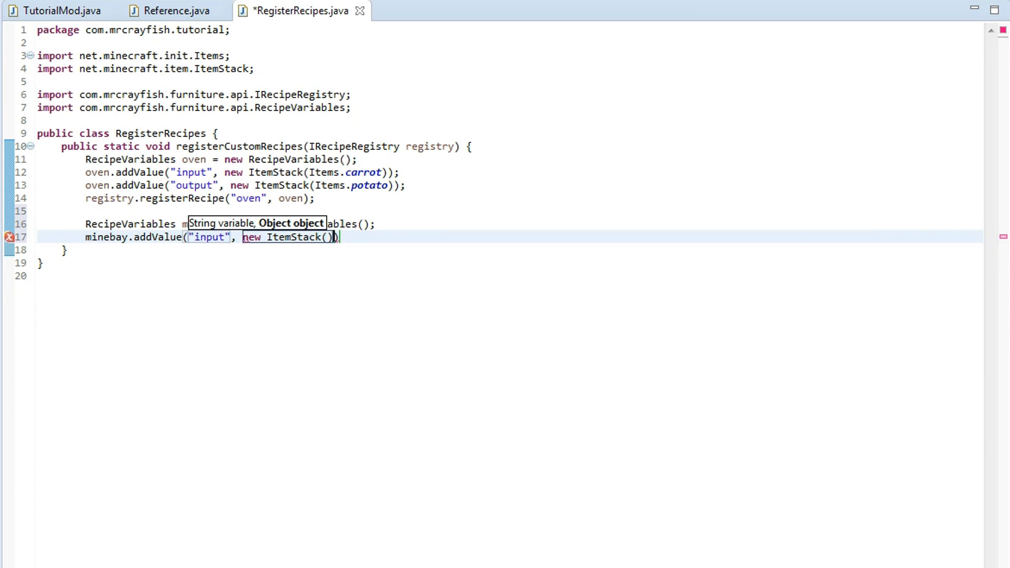
text(Items.)
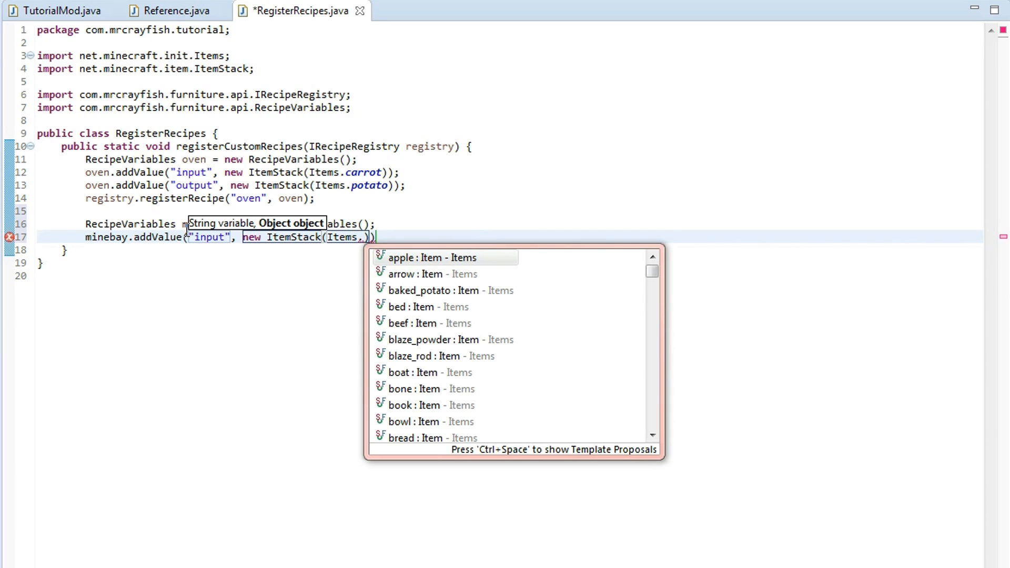
text(nether_star)
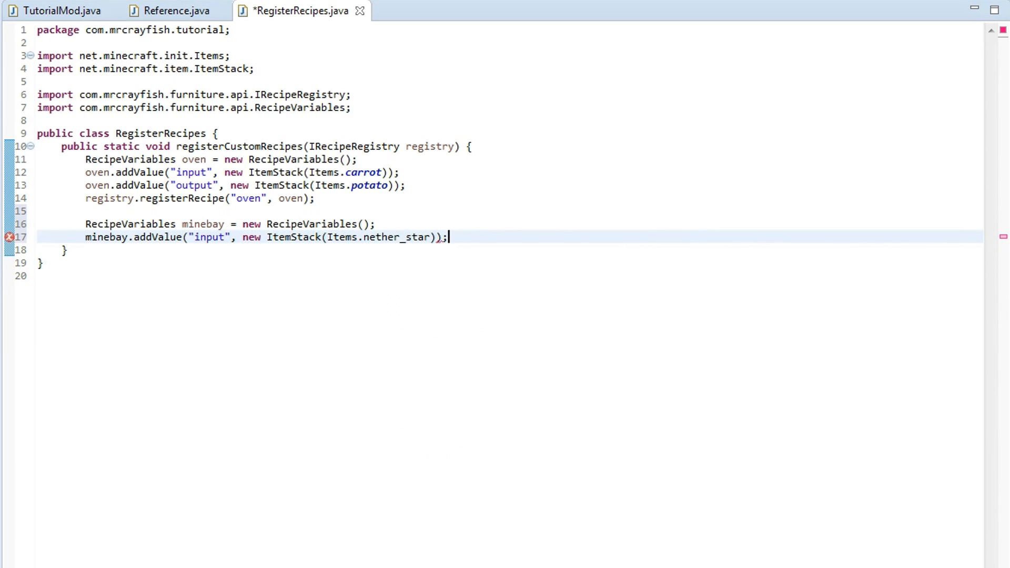
text(minebay)
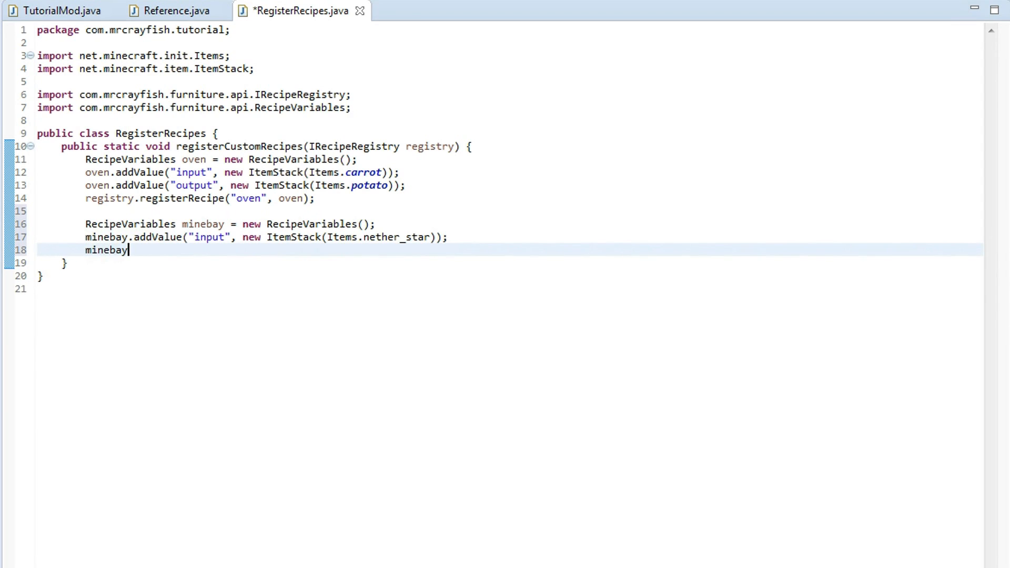
Give minebay an Items.apple currency and a price of 10, then save
text(.addValue("currency", new)
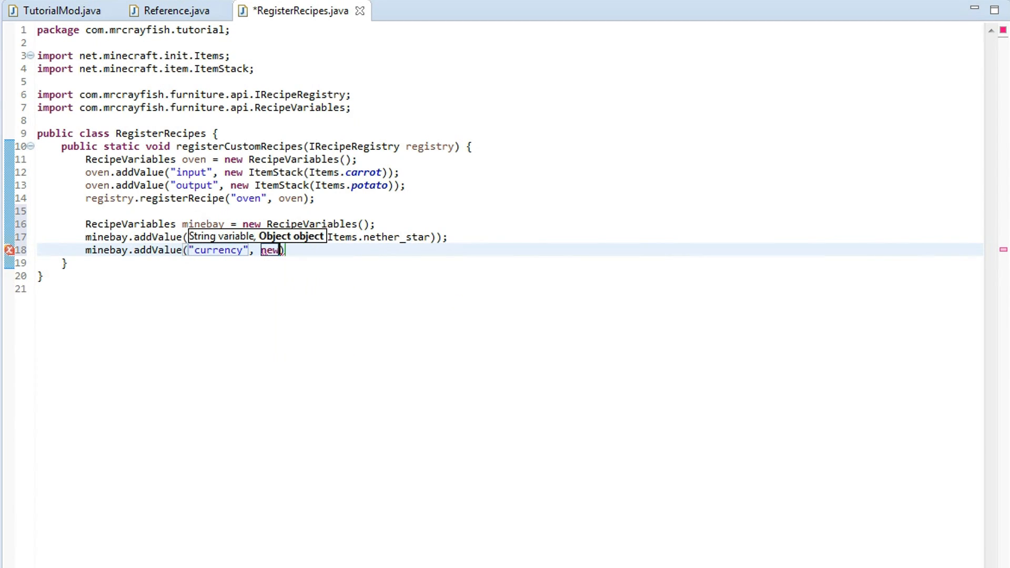
text(ItemStack())
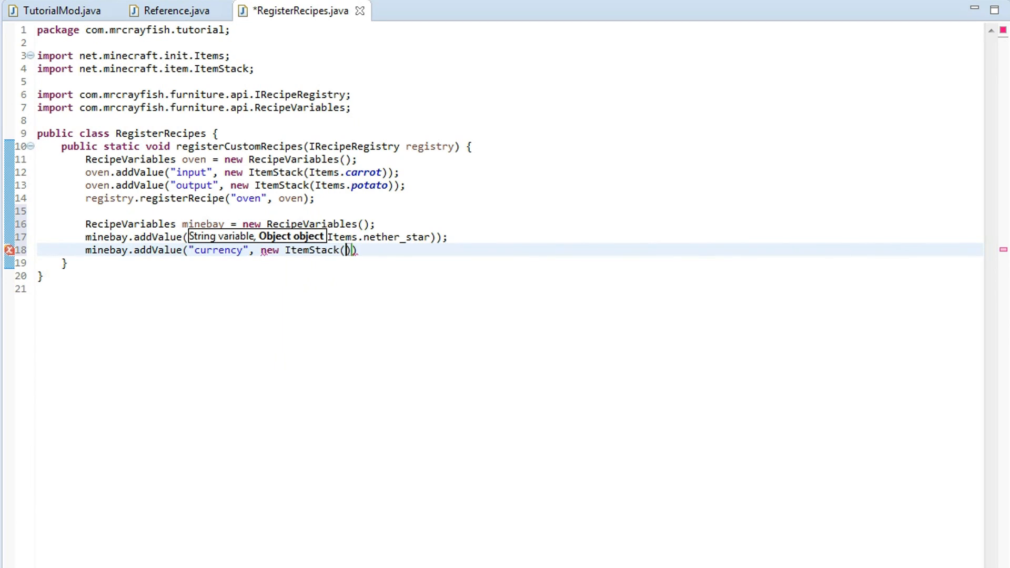
text(Items.apple)
text(minebay.)
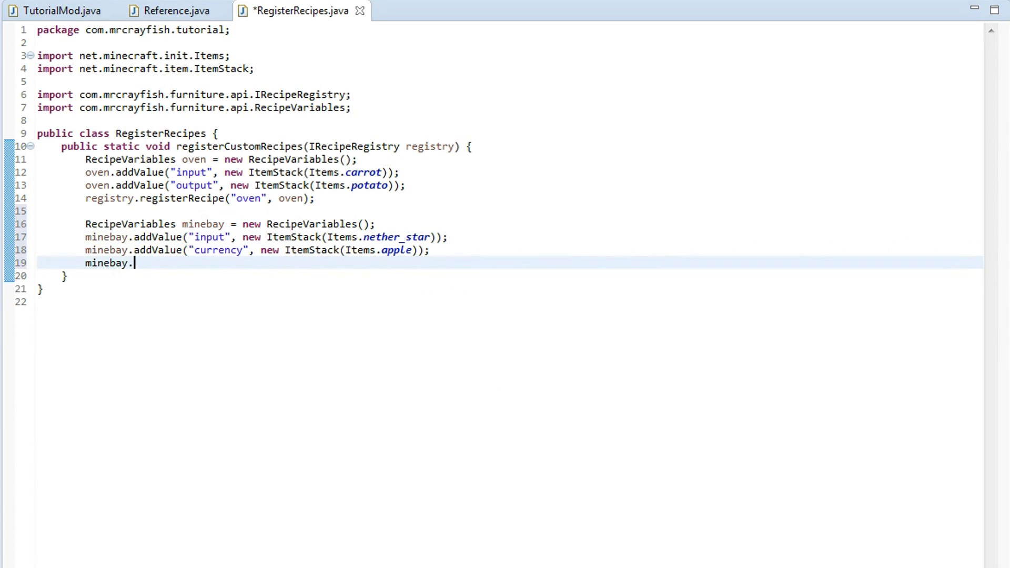
text(addValue("", object)
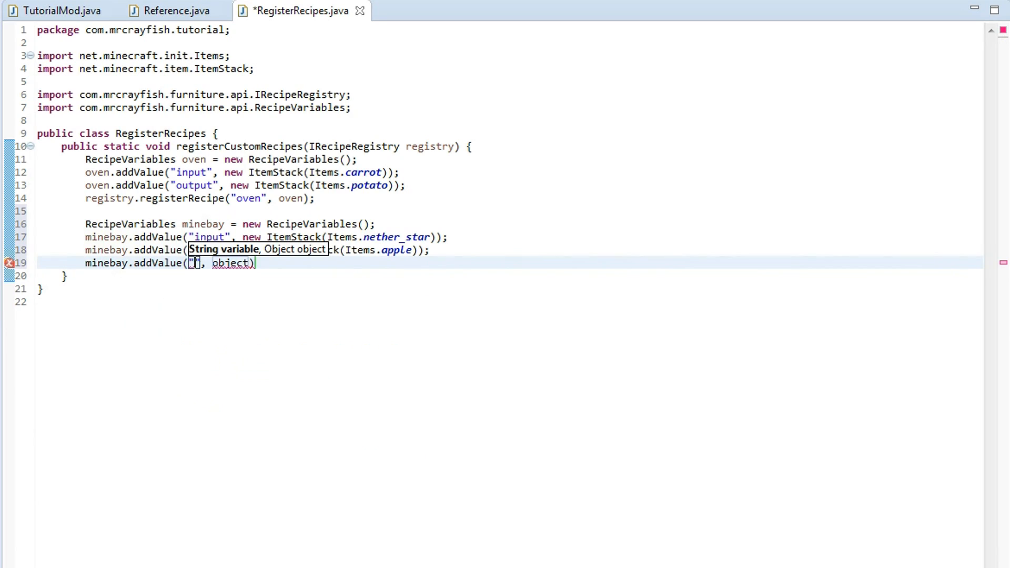
text(price)
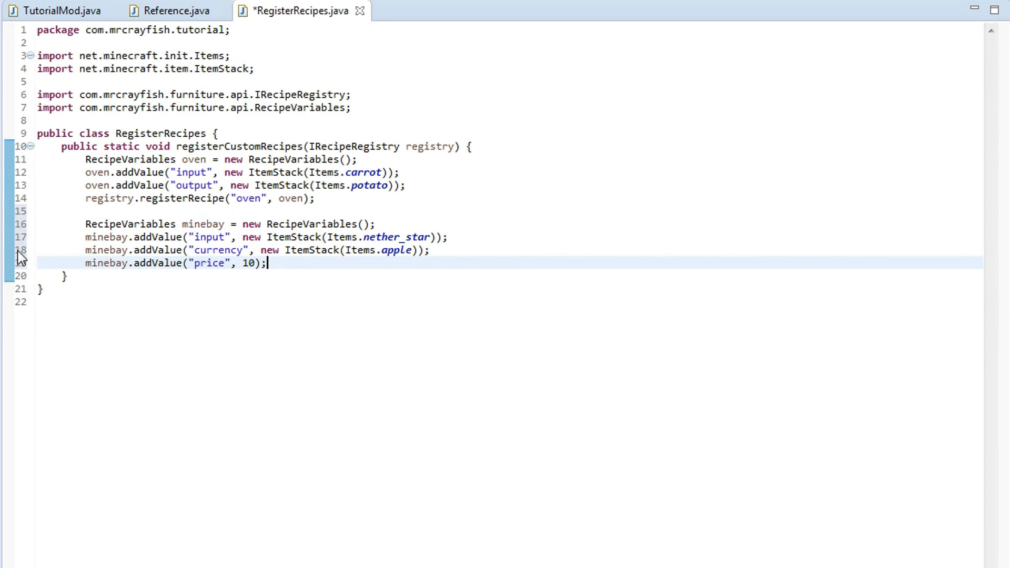
key(ctrl+s)
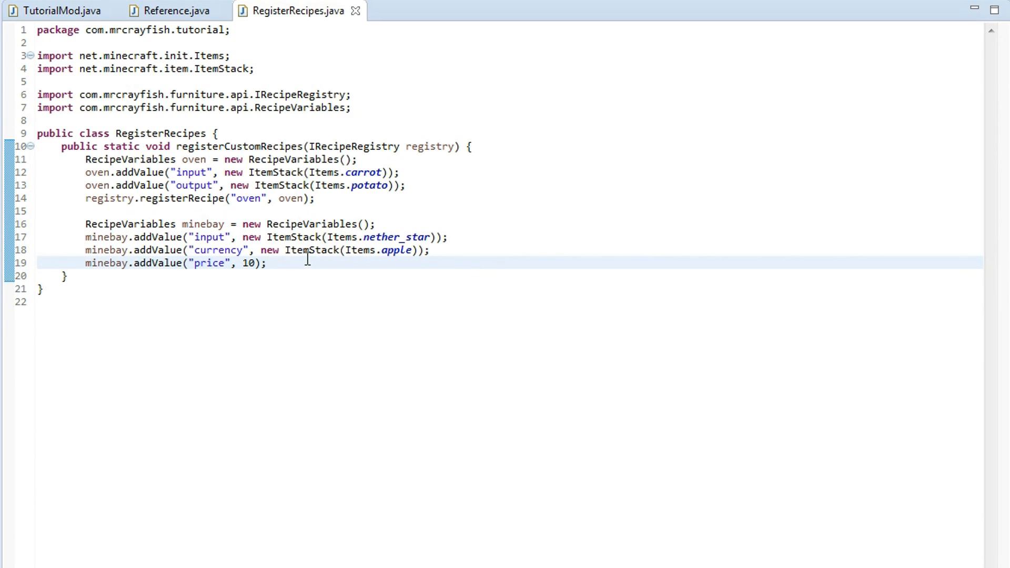
Call registry.registerRecipe("minebay", minebay) and save the file
text(registry)
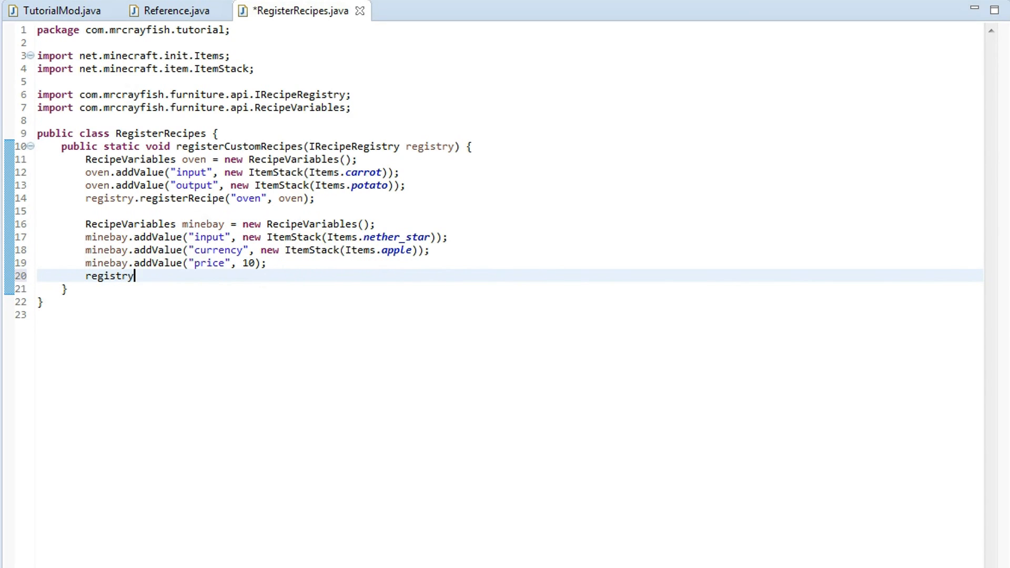
text(.registerRecipe("m", params)
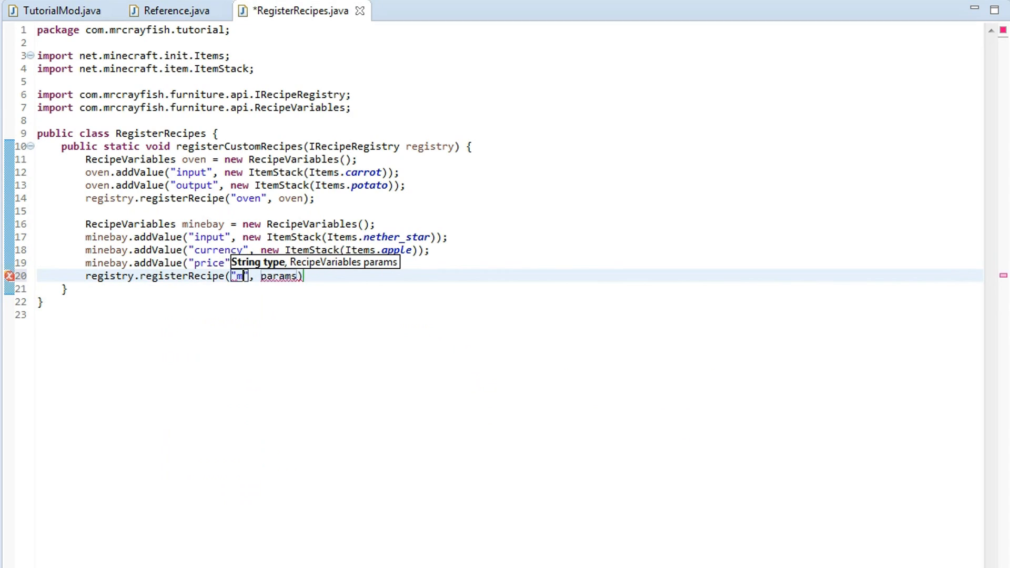
text(inebay)
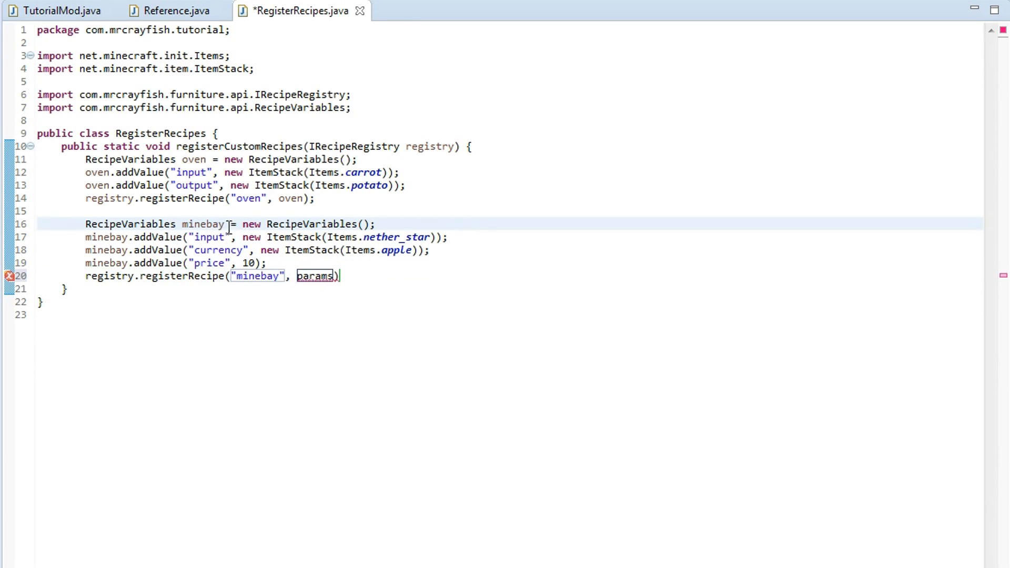
double_click(315, 276)
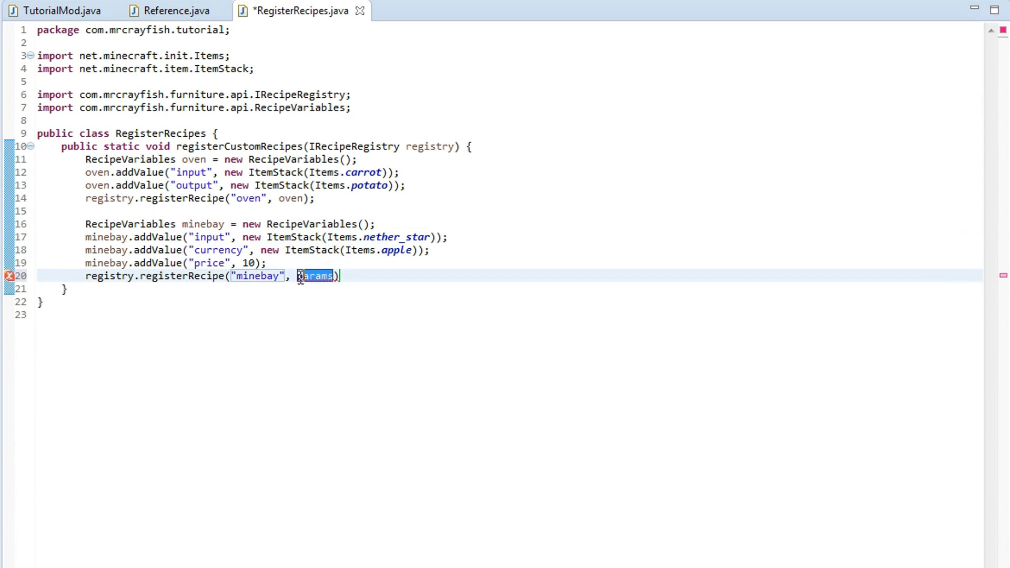
text(minebay)
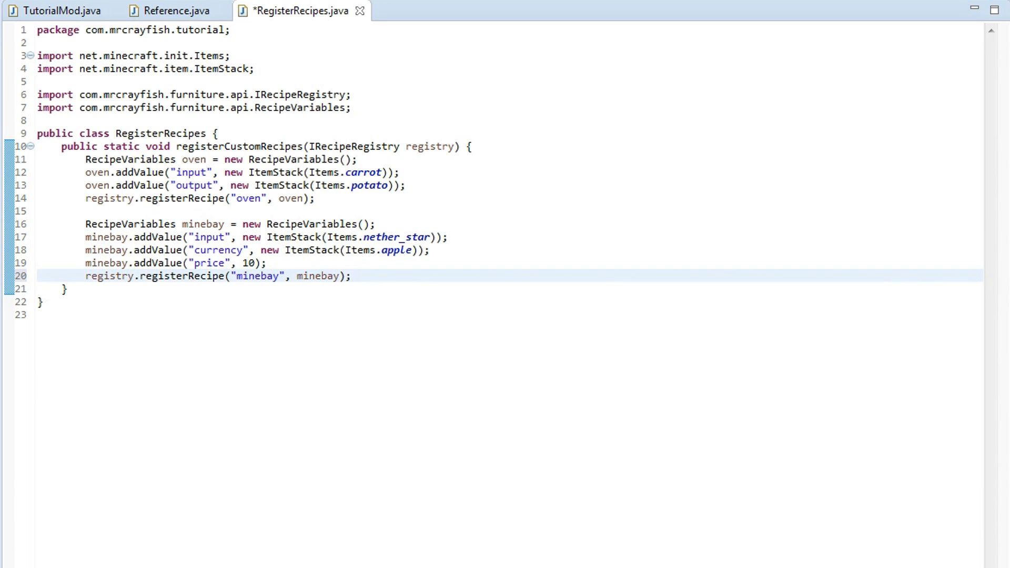
key(ctrl+s)
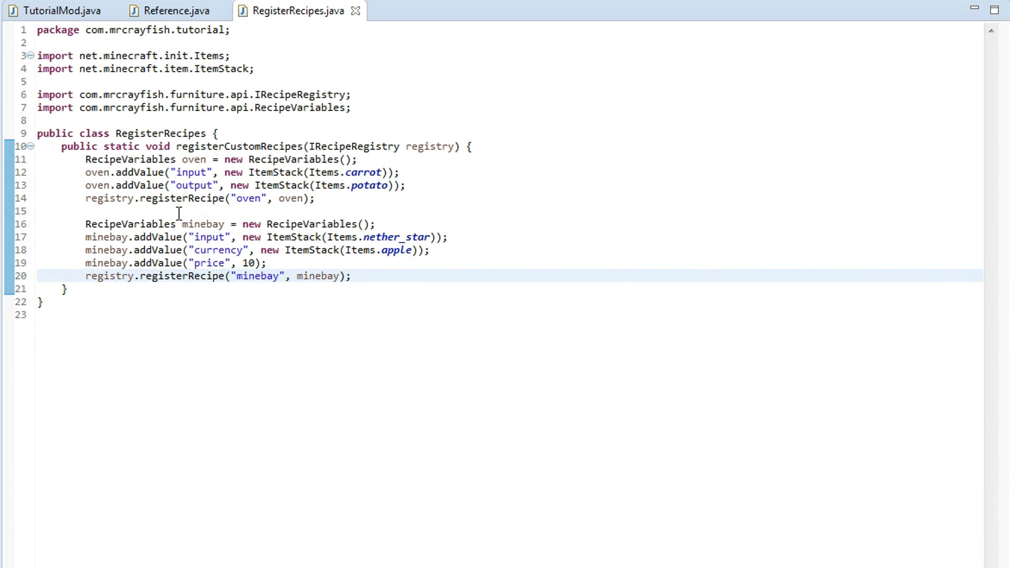
mouse_move(68, 155)
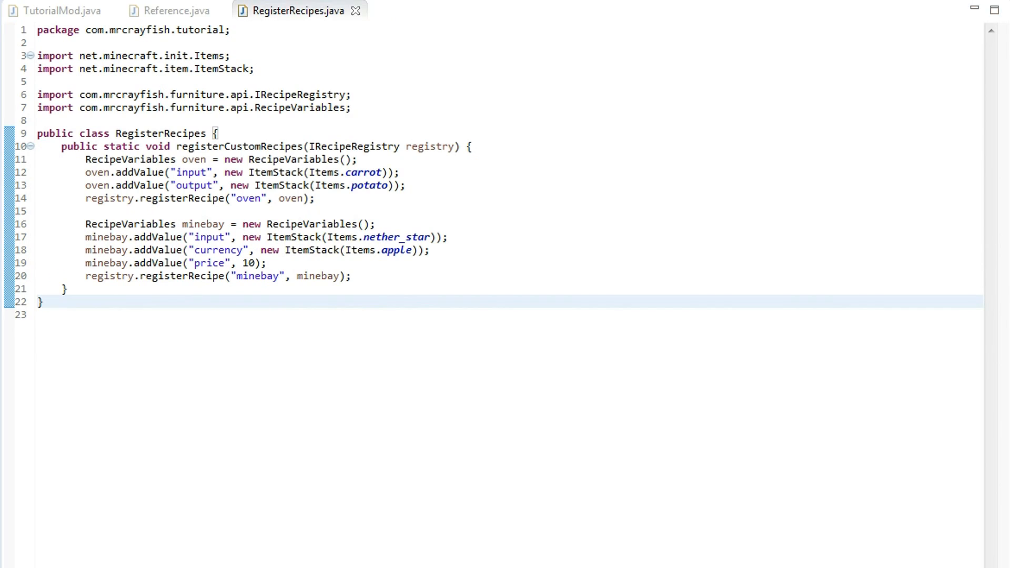
In TutorialMod's init handler, start an FMLInterModComms.sendMessage call using the ItemStack-taking overload
click(58, 11)
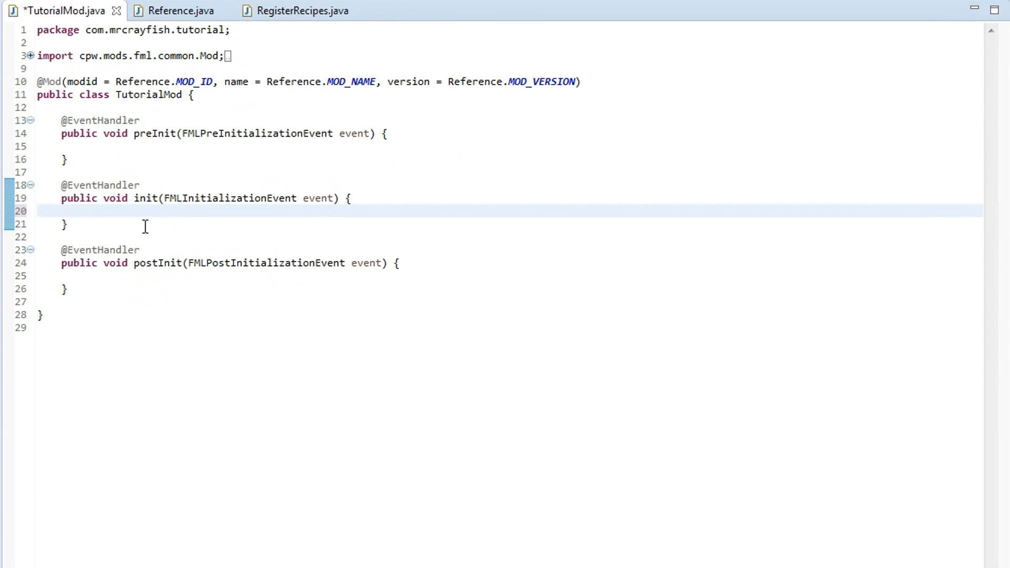
double_click(145, 133)
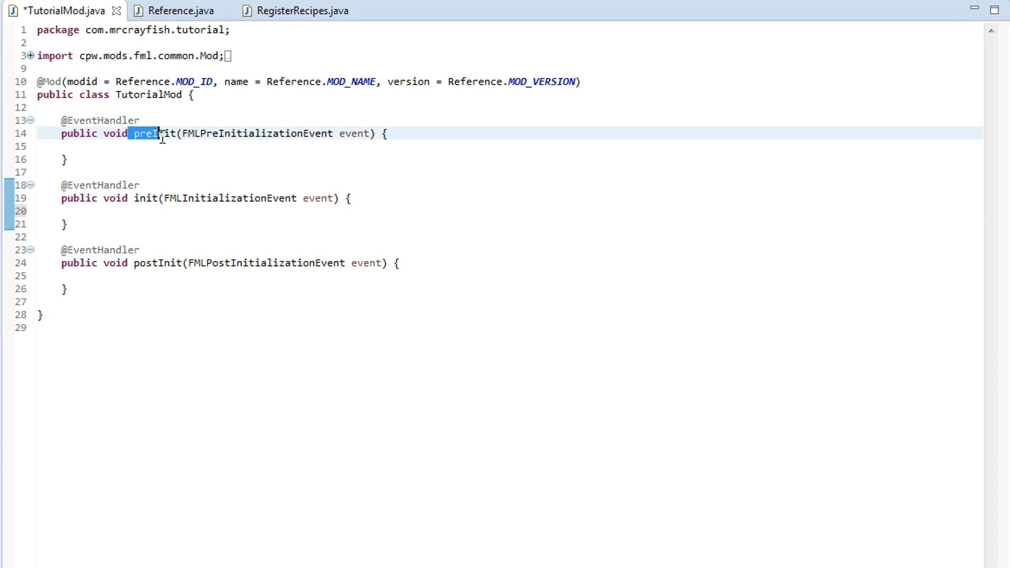
click(128, 210)
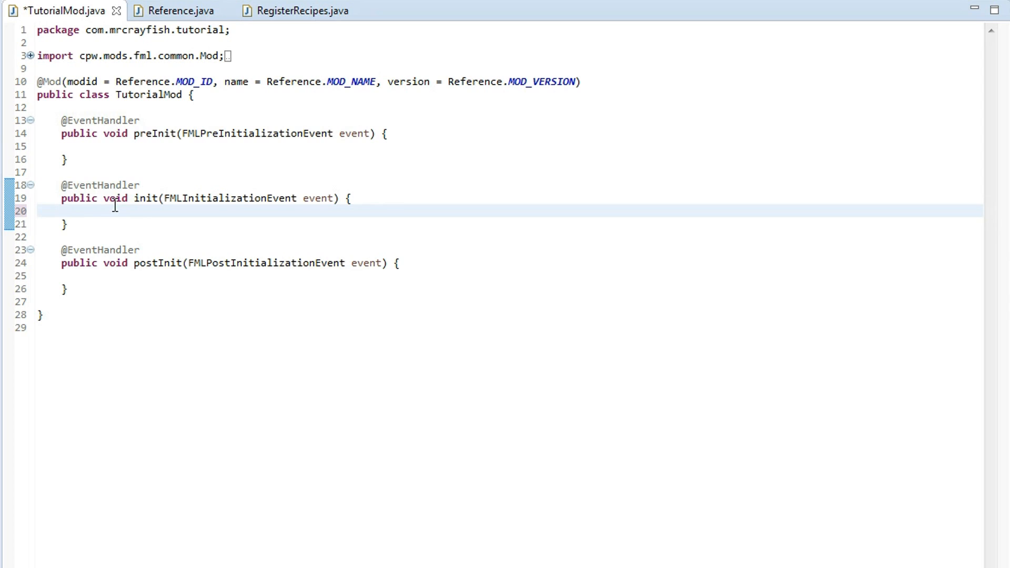
text(FMLInter)
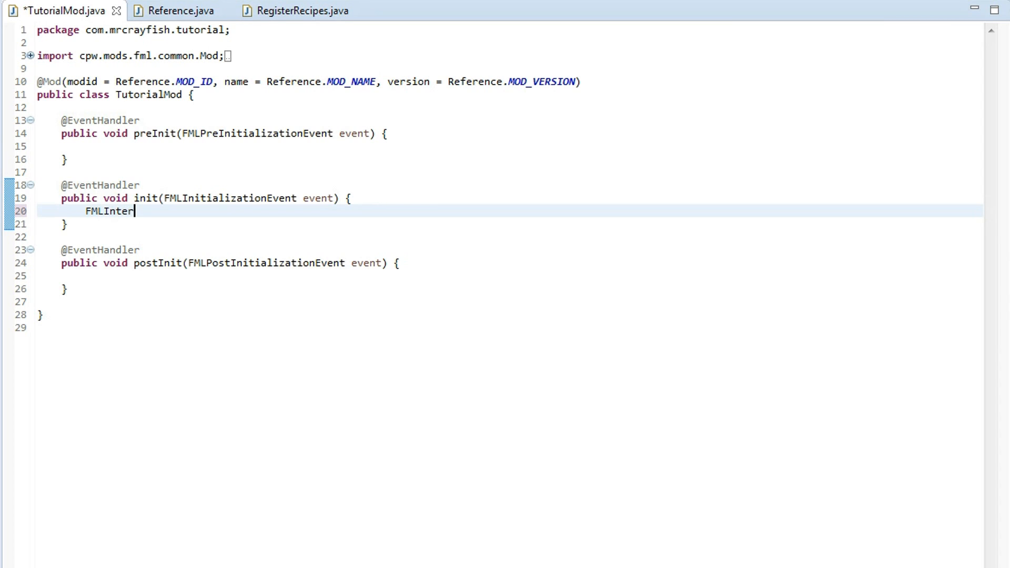
text(ModCo)
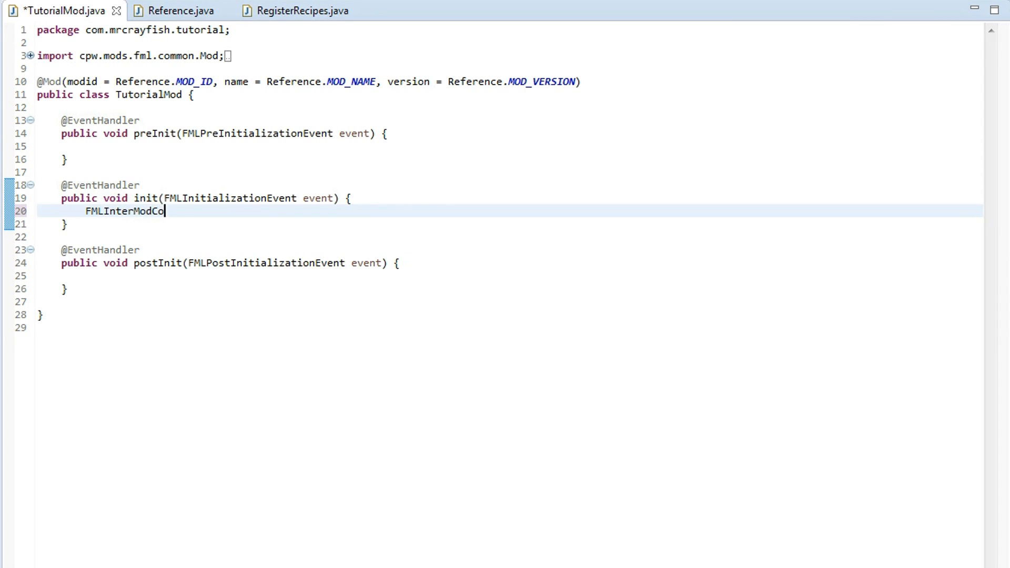
text(mms.s)
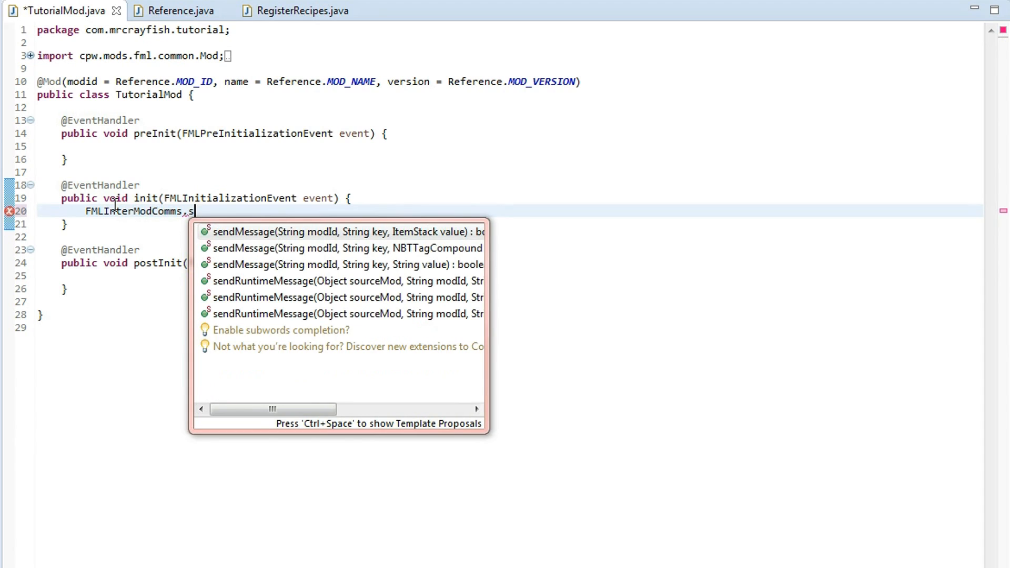
click(341, 231)
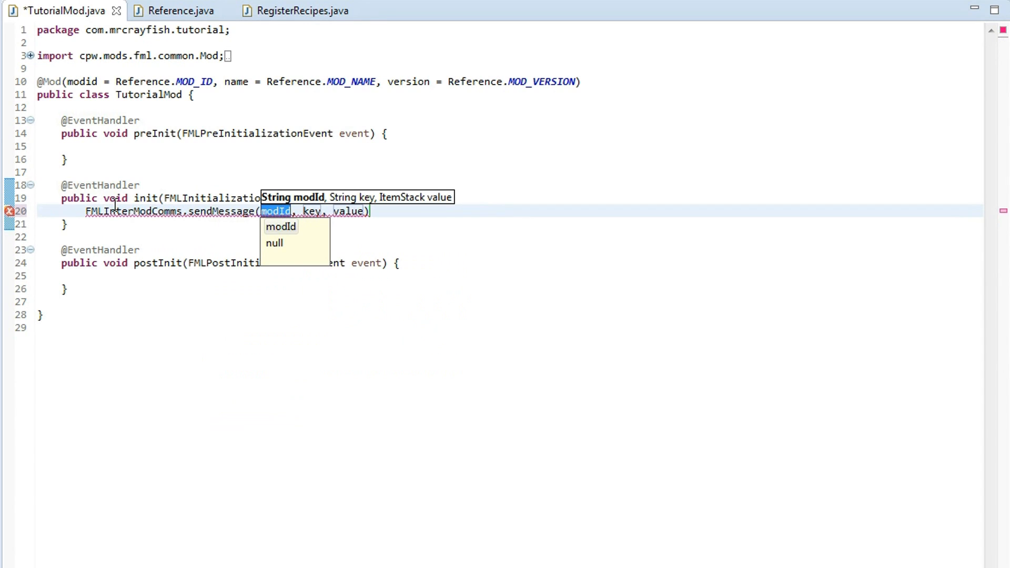
Fill in "cfm" as the target mod and "register" as the message key, leaving value as a placeholder
text("cfm")
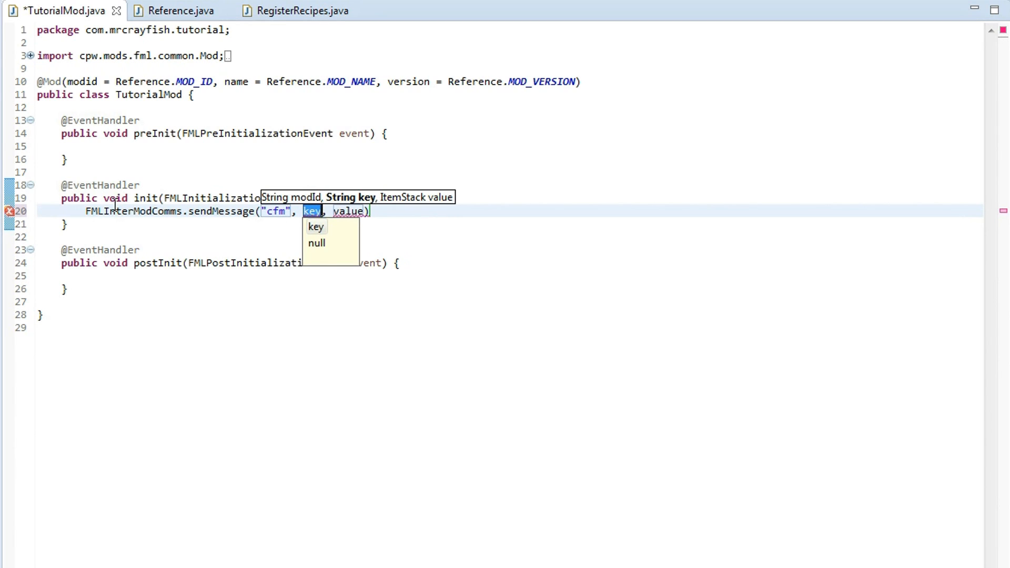
text(register")
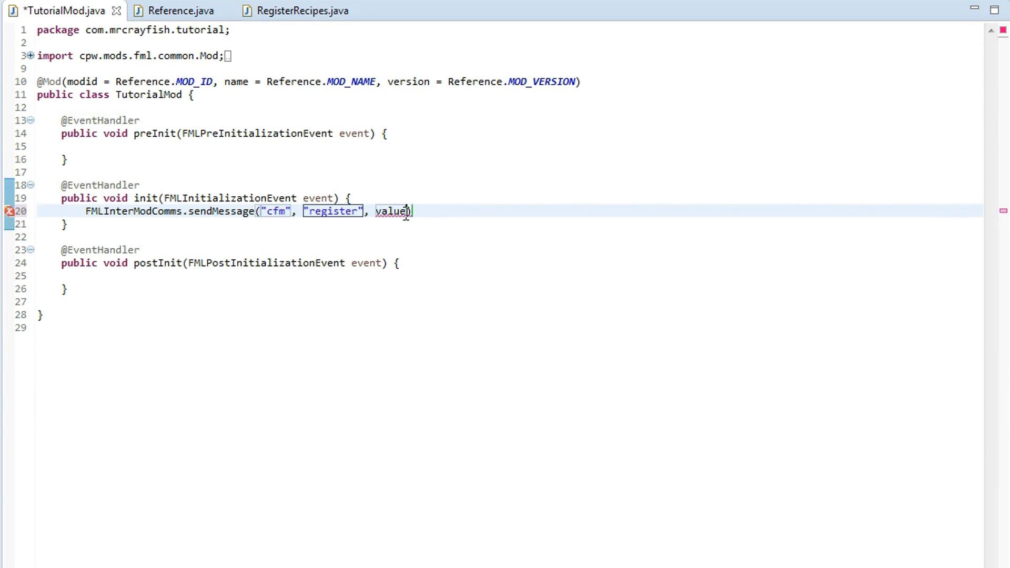
double_click(392, 211)
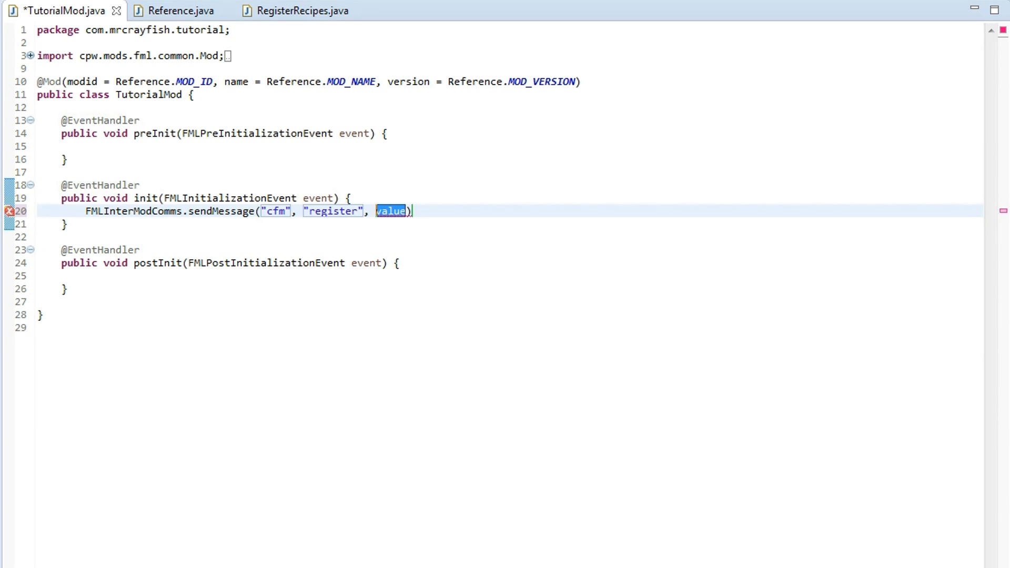
click(301, 10)
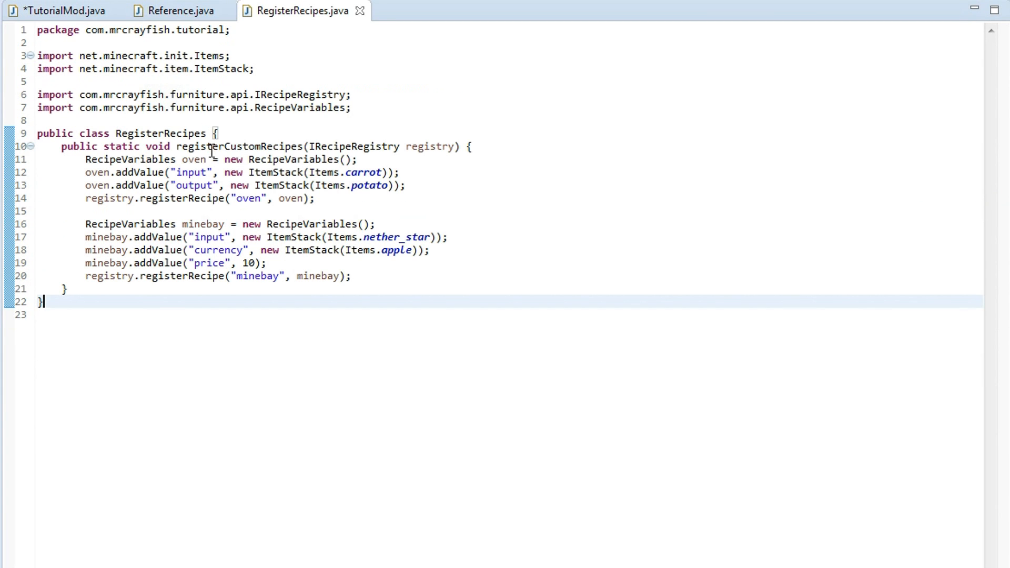
Replace the value placeholder with the path com.mrcrayfish.tutorial.RegisterRecipes
click(58, 11)
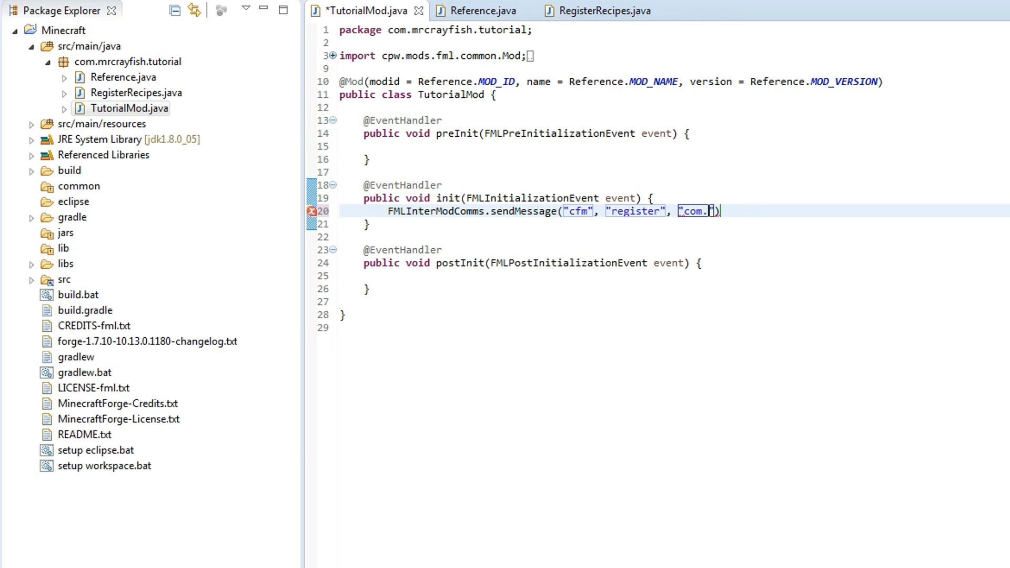
text(mrcrayf)
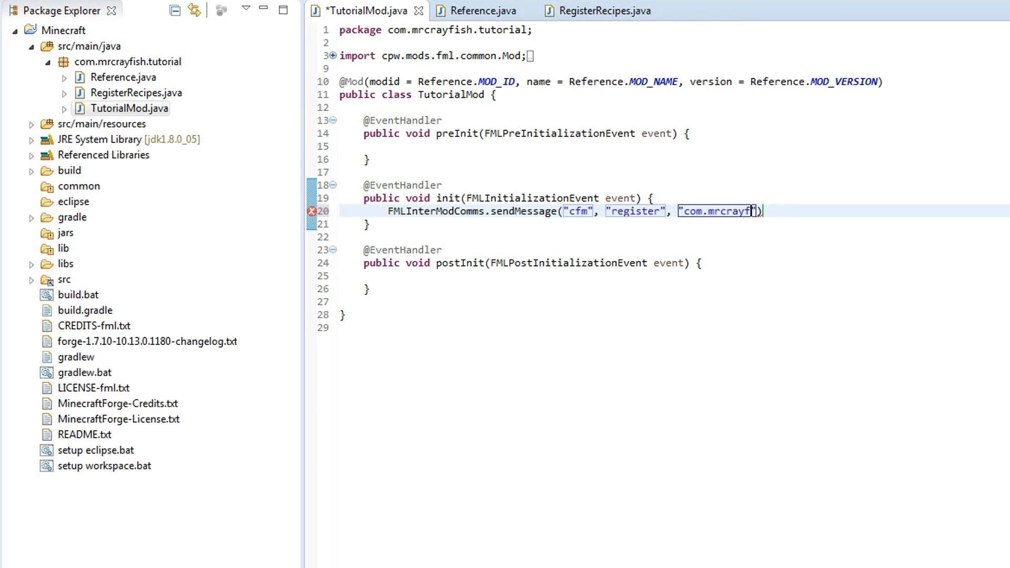
text(ish.tutorial)
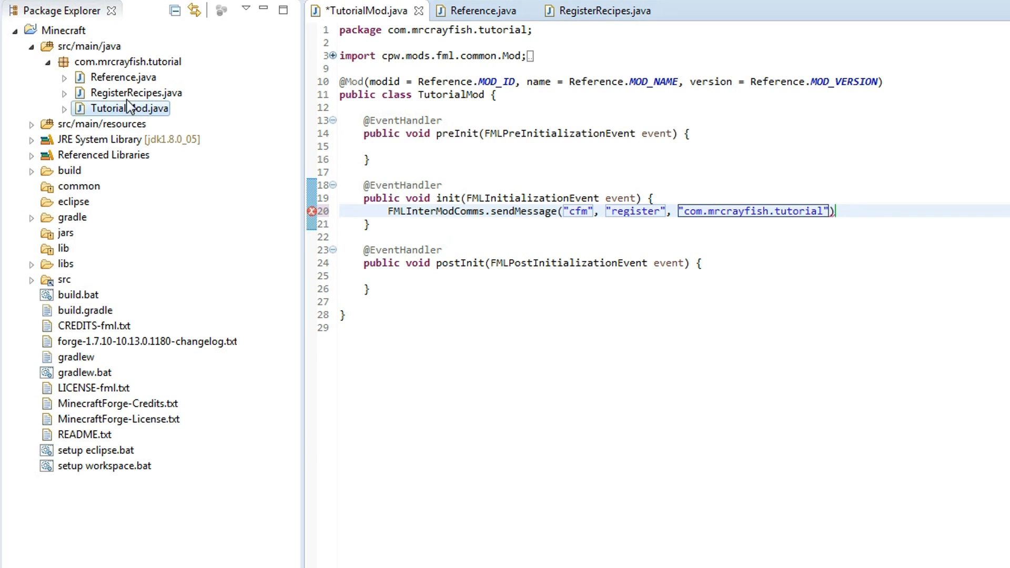
click(137, 93)
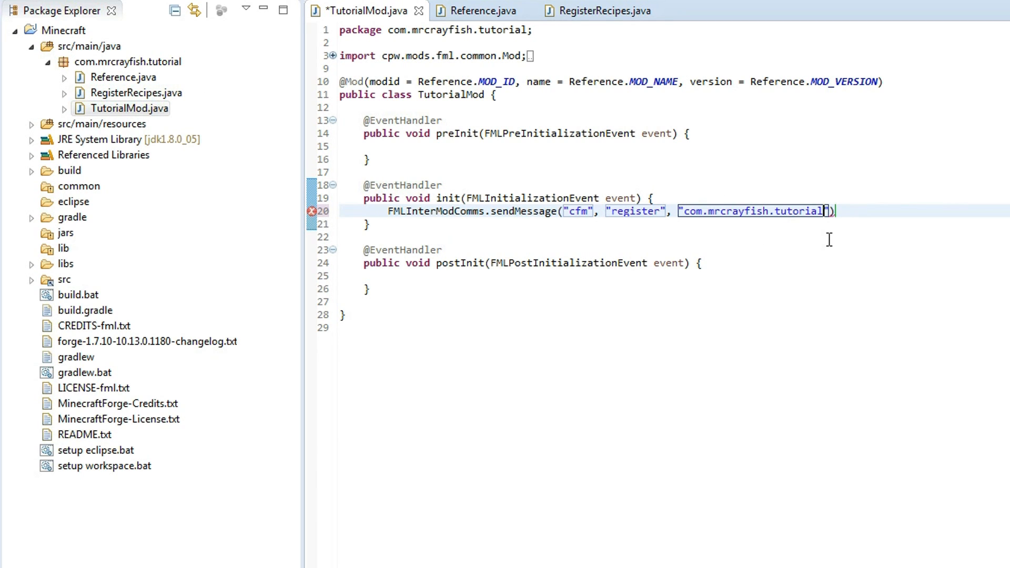
text(.)
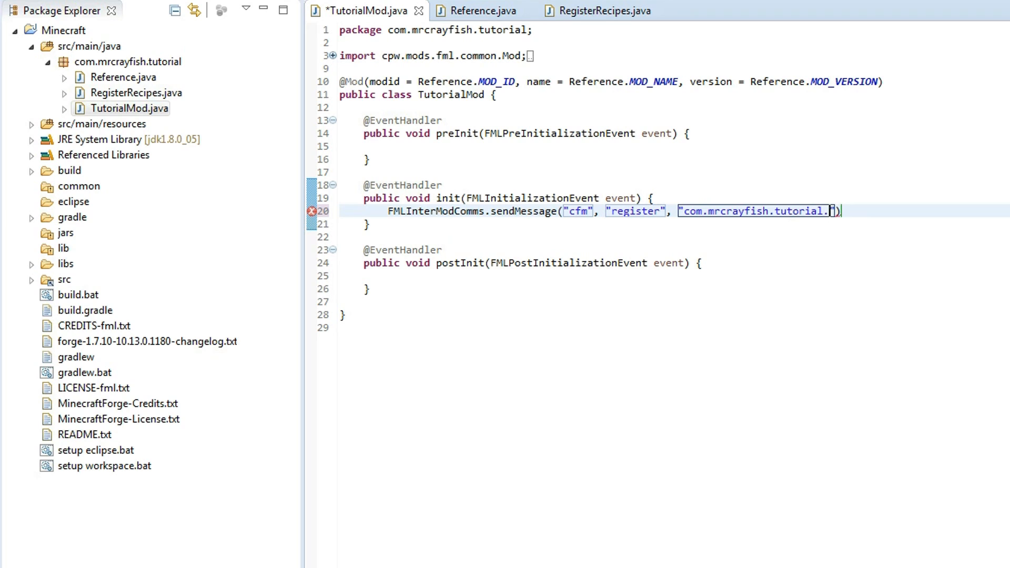
text(Recip)
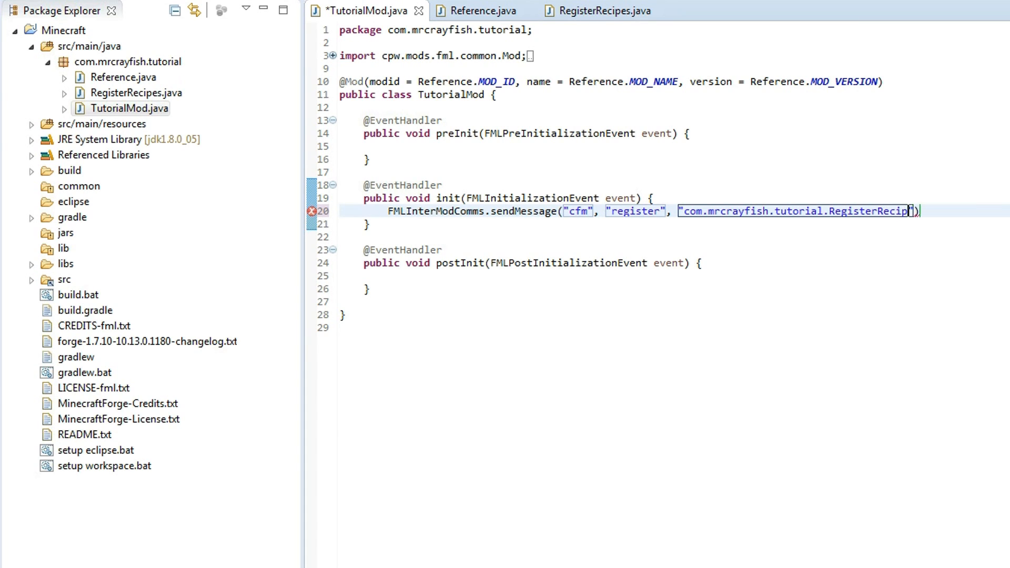
text(es)
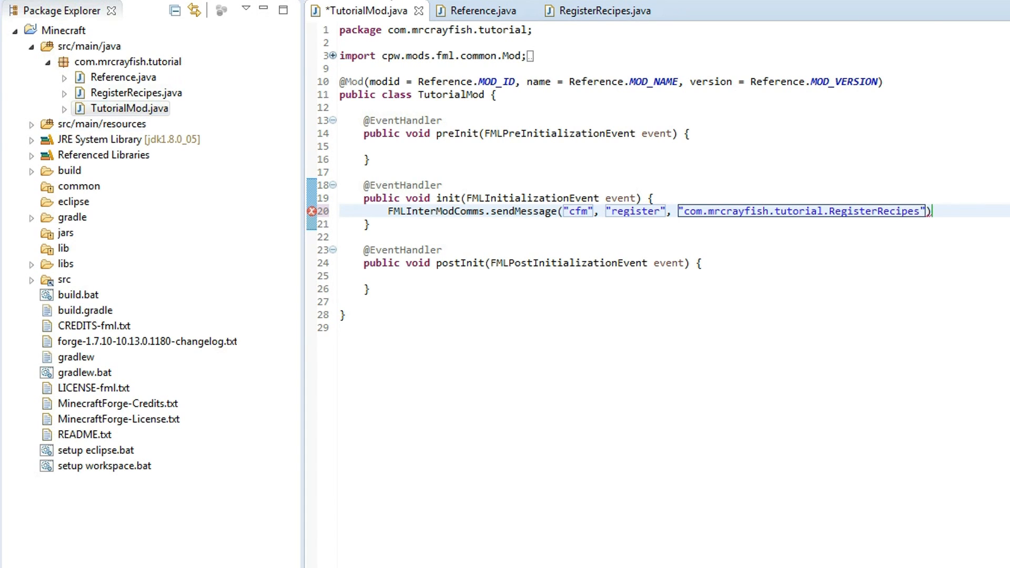
Append .registerCustomRecipes, copied from RegisterRecipes.java, to complete the message value
click(599, 10)
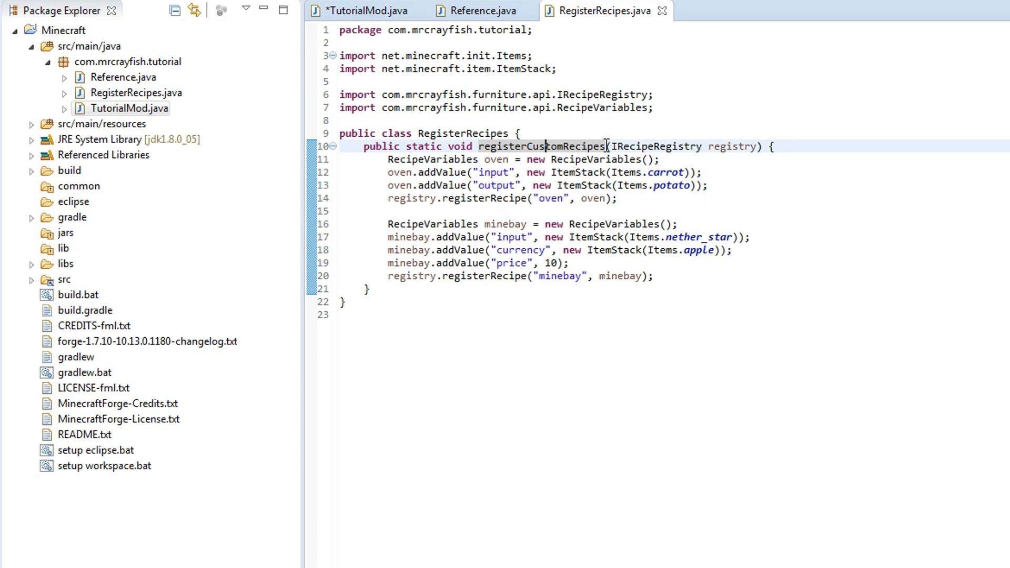
double_click(541, 146)
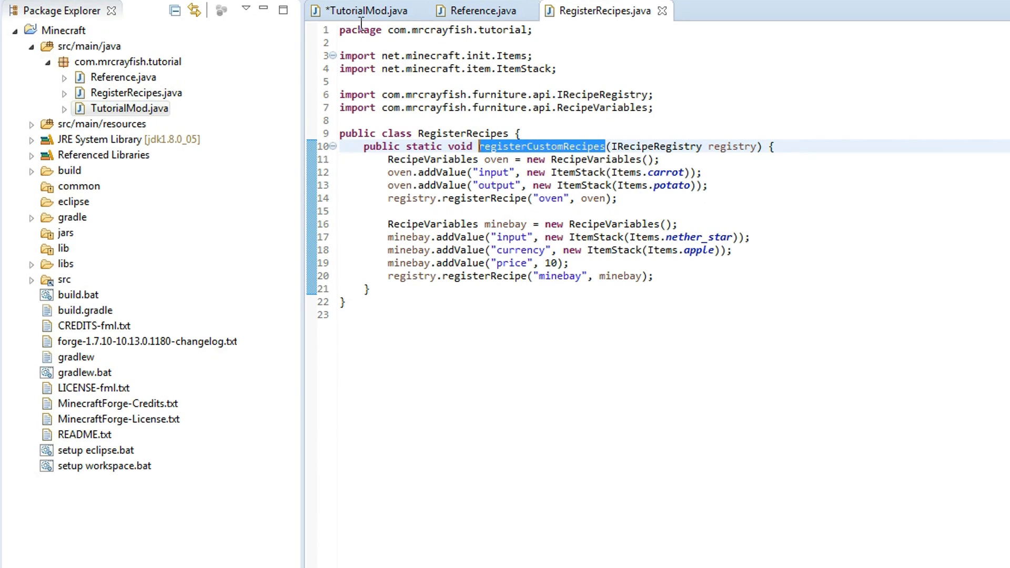
click(365, 11)
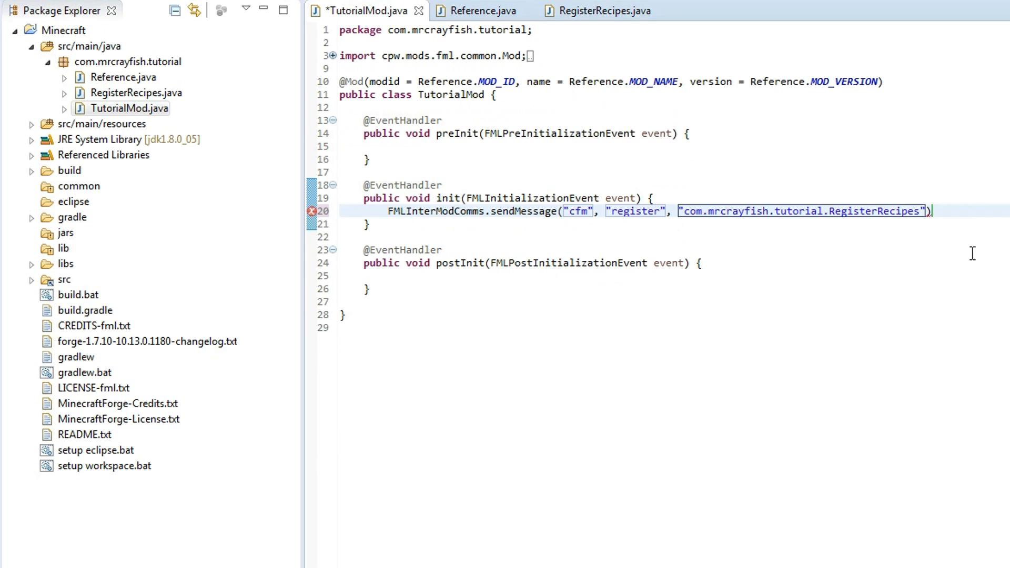
text(.registerCustomRecipes)
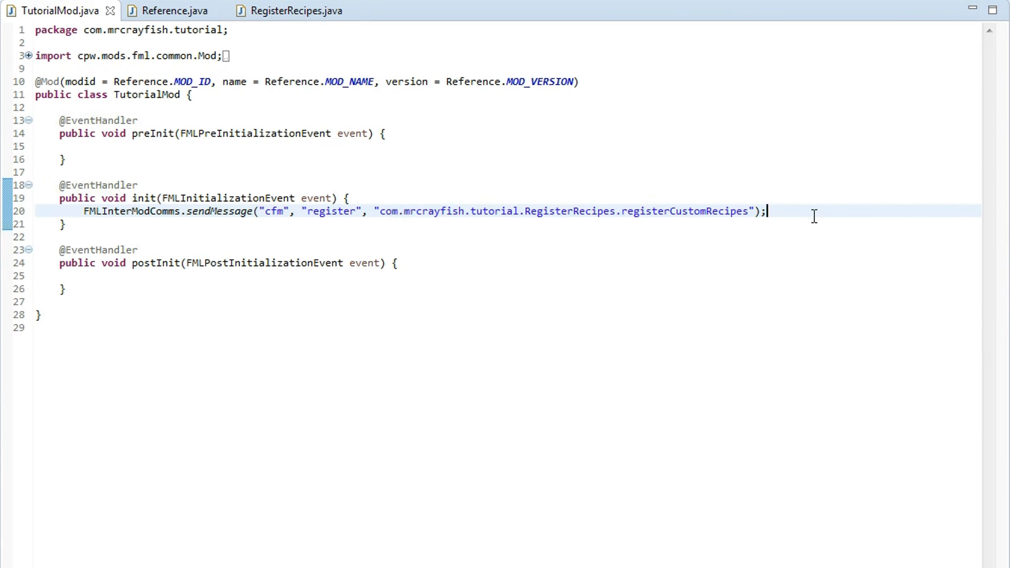
mouse_move(297, 11)
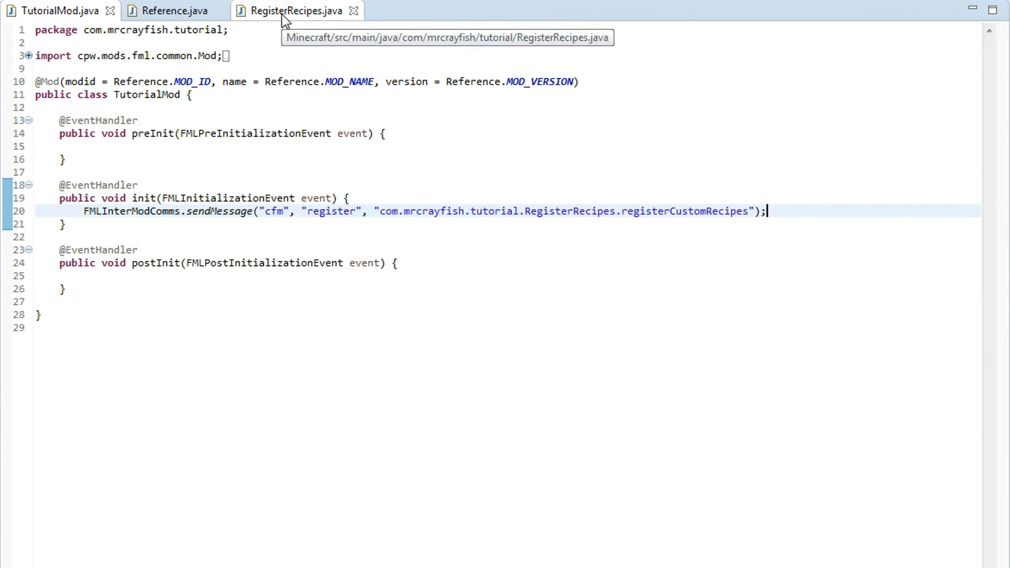
View the RegisterRecipes class again, then return to TutorialMod
click(293, 10)
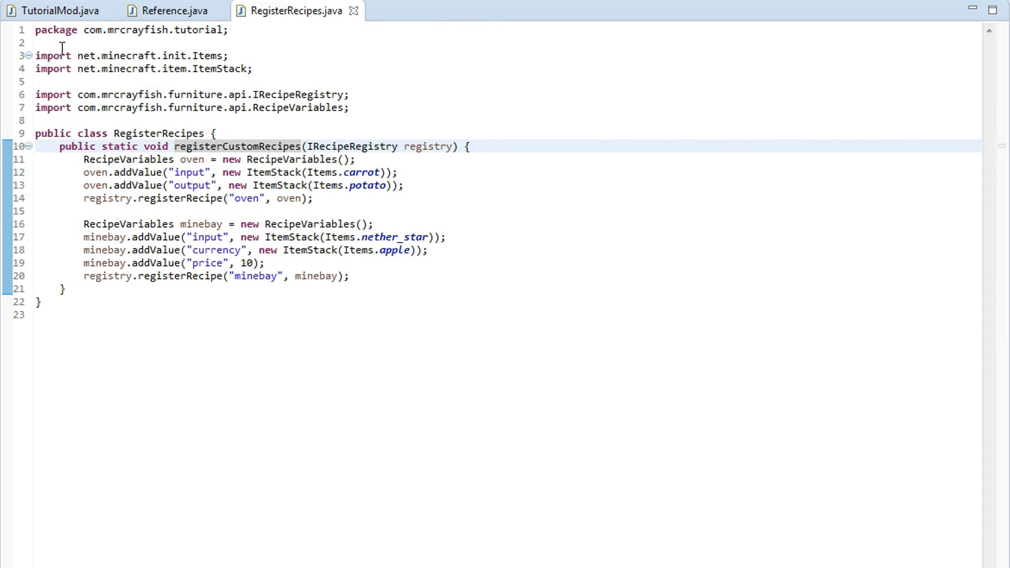
click(58, 10)
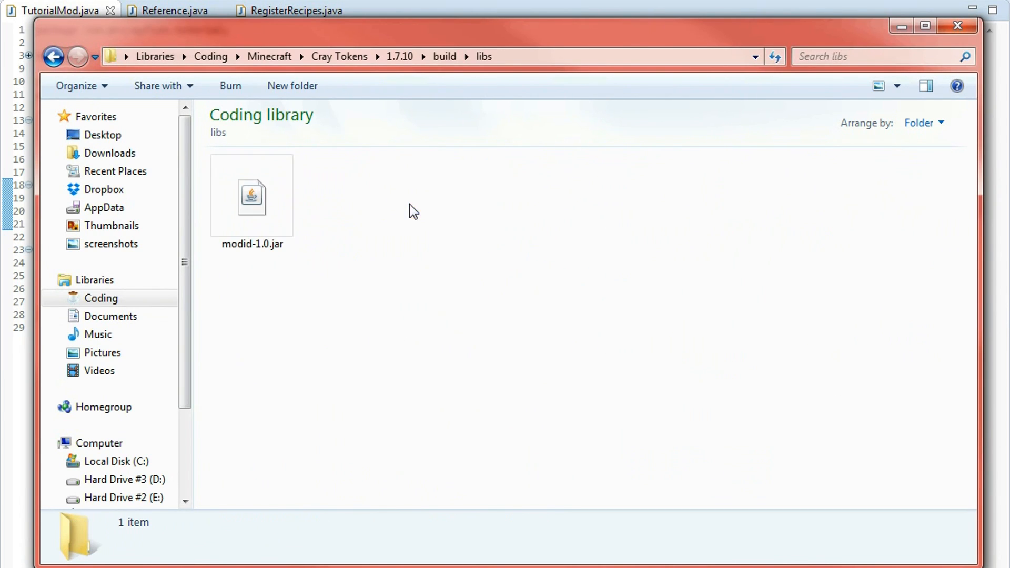
Rename modid-1.0.jar to TestMod.jar, place it in the .minecraft mods folder and minimize Explorer
right_click(252, 196)
text(TestMod)
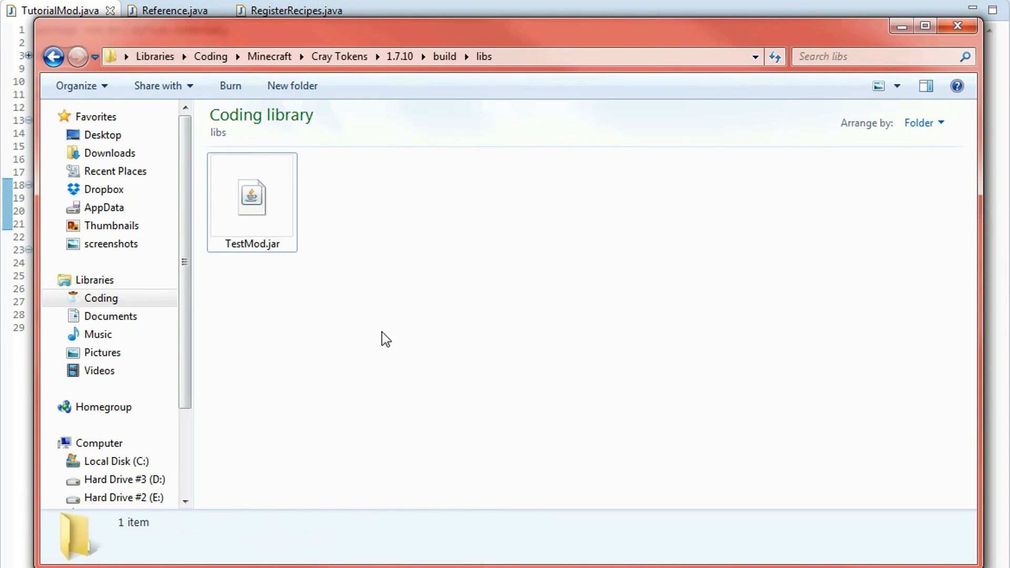
click(251, 200)
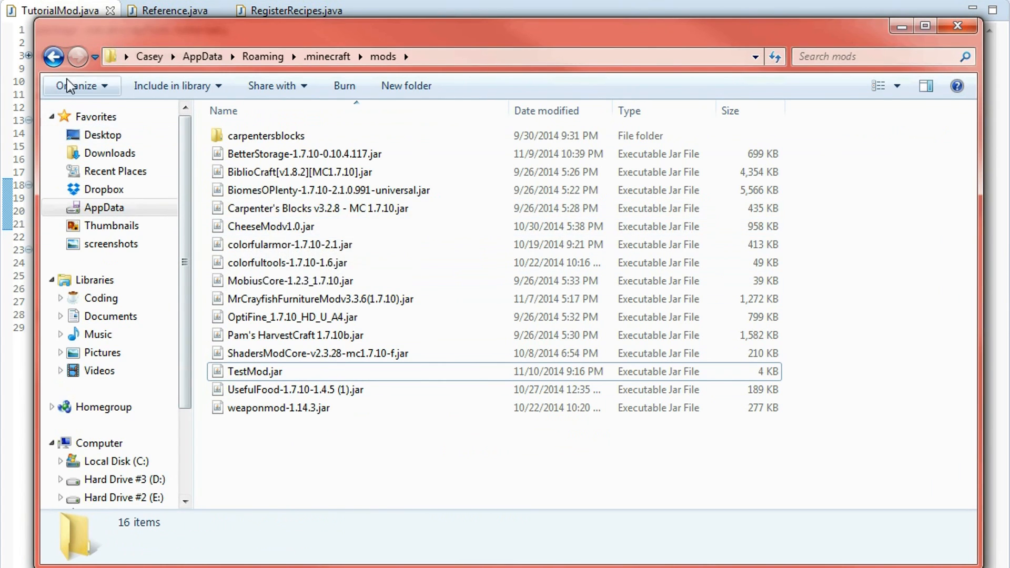
click(53, 57)
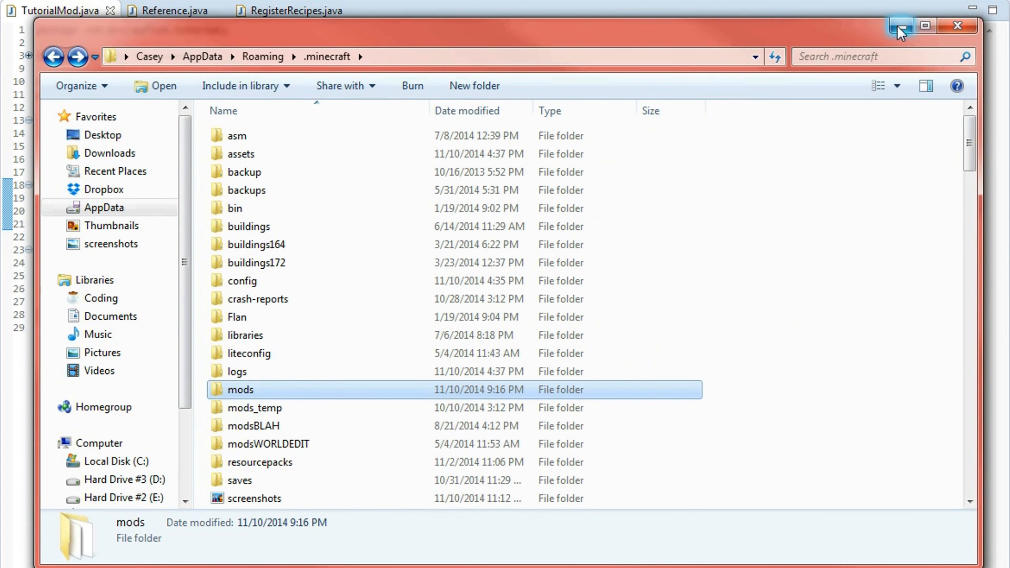
click(900, 26)
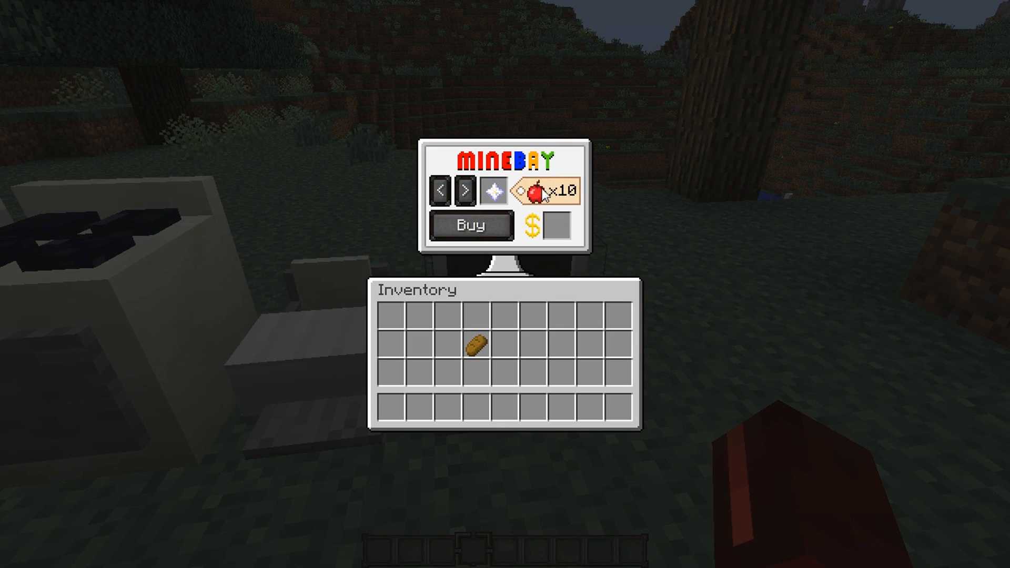
mouse_move(537, 216)
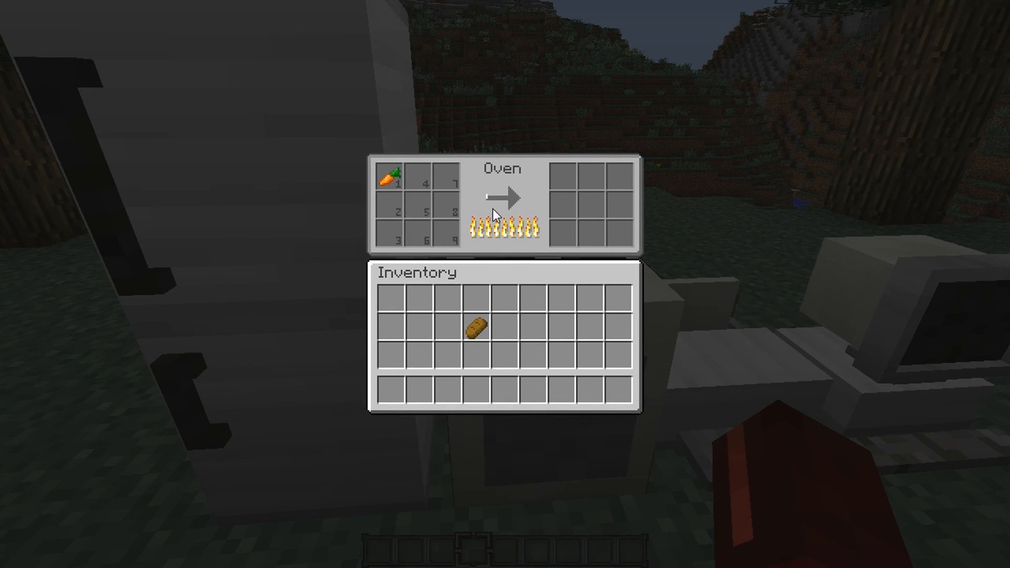
mouse_move(511, 208)
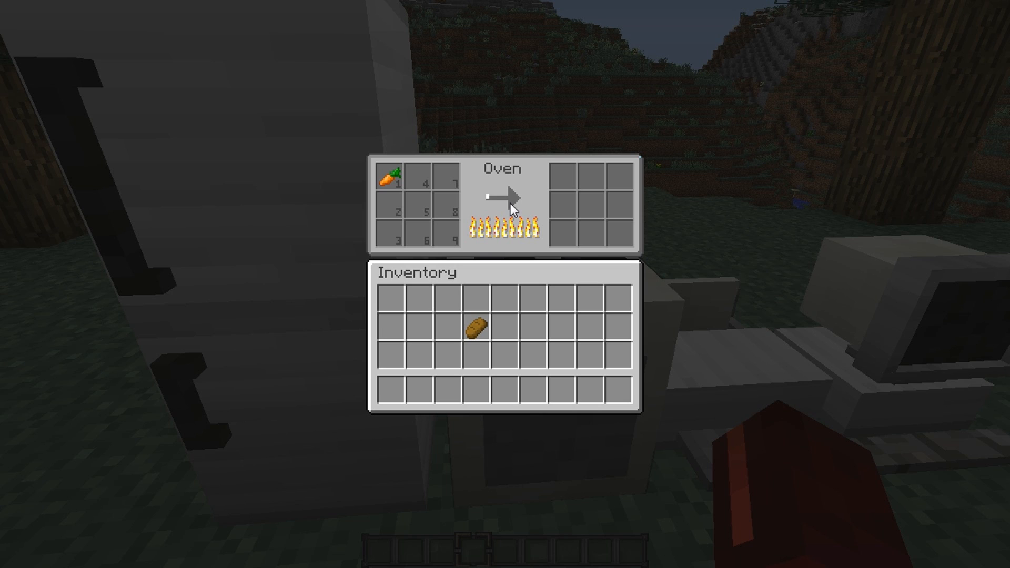
mouse_move(561, 179)
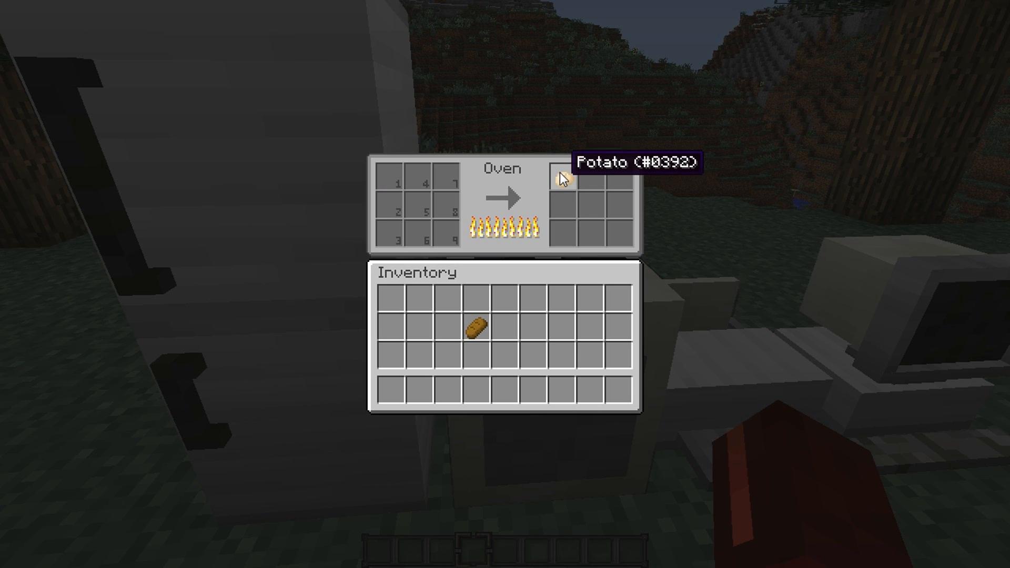
Take the cooked potato out of the oven's output slot and close the oven screen
click(559, 179)
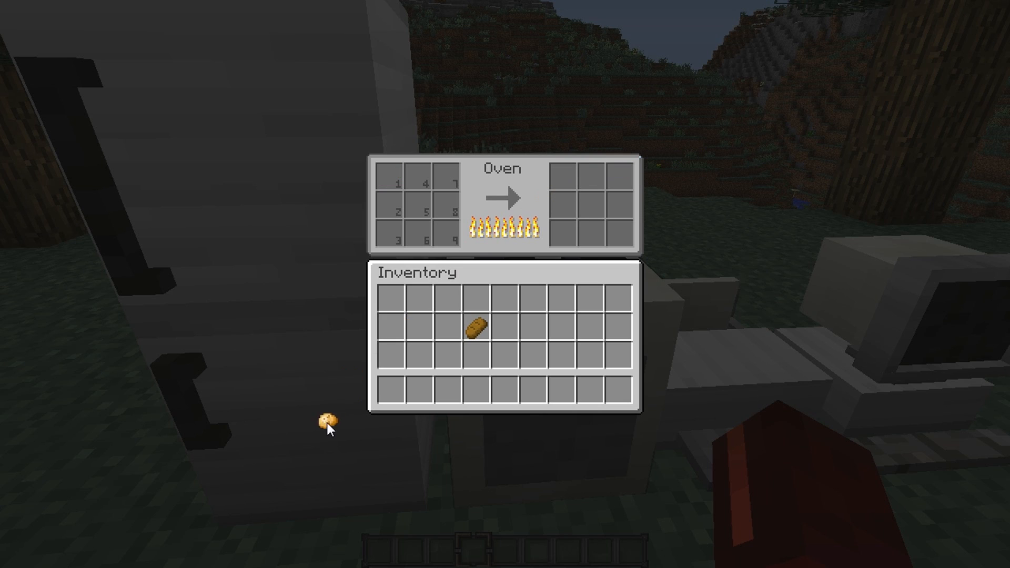
key(Escape)
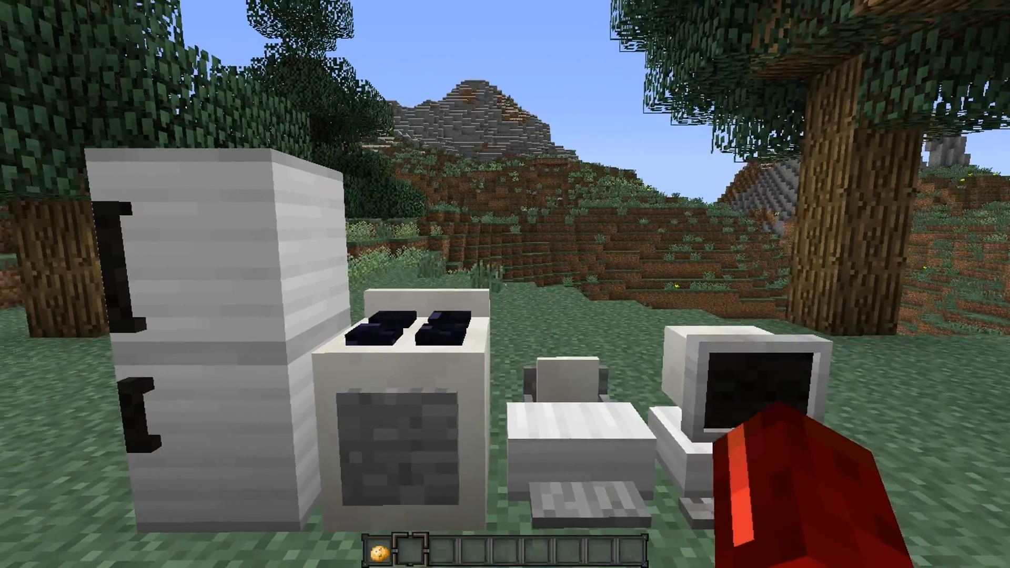